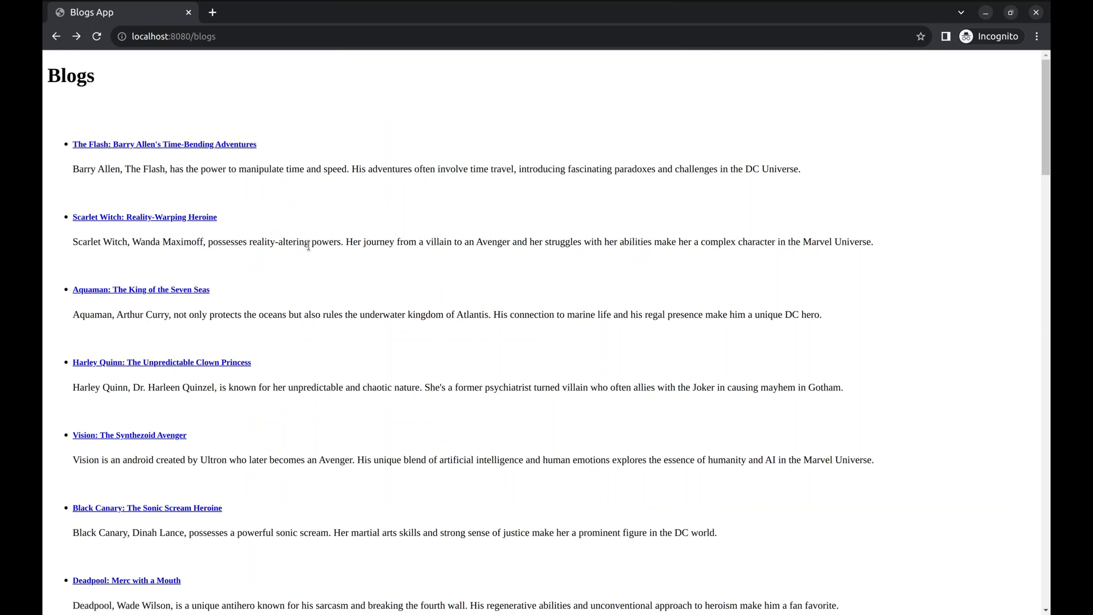
Run go get for graphql-go/graphql, graphql-go/handler and go-sql-driver/mysql in the terminal.
scroll("down", 3)
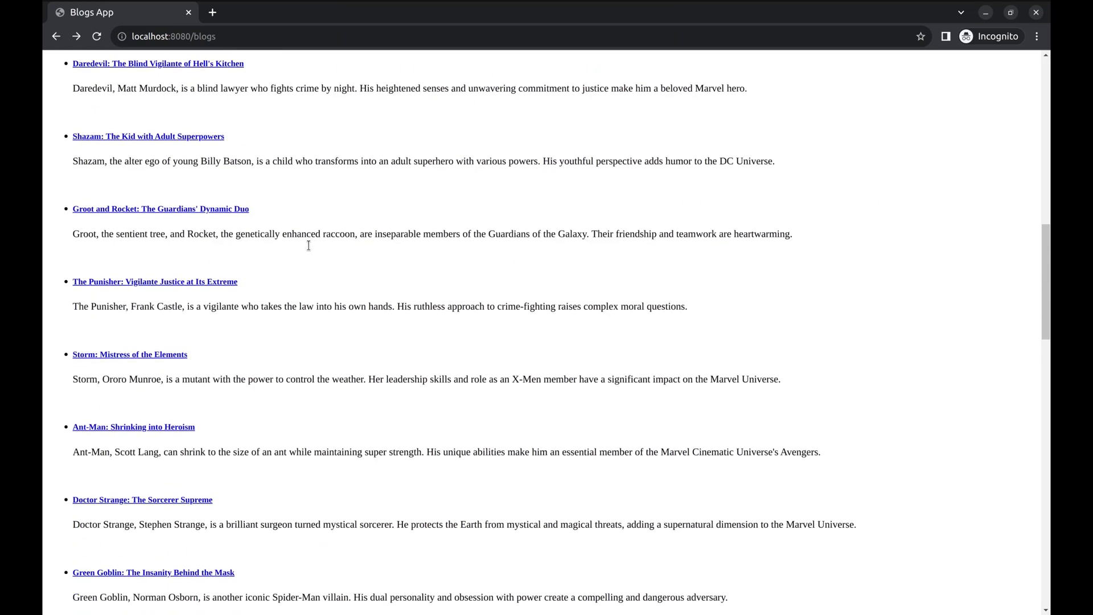
scroll("down", 3)
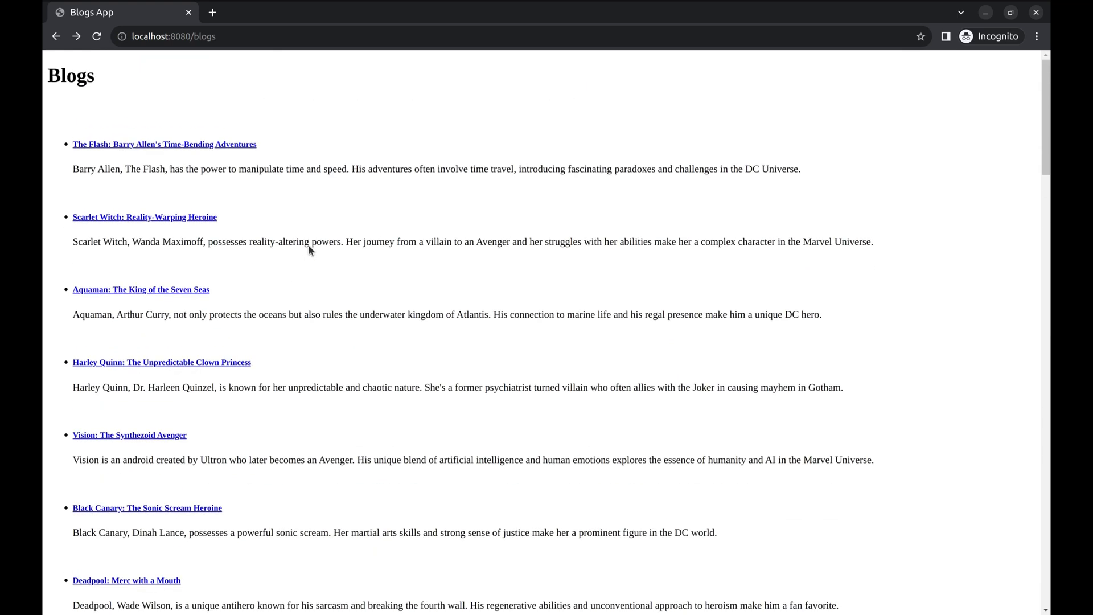
mouse_move(342, 110)
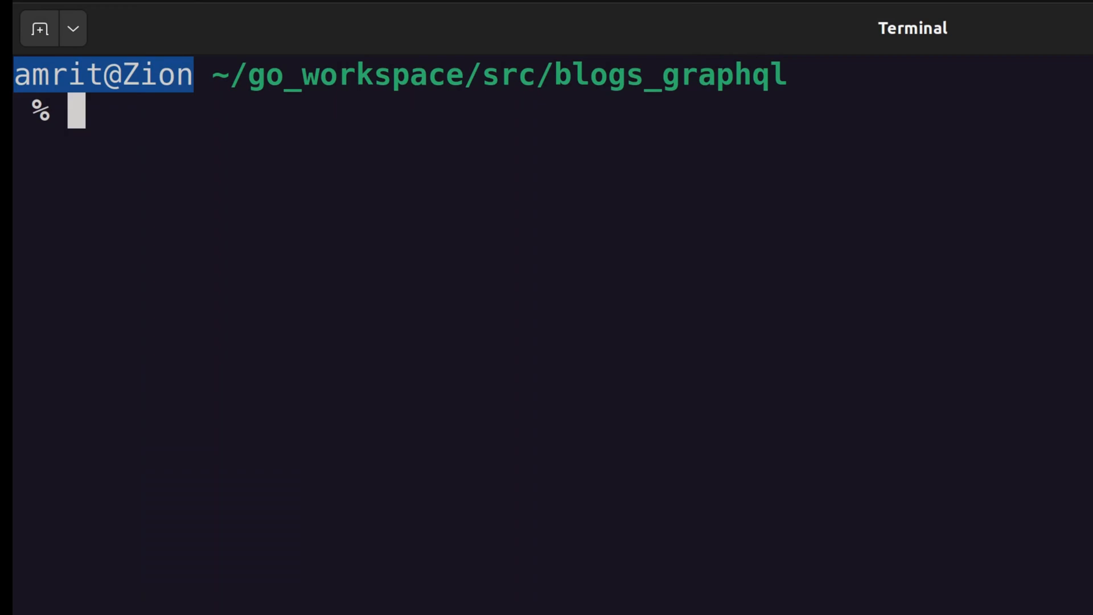
type("go get github.com/graphql-go/graphql")
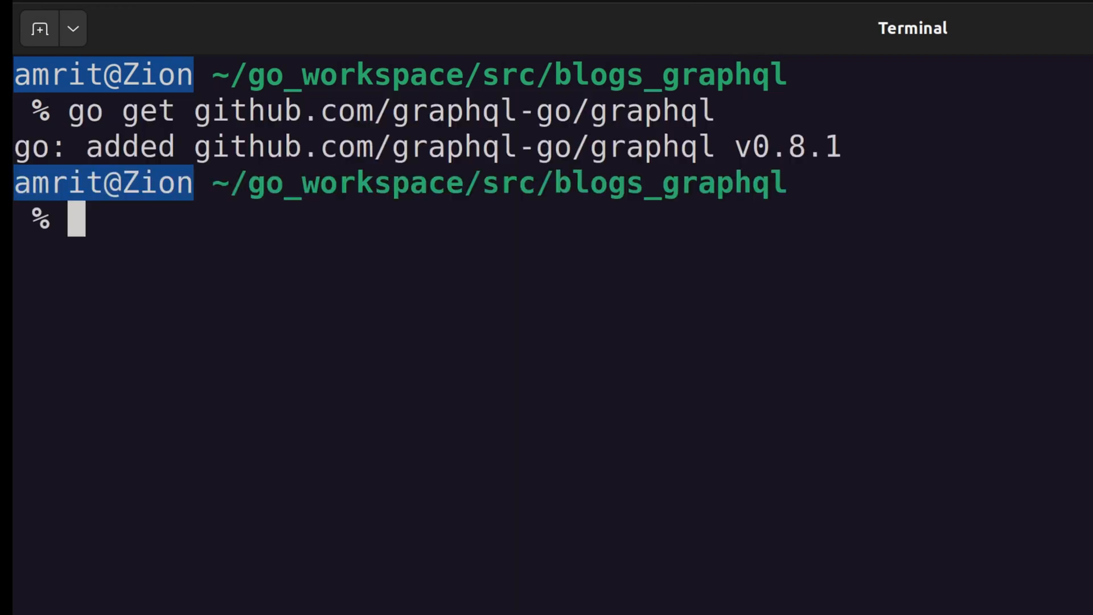
mouse_move(766, 321)
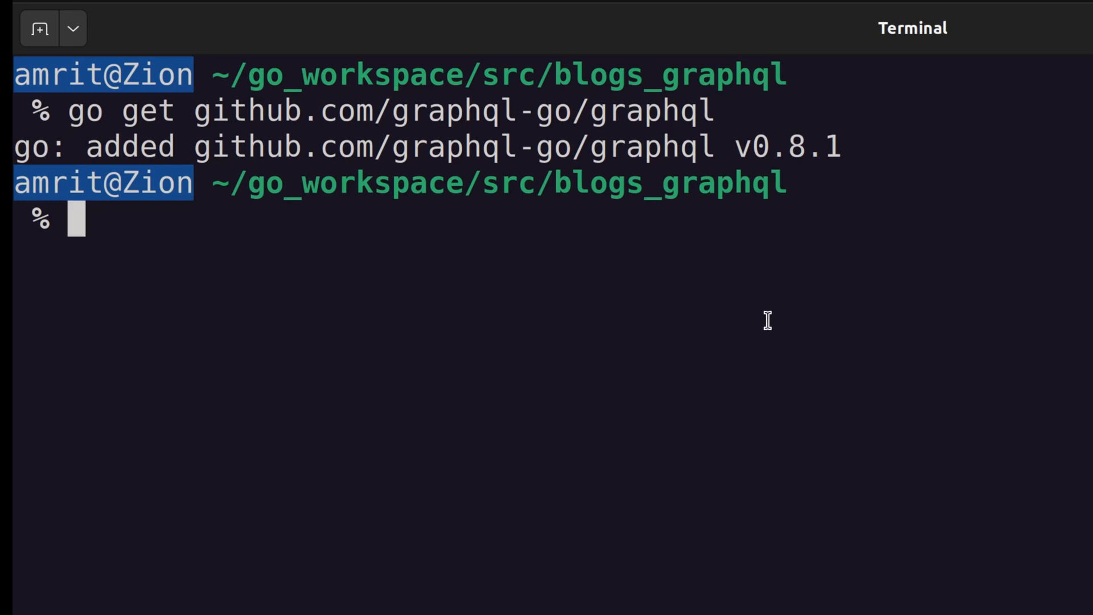
type("go get github.com/graphql-go/handler")
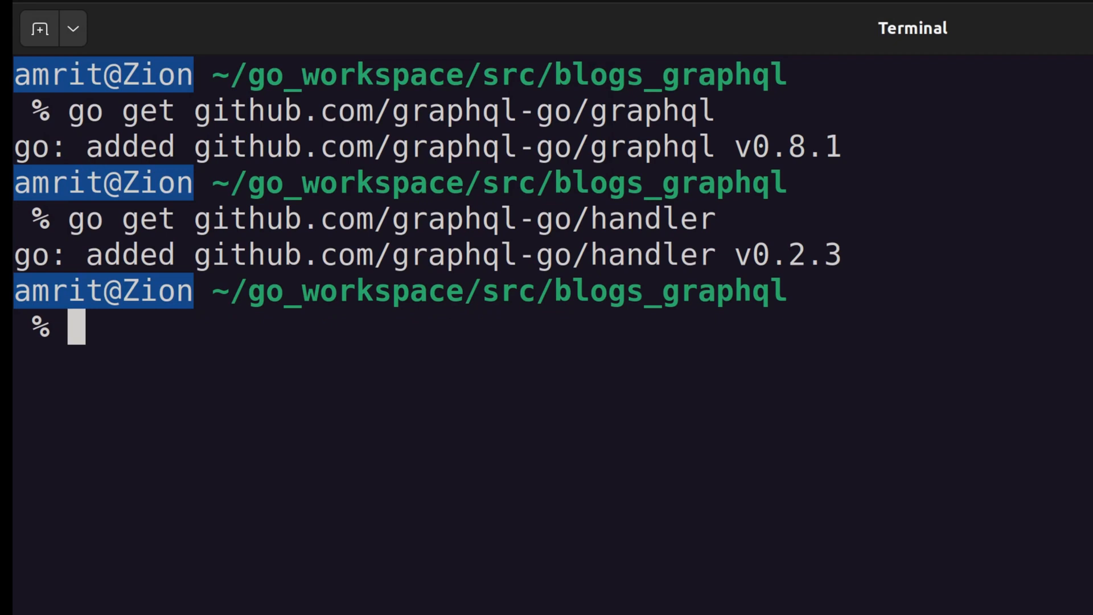
type("go get github.com/go-sql-driver/mysql")
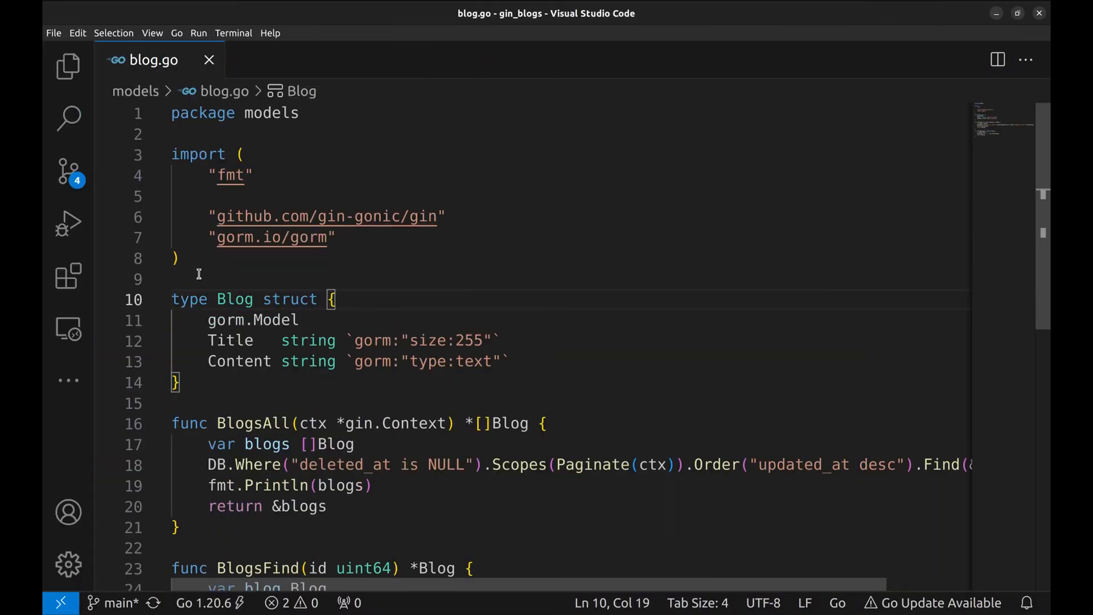
Write the Blog struct with ID int64, Title and Content fields tagged json id, title, content.
left_click(172, 299)
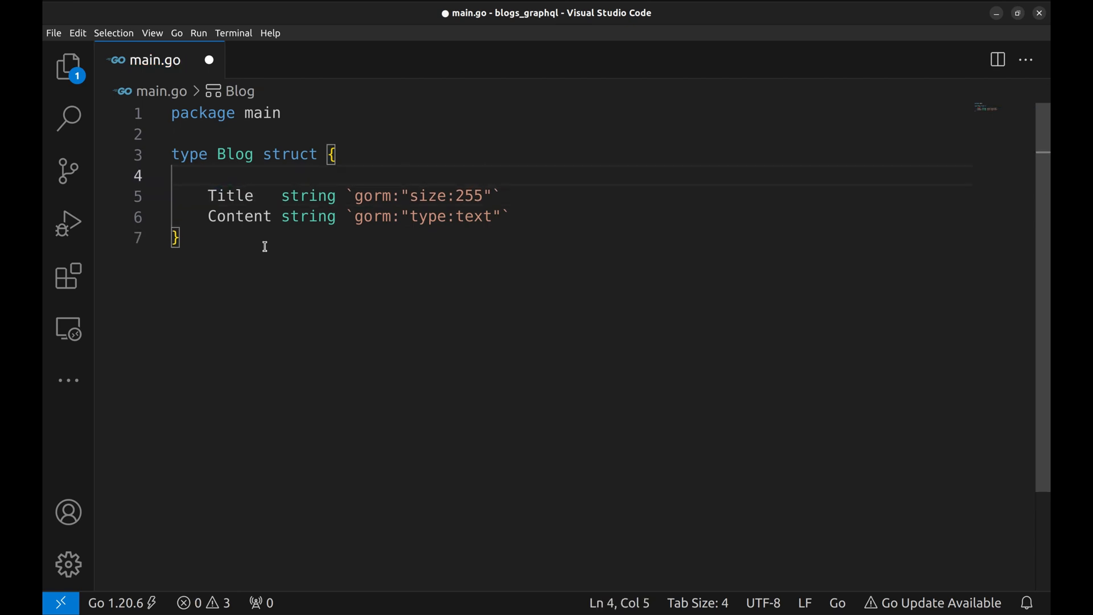
type("ID int64")
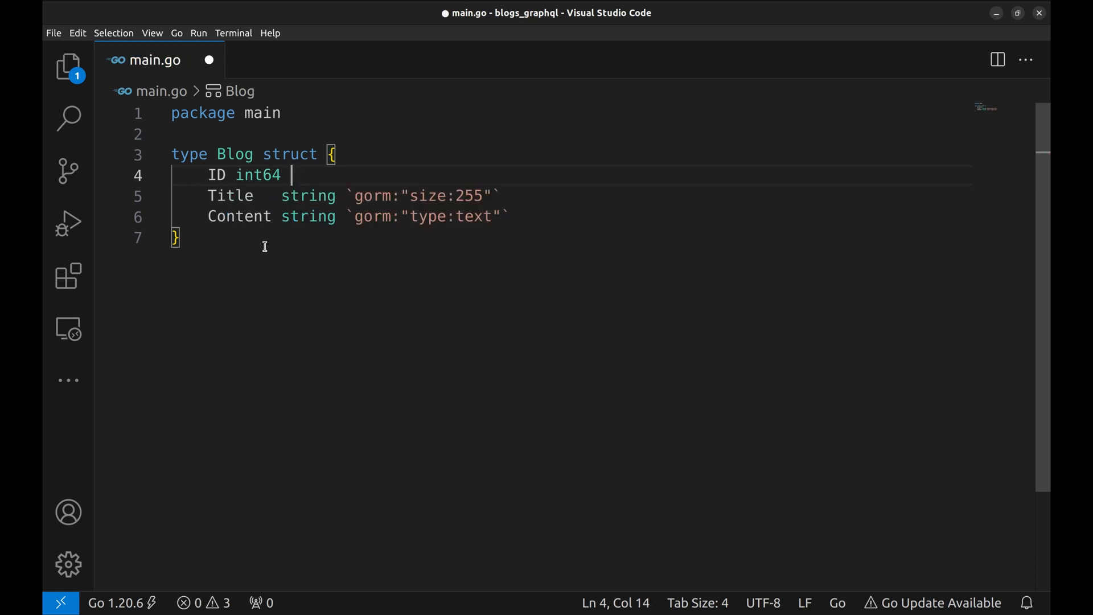
type("`json")
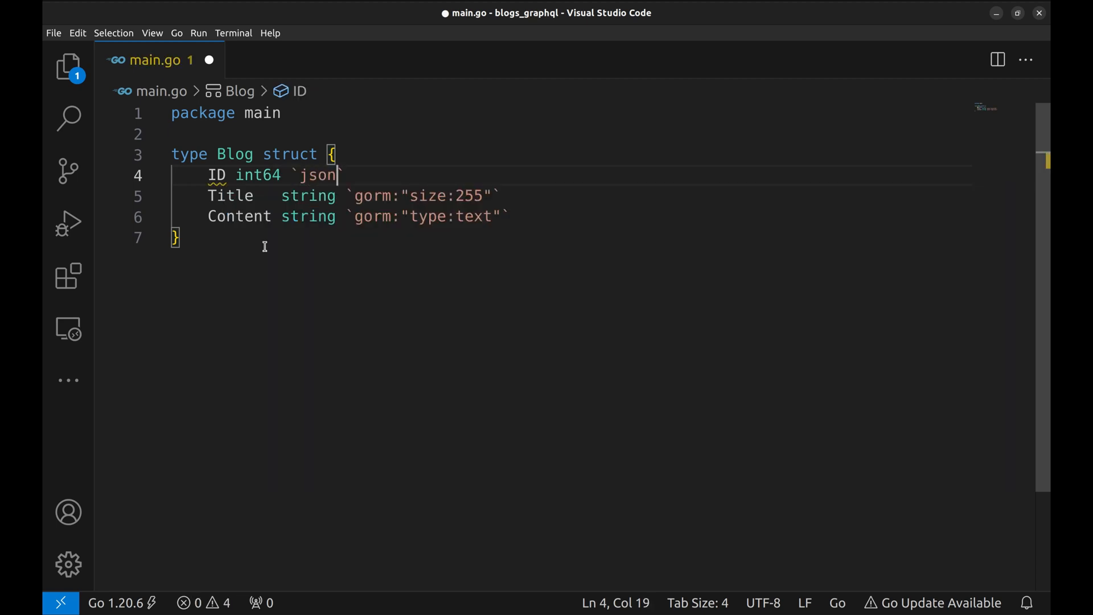
type(":\"id\"`")
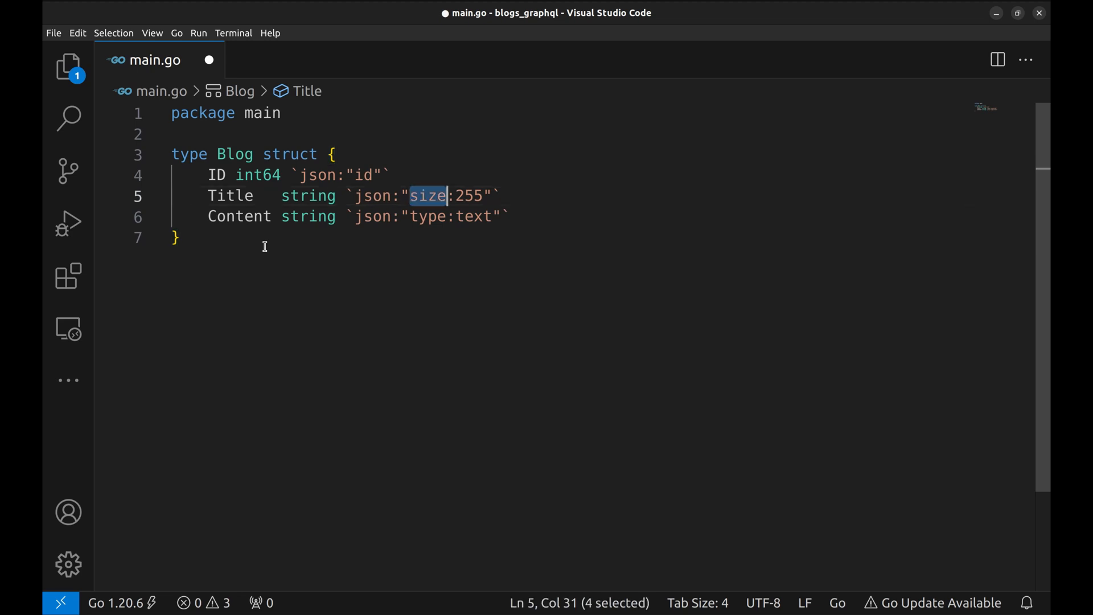
type("title")
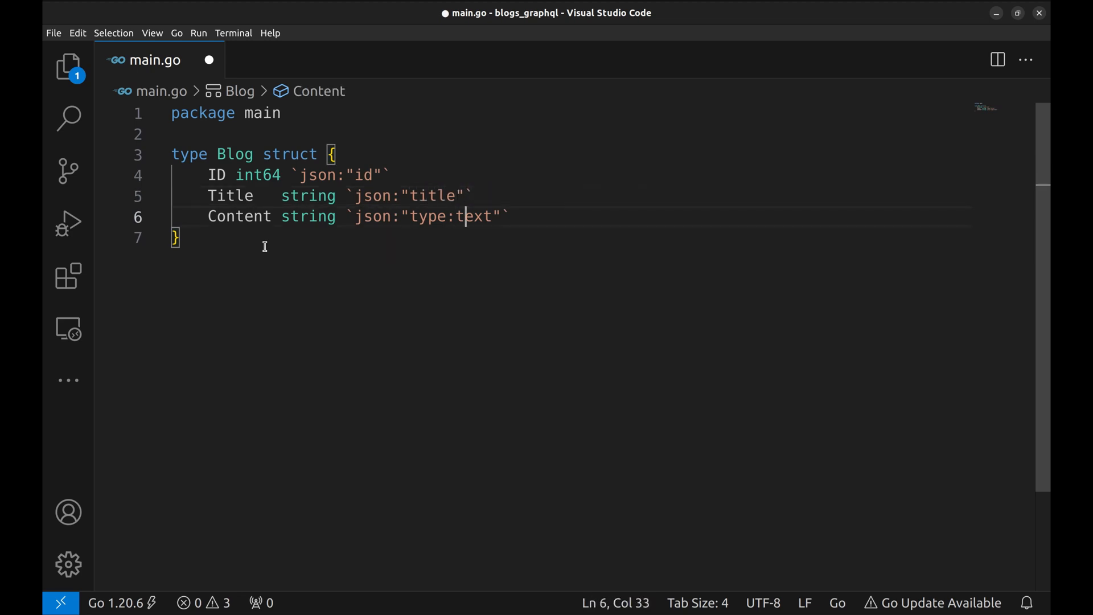
type("content")
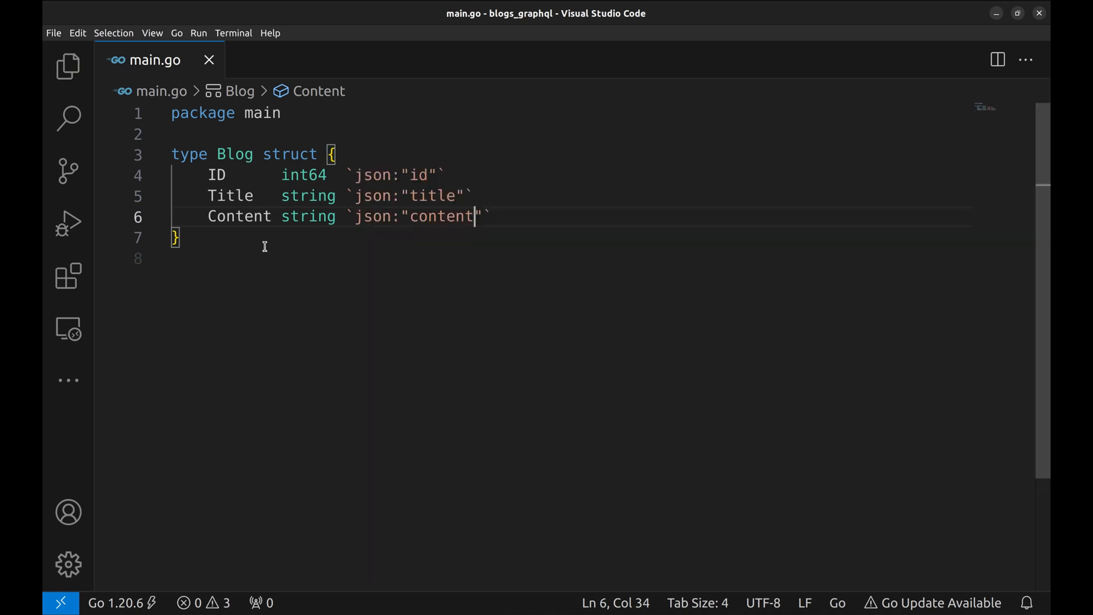
Declare var db *sql.DB and start func initDB() with a connection comment.
type("var db")
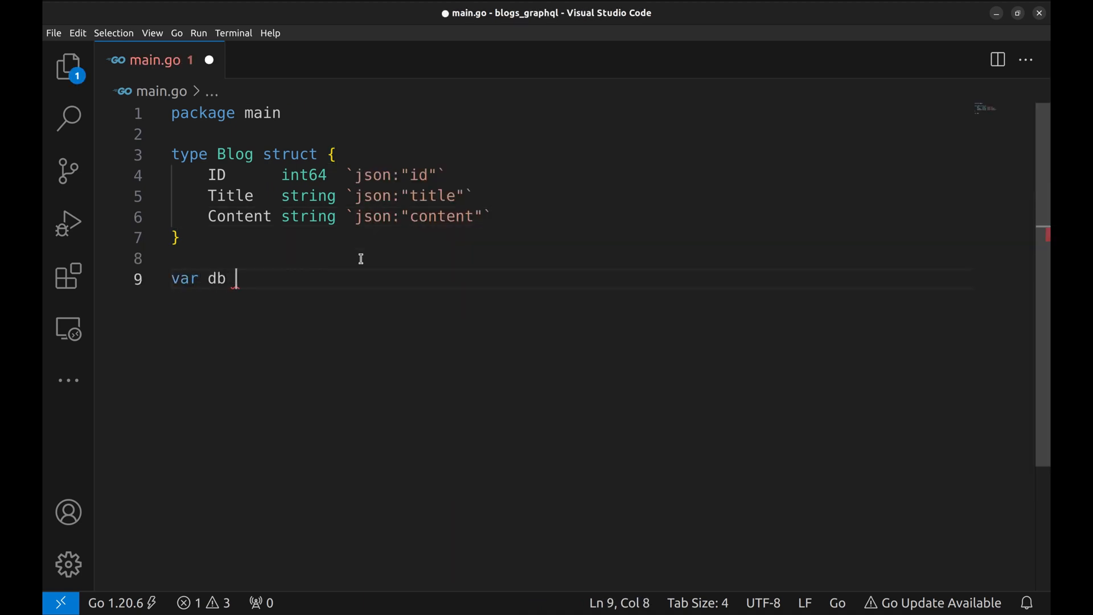
type("*sql.DB")
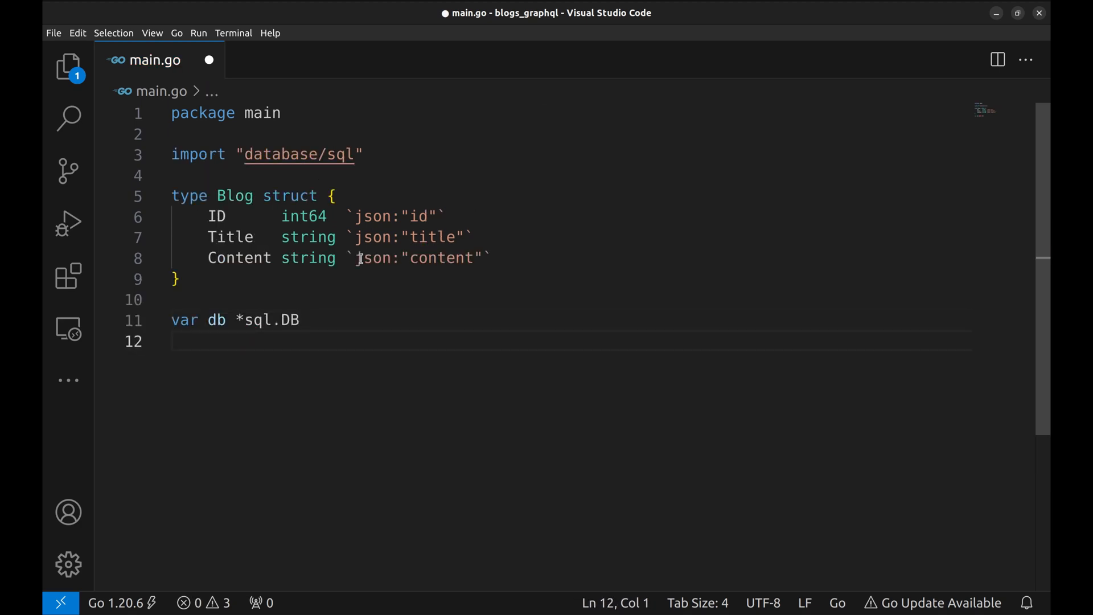
type("// establish a co")
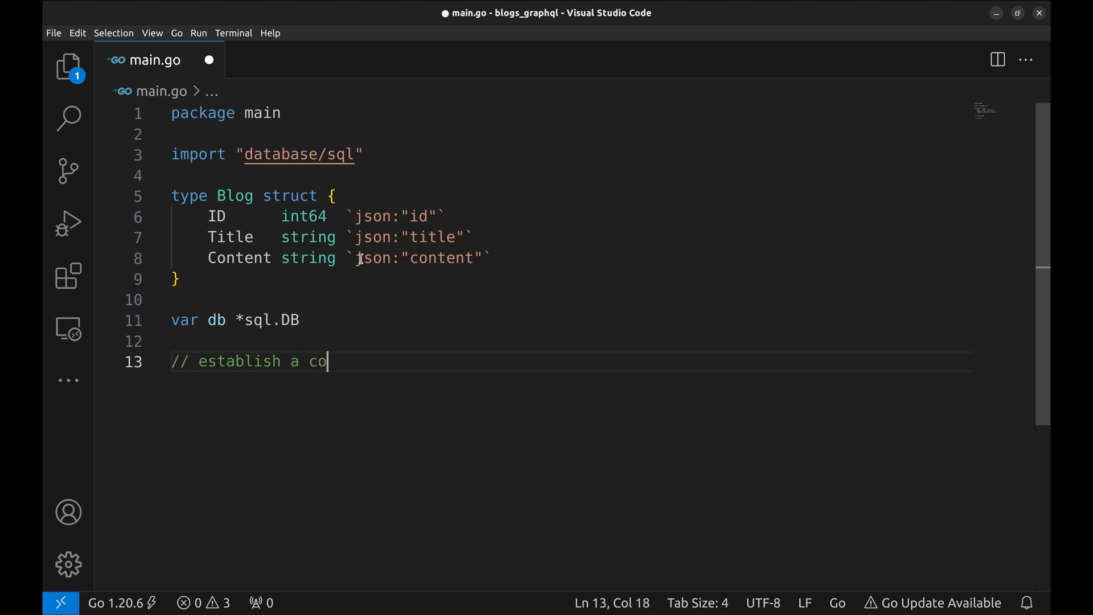
type("nnection to the databa")
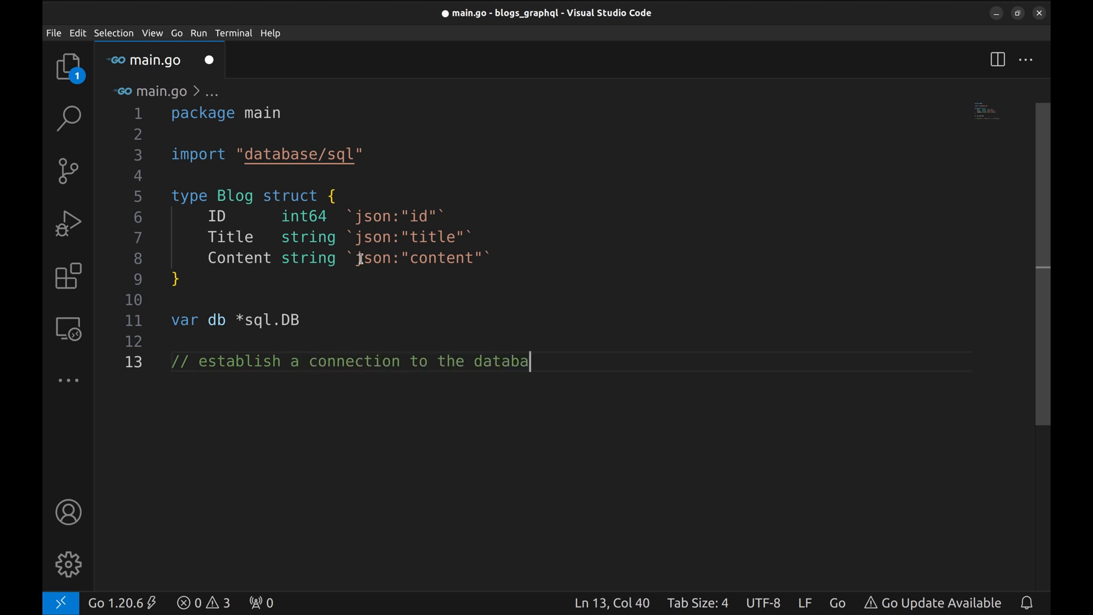
type("func")
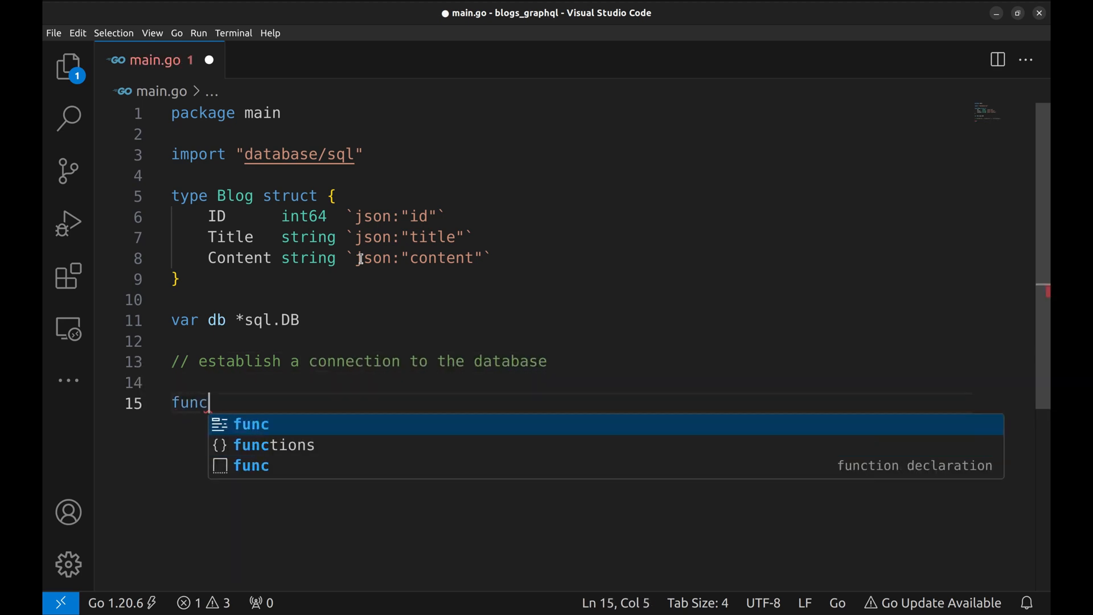
type("init")
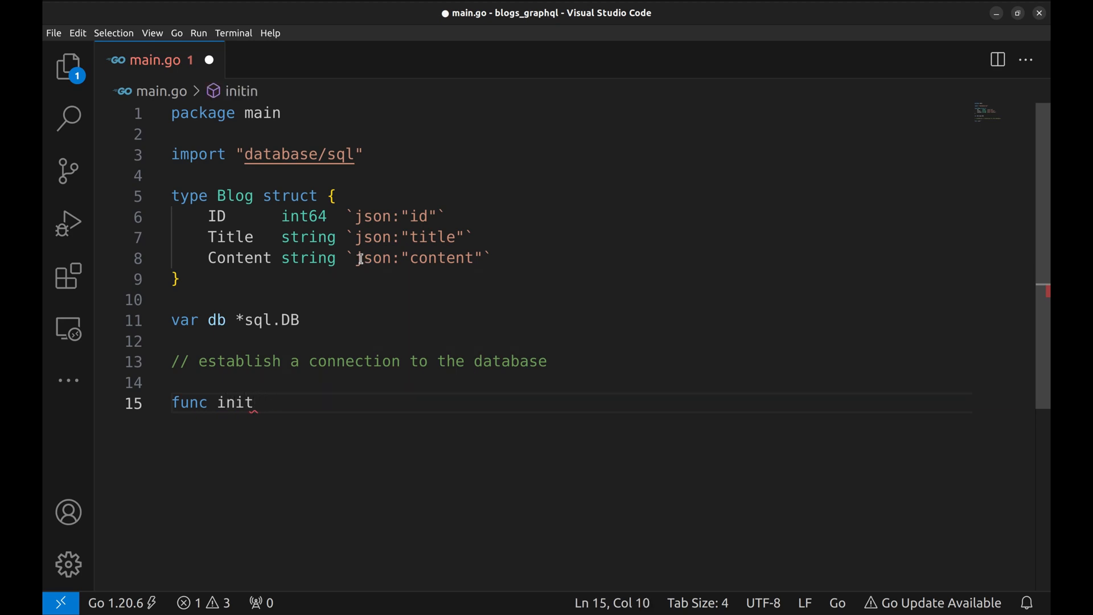
type("DB() {")
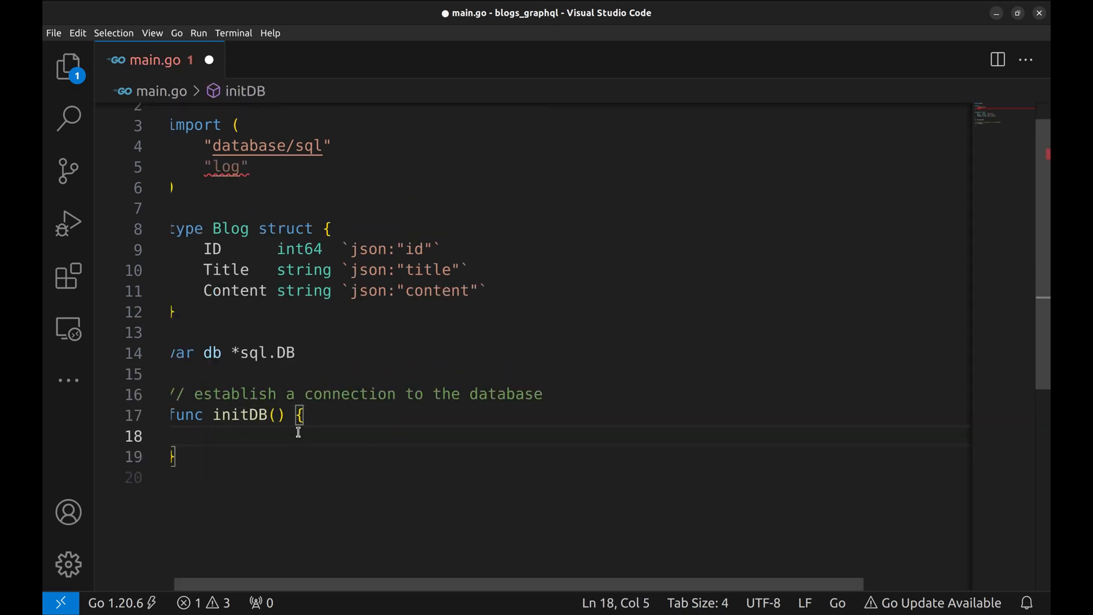
Open the MySQL gin_blogs connection with sql.Open and call log.Fatal(err) on error.
type("sql.Open(\"")
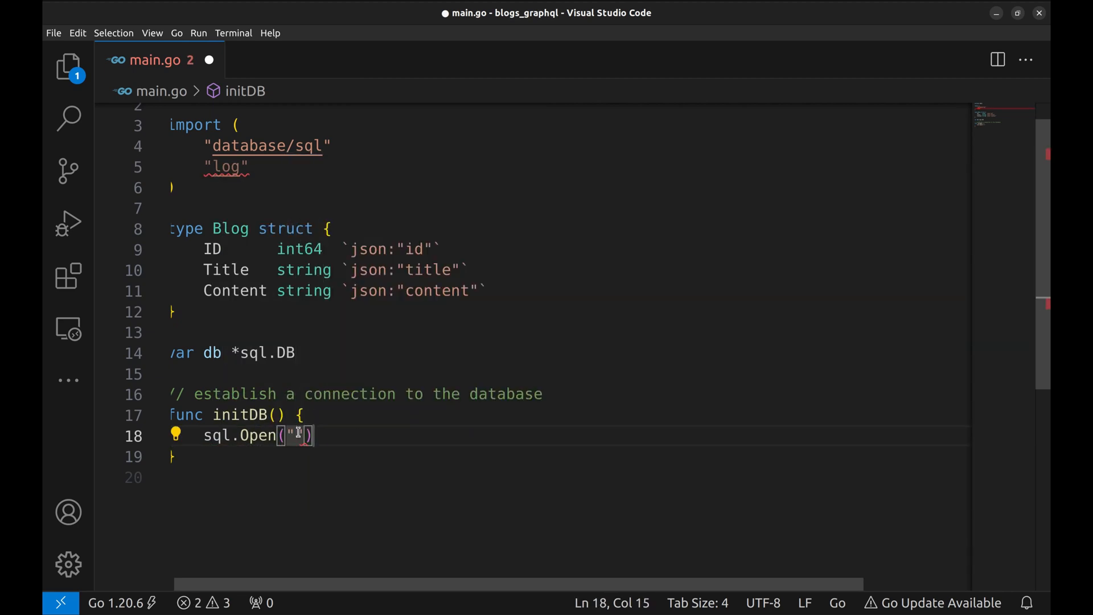
type("mysql")
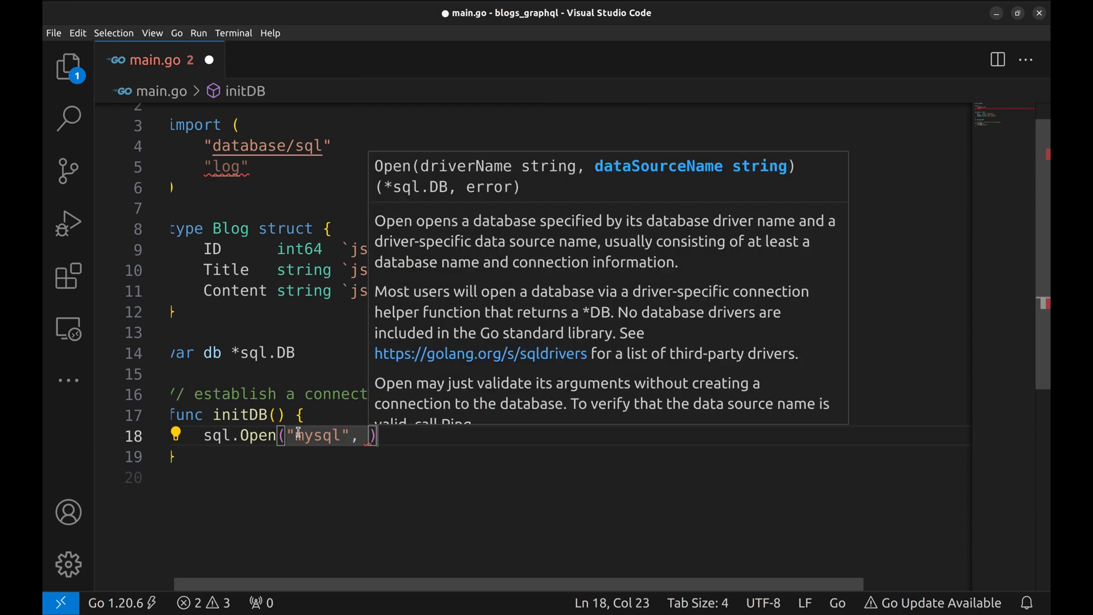
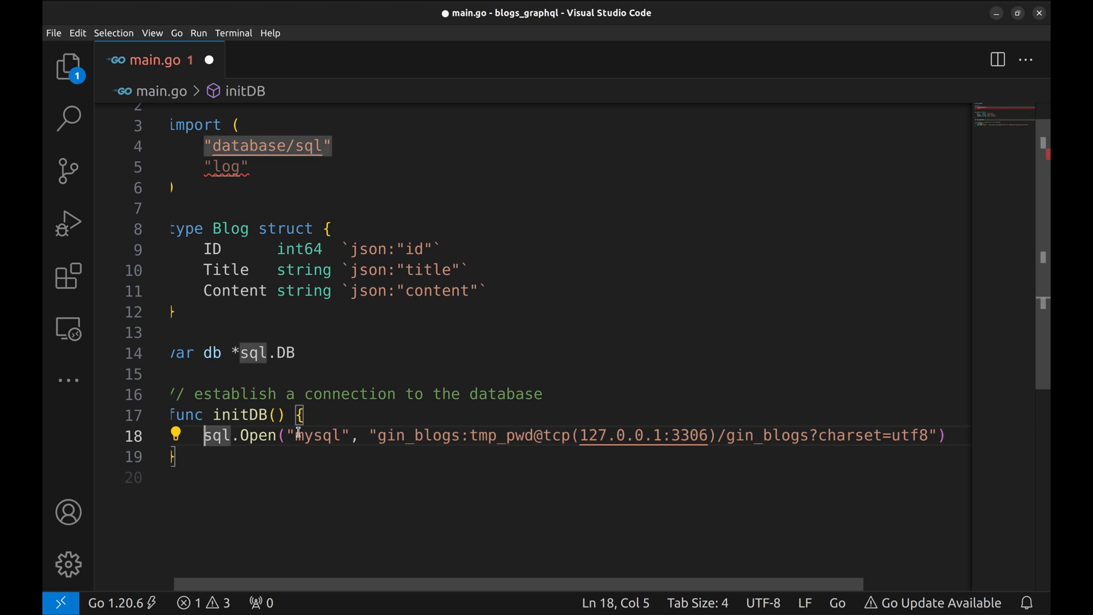
type("db, err =")
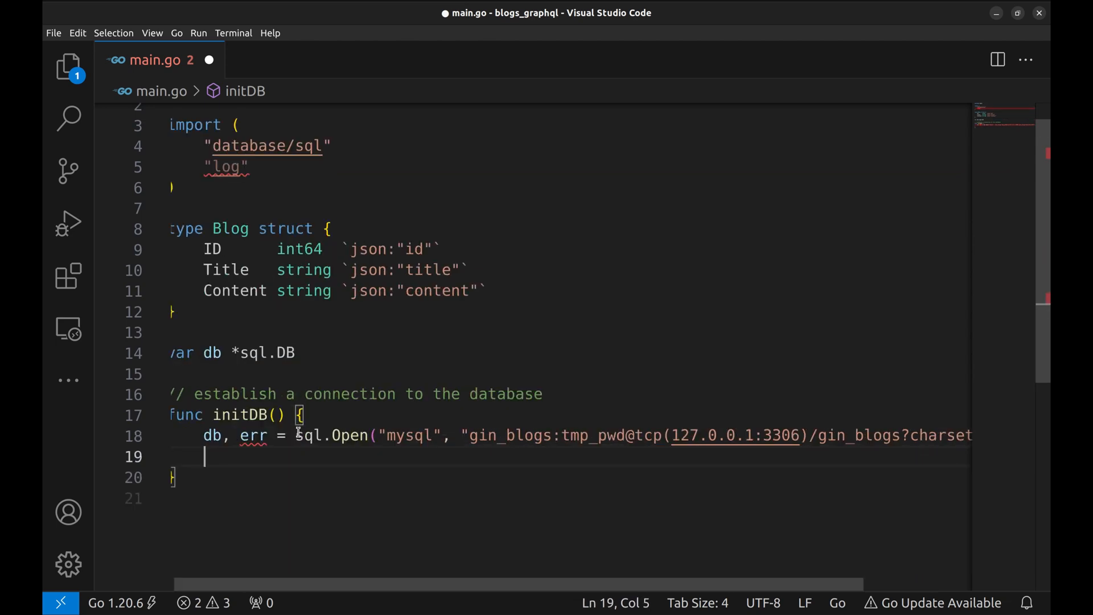
type("i")
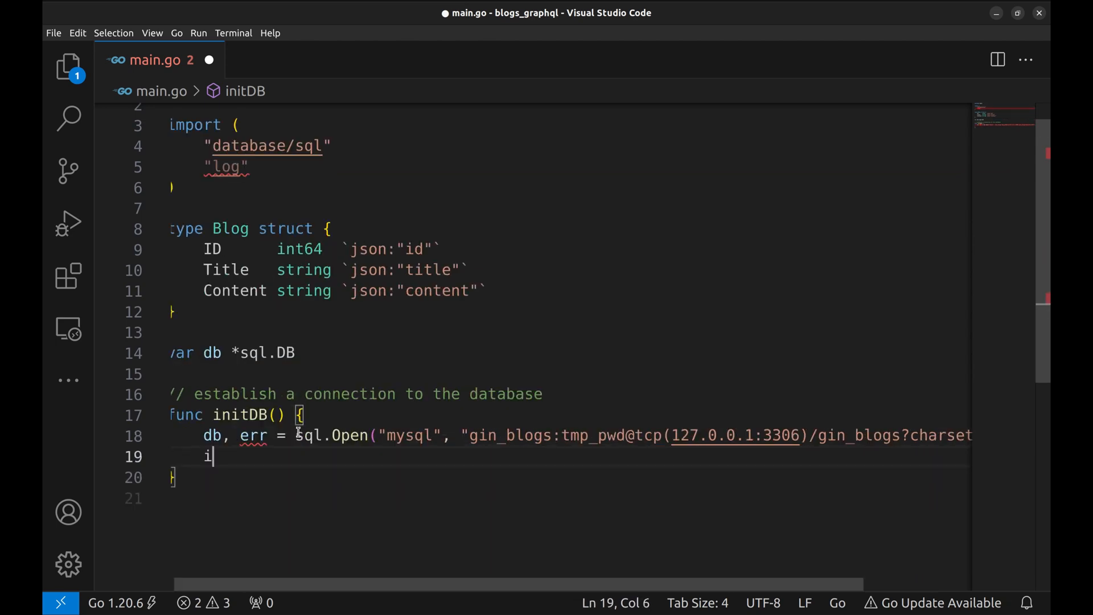
type("f err != nil {")
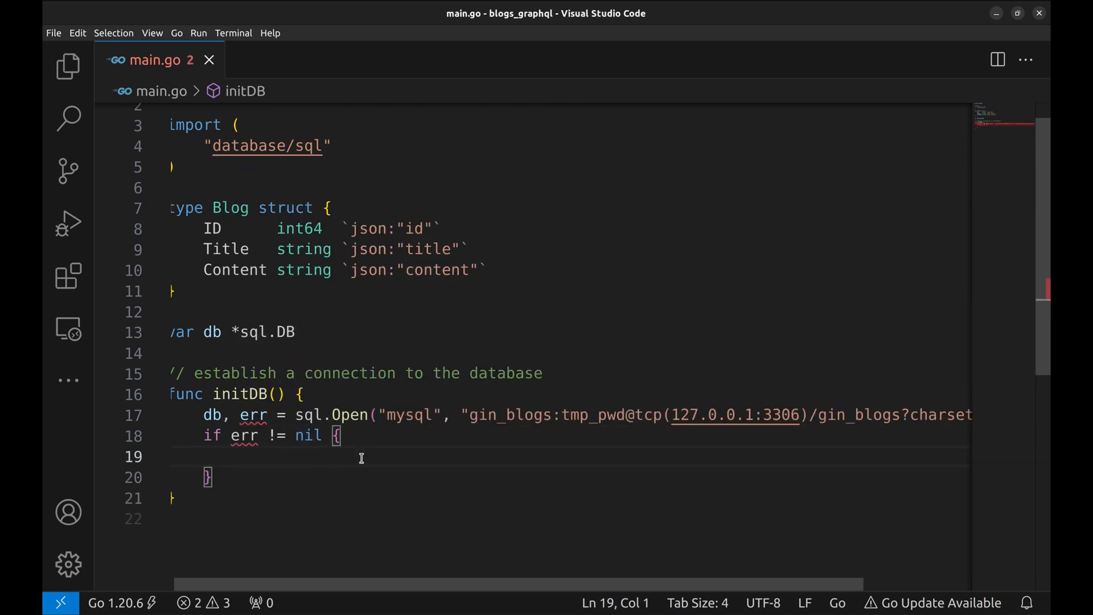
type("var err error")
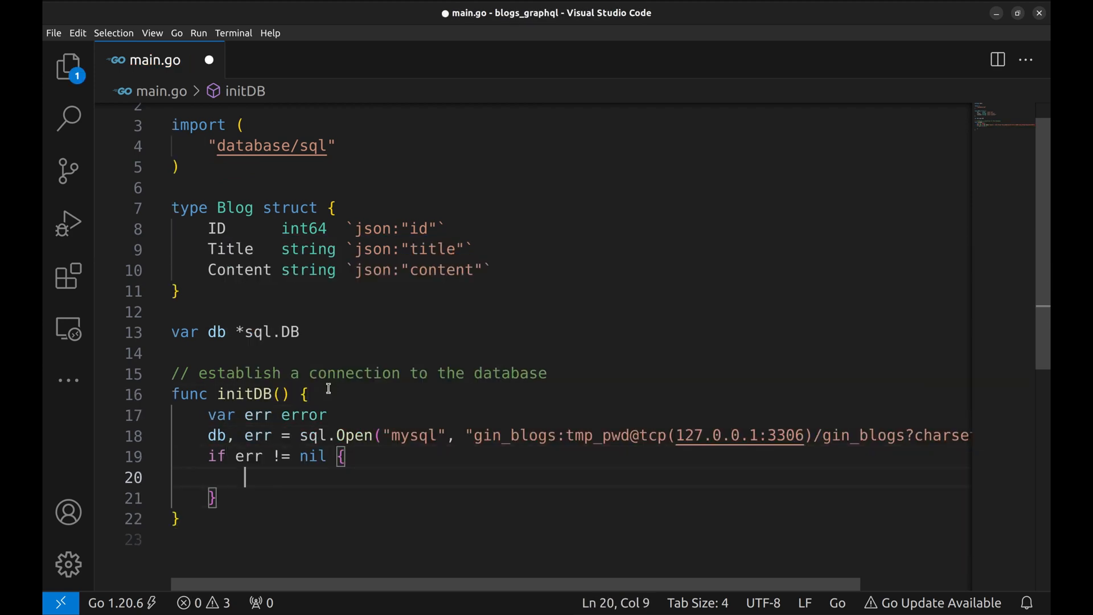
type("log.Fatal(err")
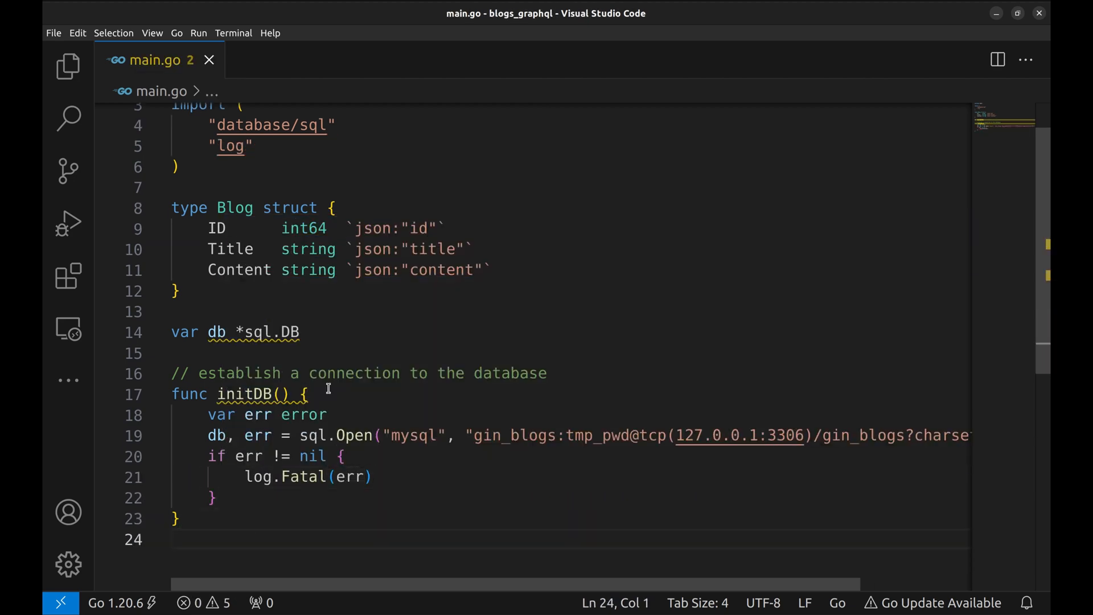
Add func main calling initDB and a '// Create a GraphQL object' comment above it.
type("func main(")
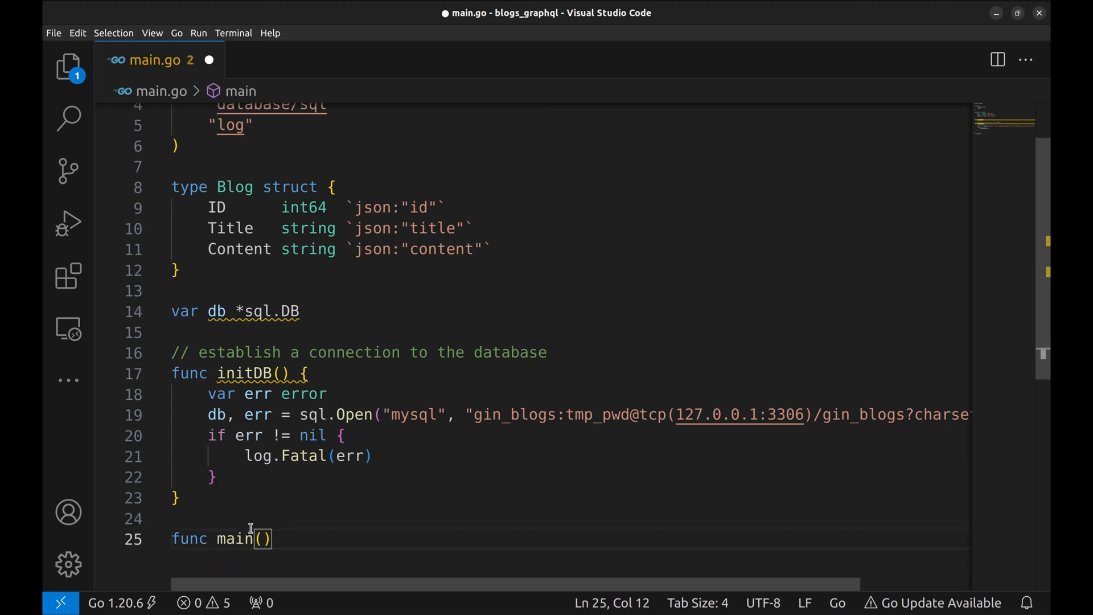
type("ini")
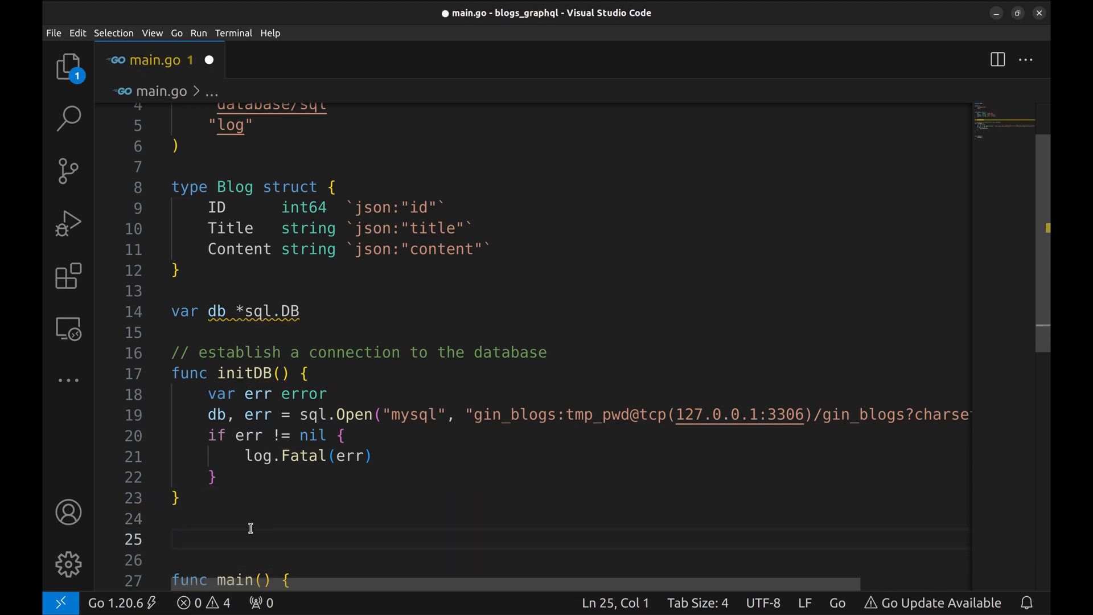
type("// Create a GraphQL object")
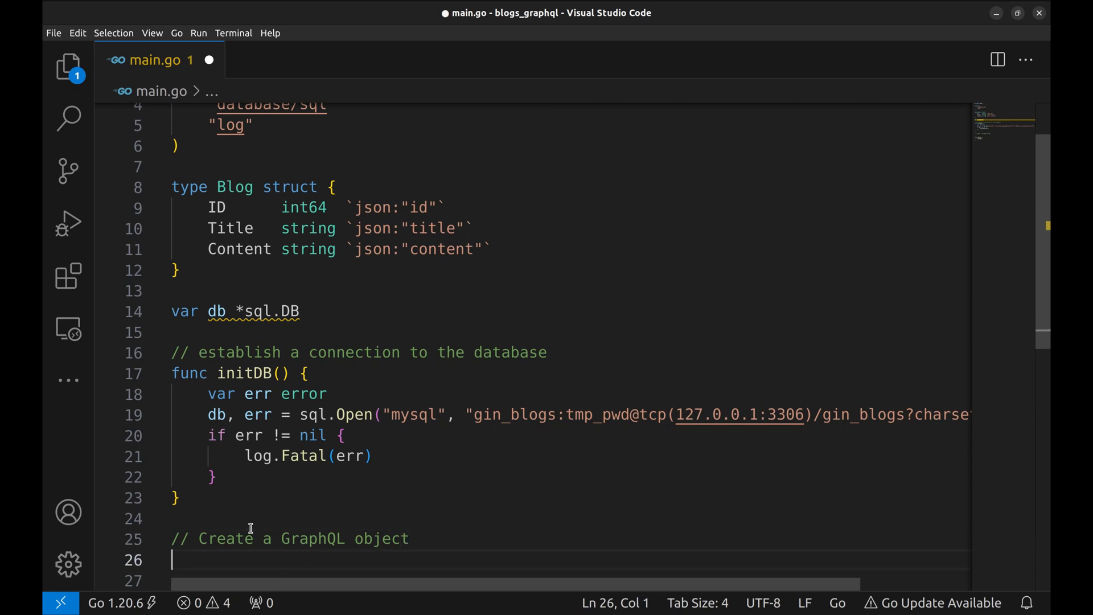
Save, then define func createBlogType() *graphql.Object returning graphql.NewObject.
key("ctrl+s")
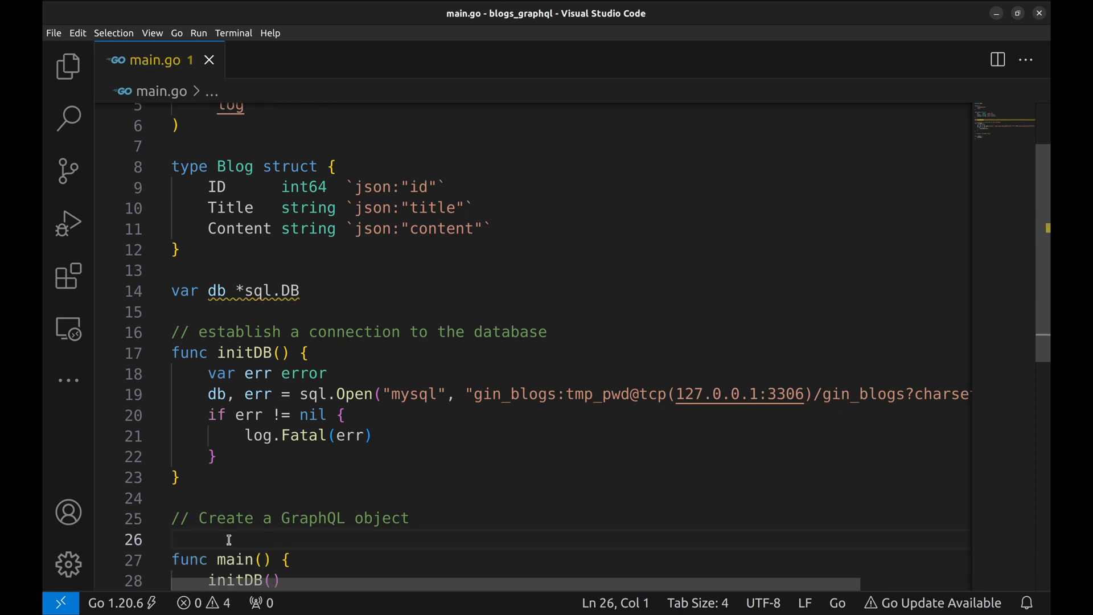
key("Enter")
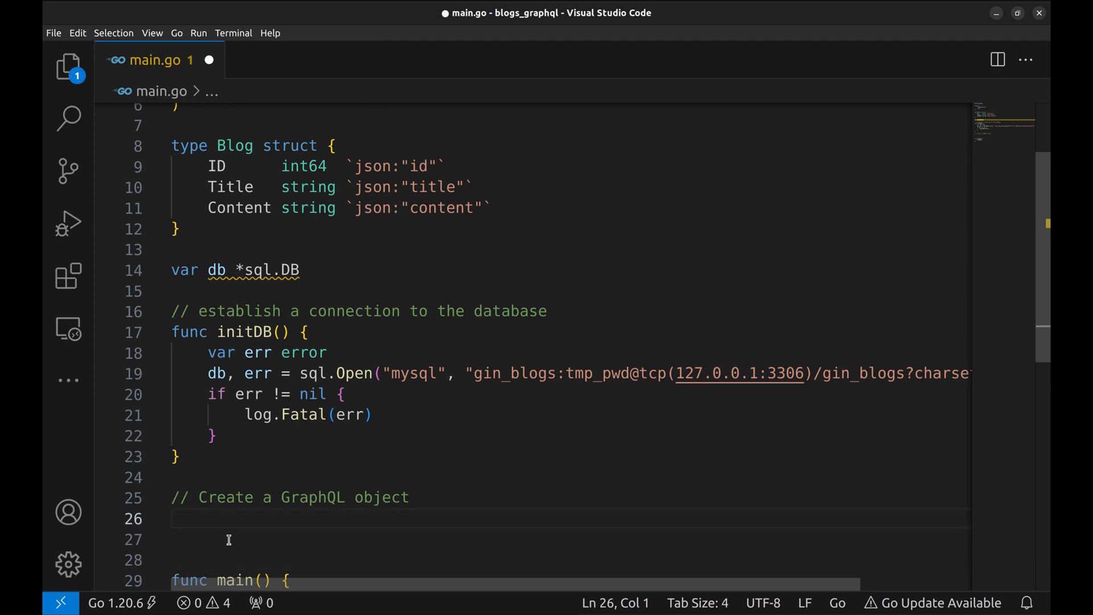
type("func")
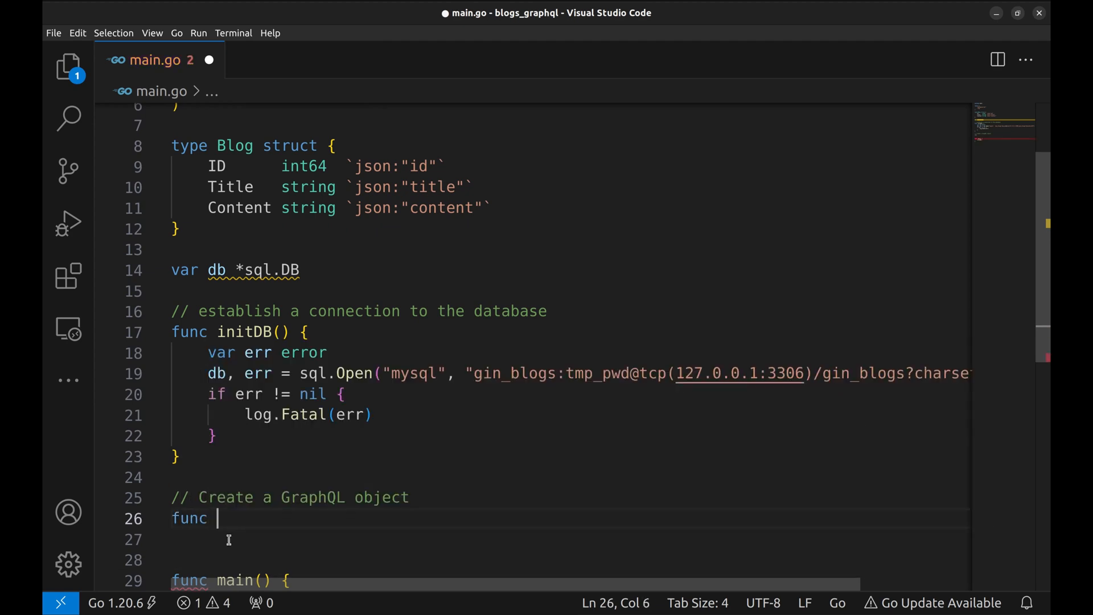
type("createBlogType")
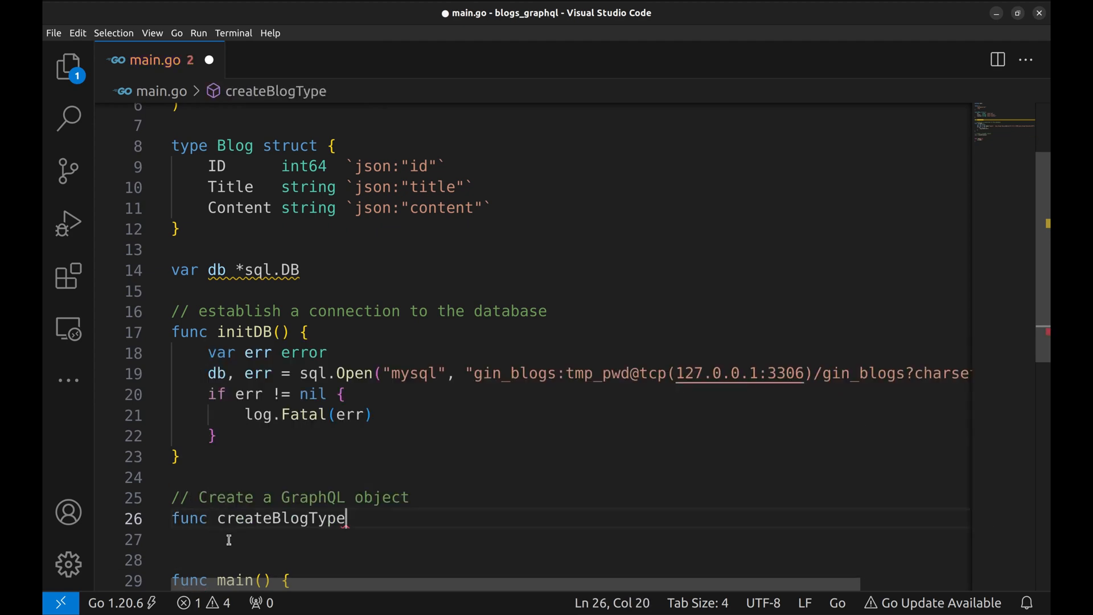
type("() *")
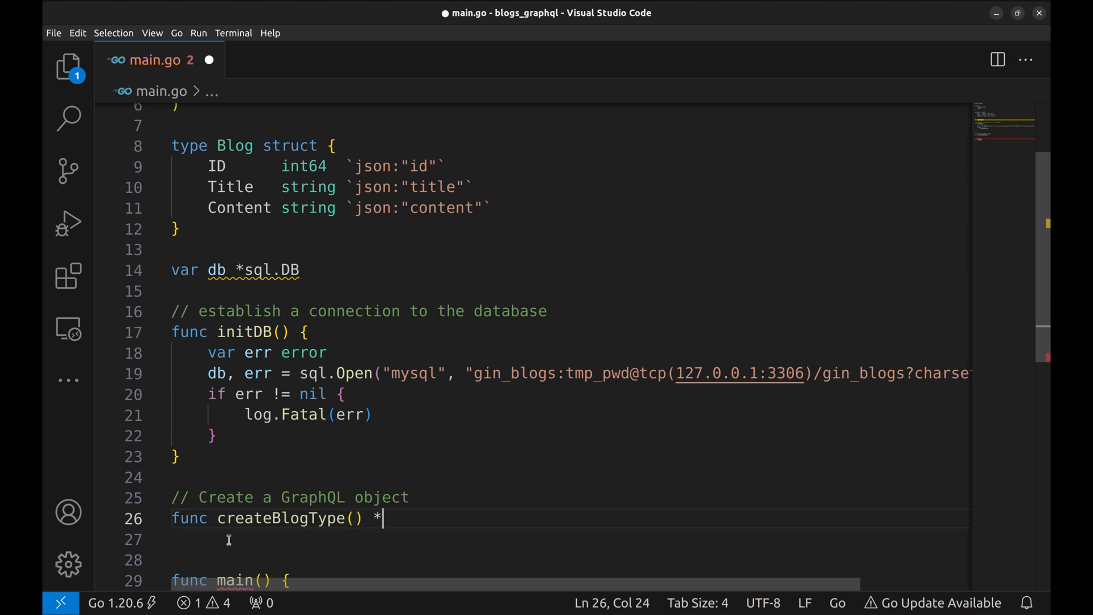
type("graphql")
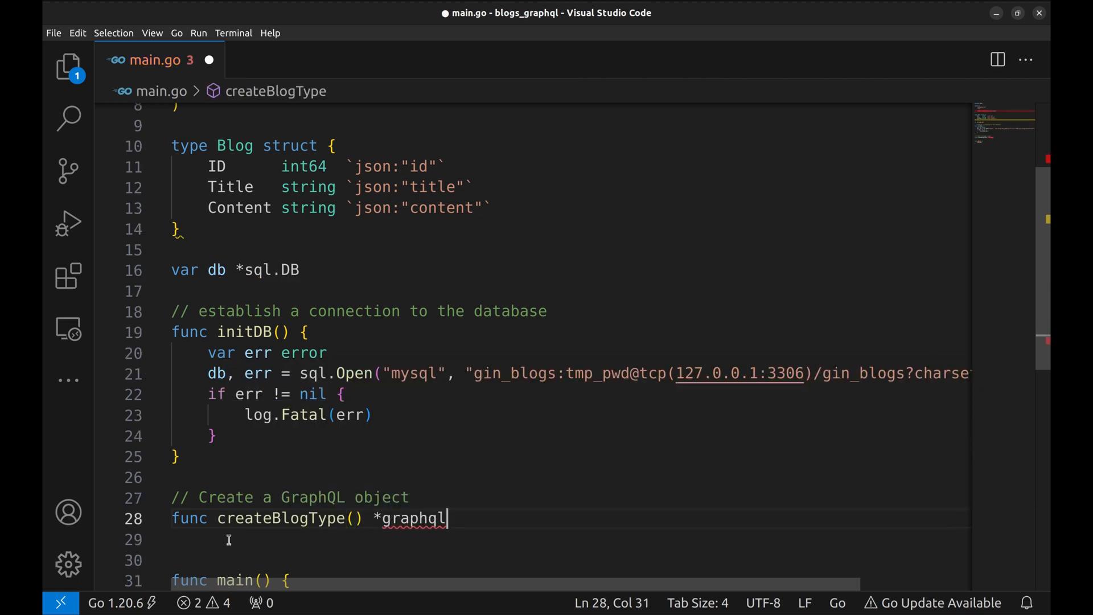
type(".Object{}")
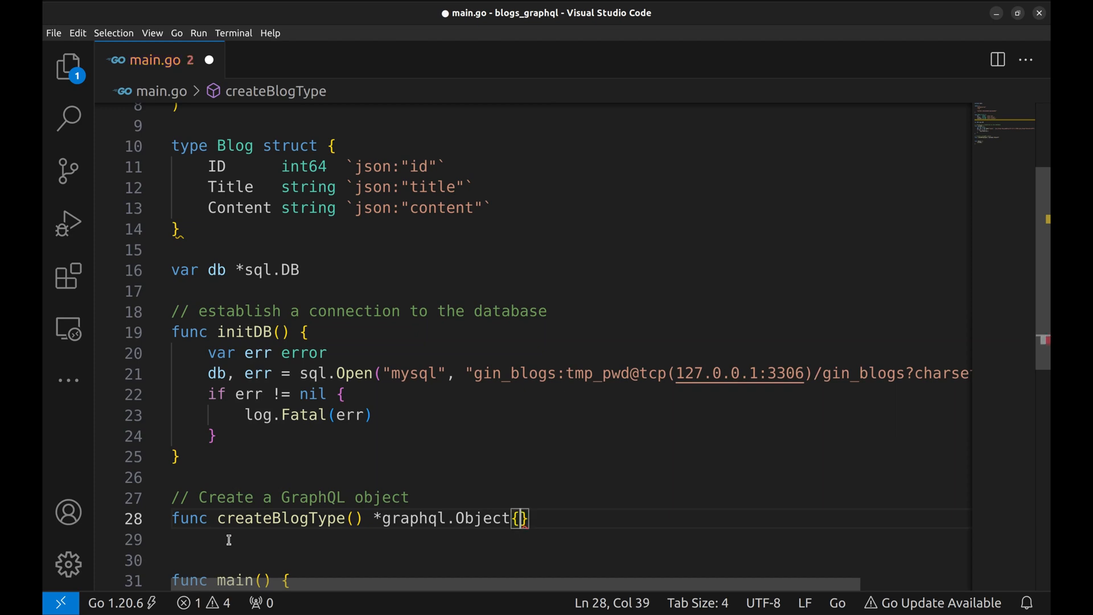
type("return")
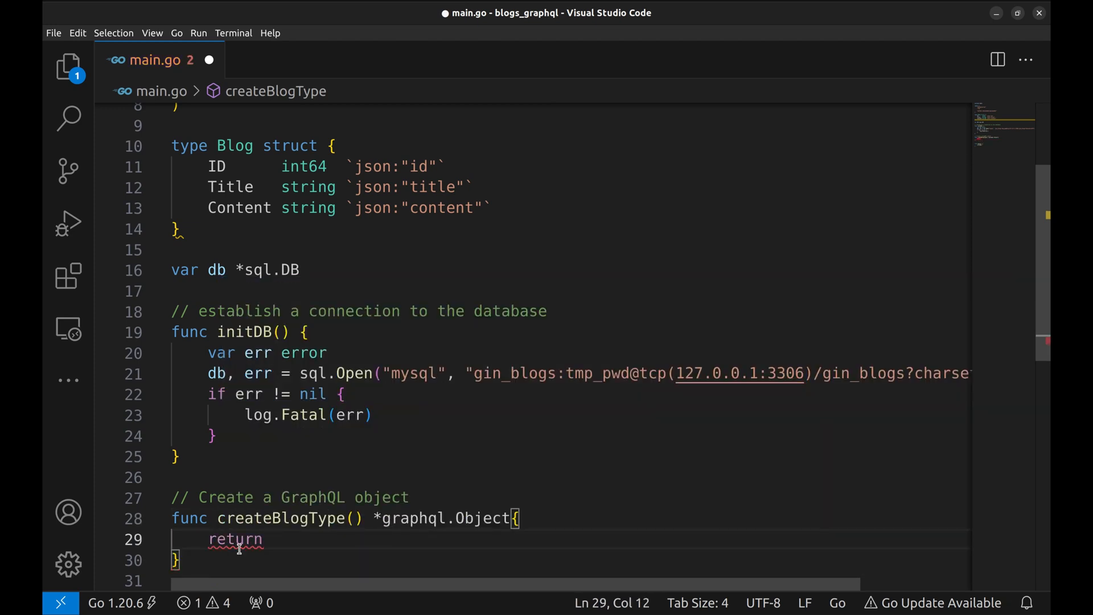
type("graphql.NewObject(")
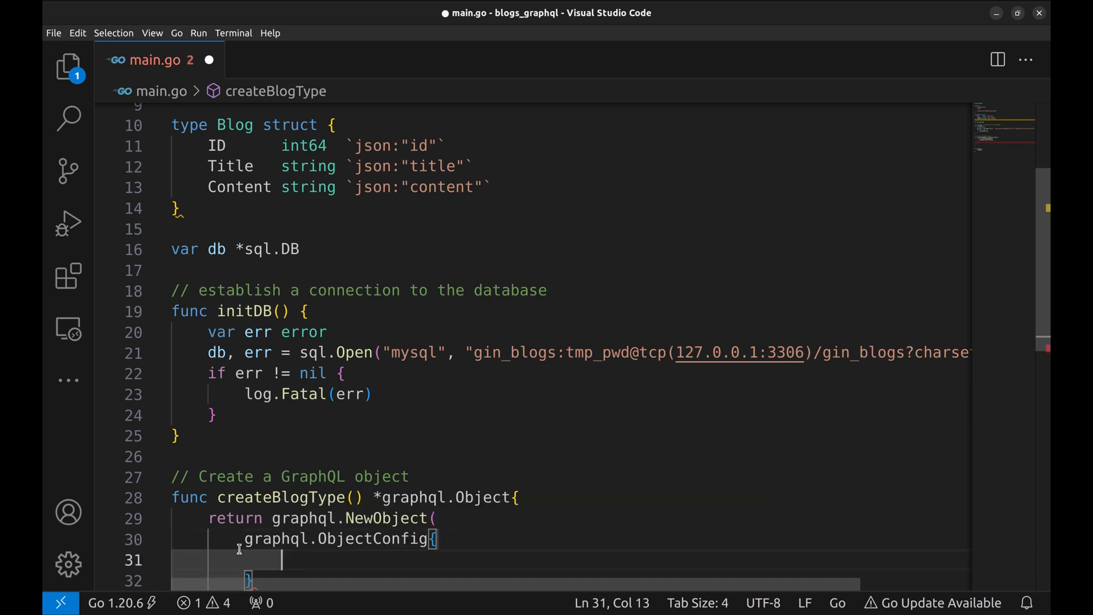
Configure the object Name "Blog" with Fields id as graphql.Int plus title and content fields.
type("Name:")
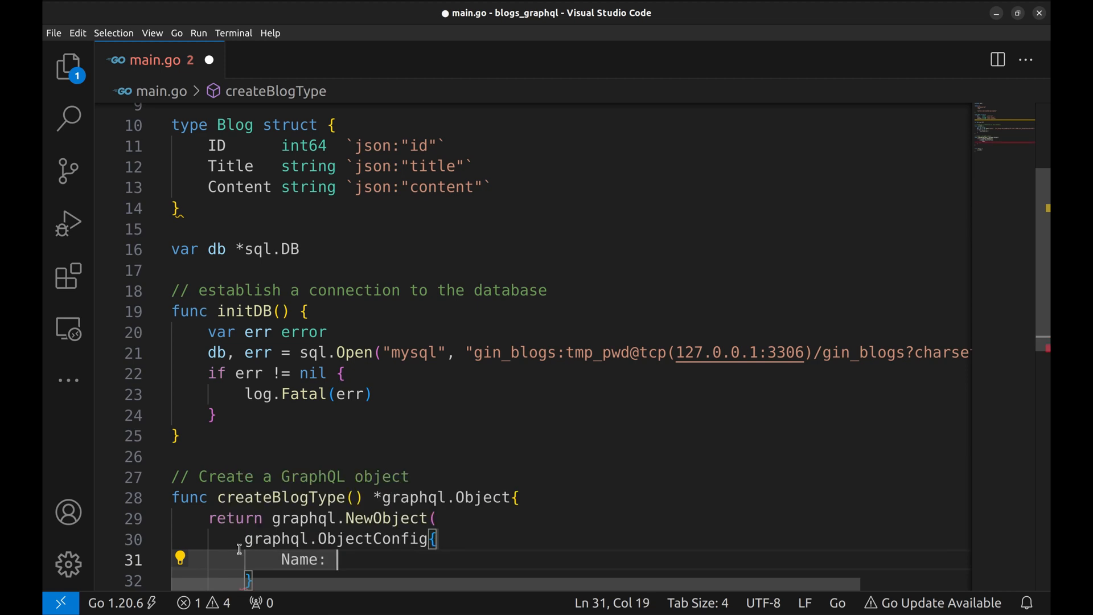
type("\"Blog\"")
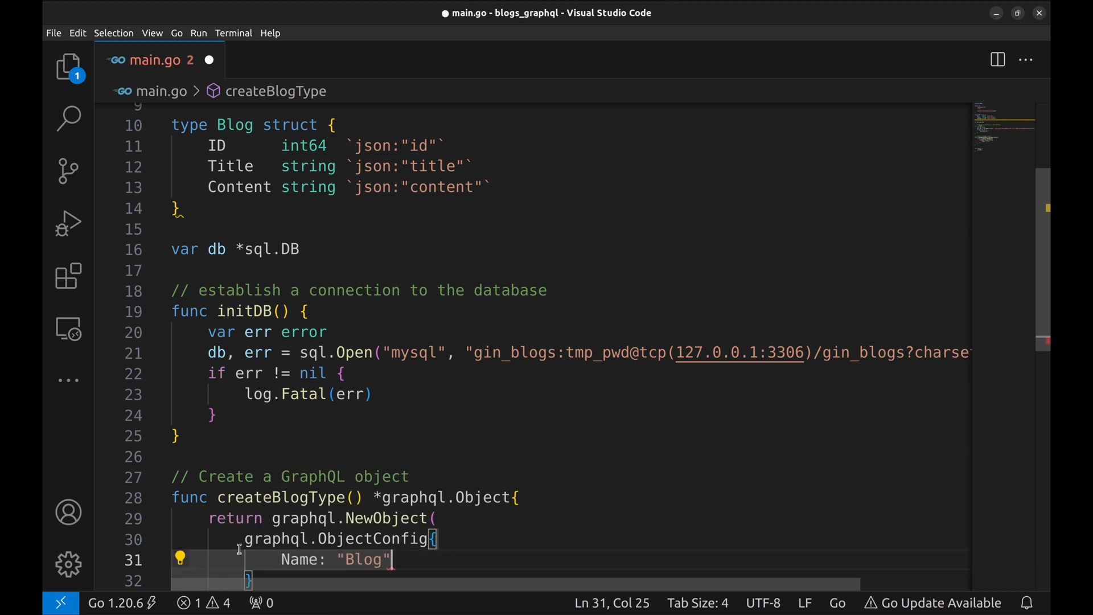
type("Fields: graphql,")
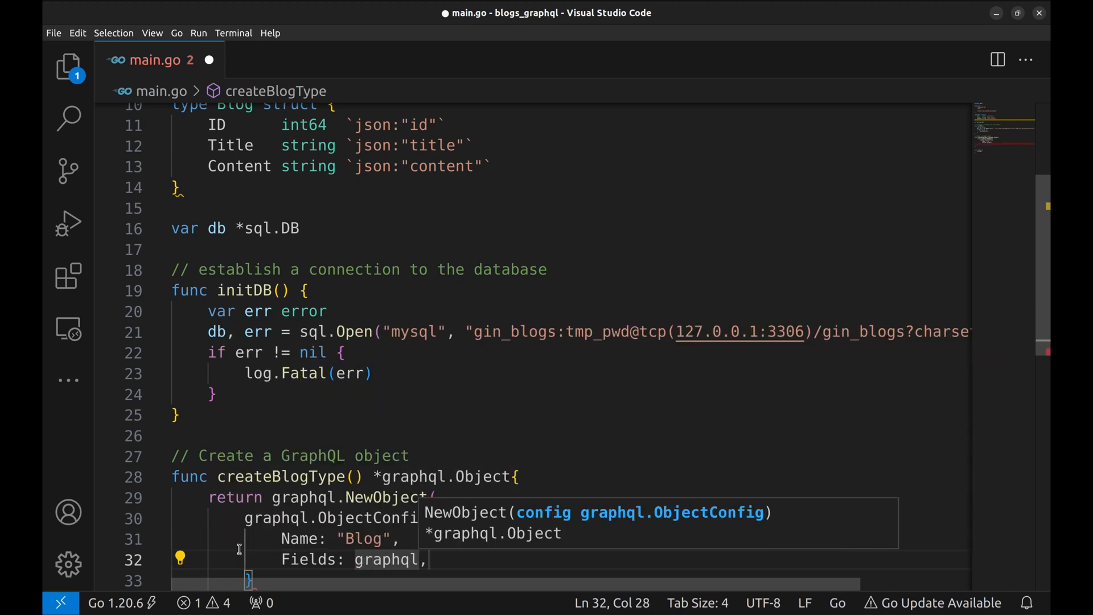
type(".Fields{")
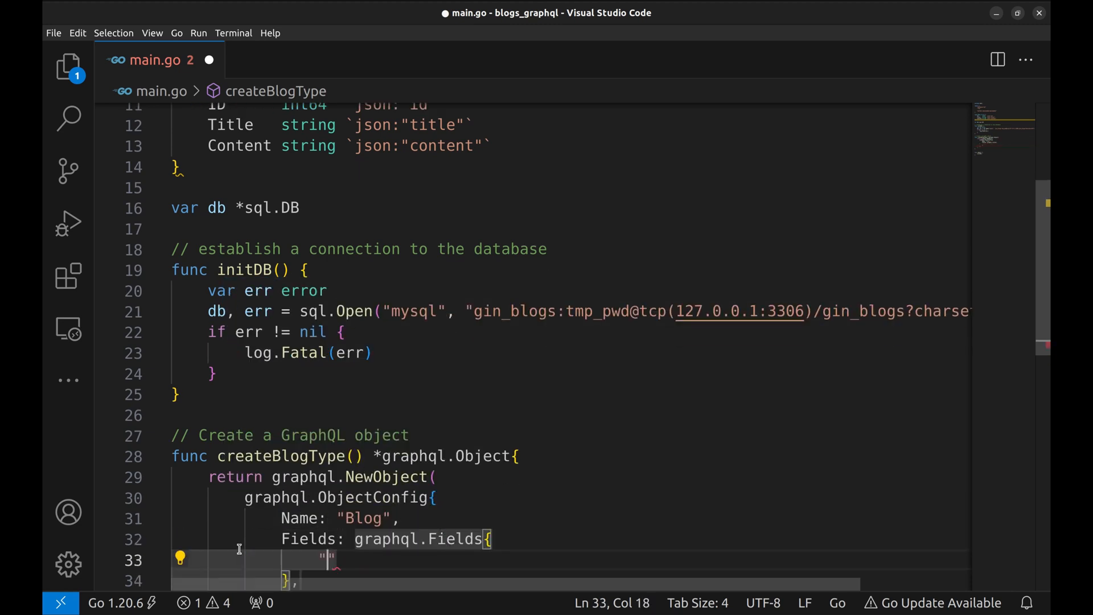
type("id\":")
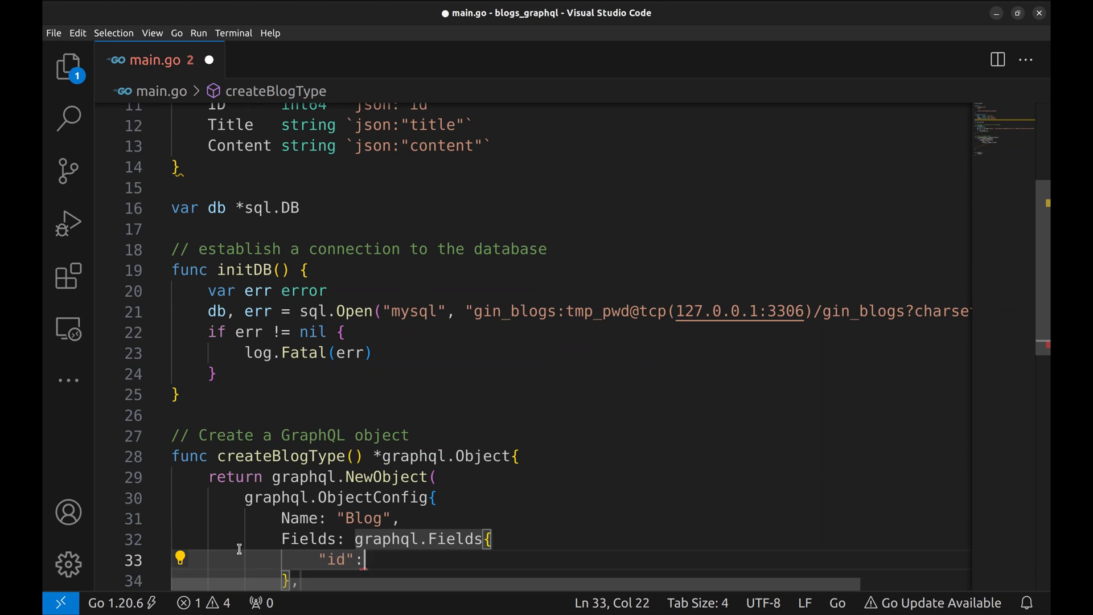
type("graphql.Field{")
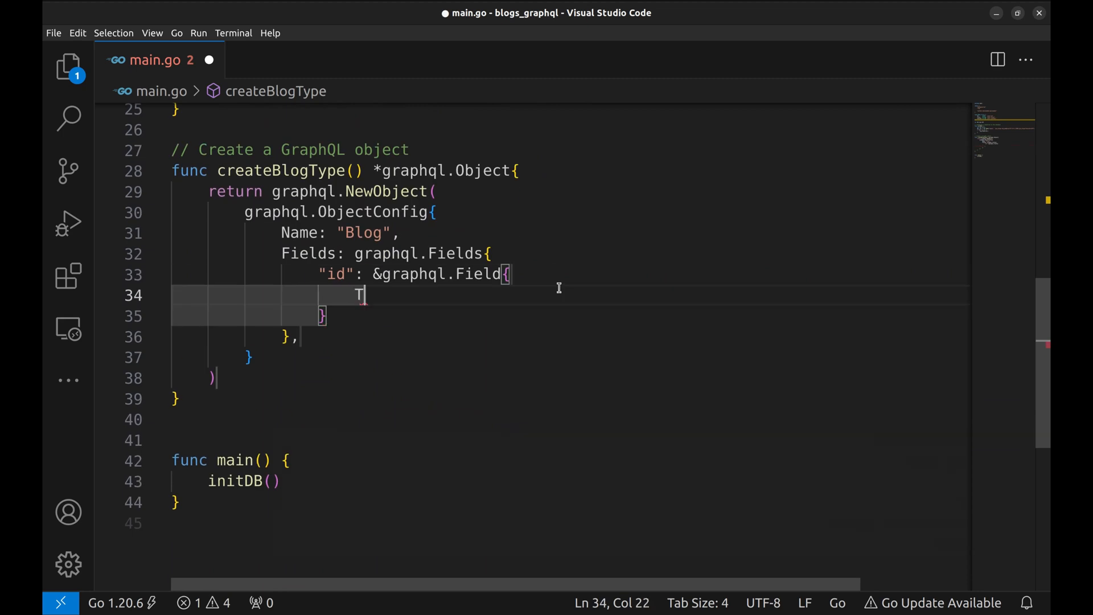
type("ype: gra")
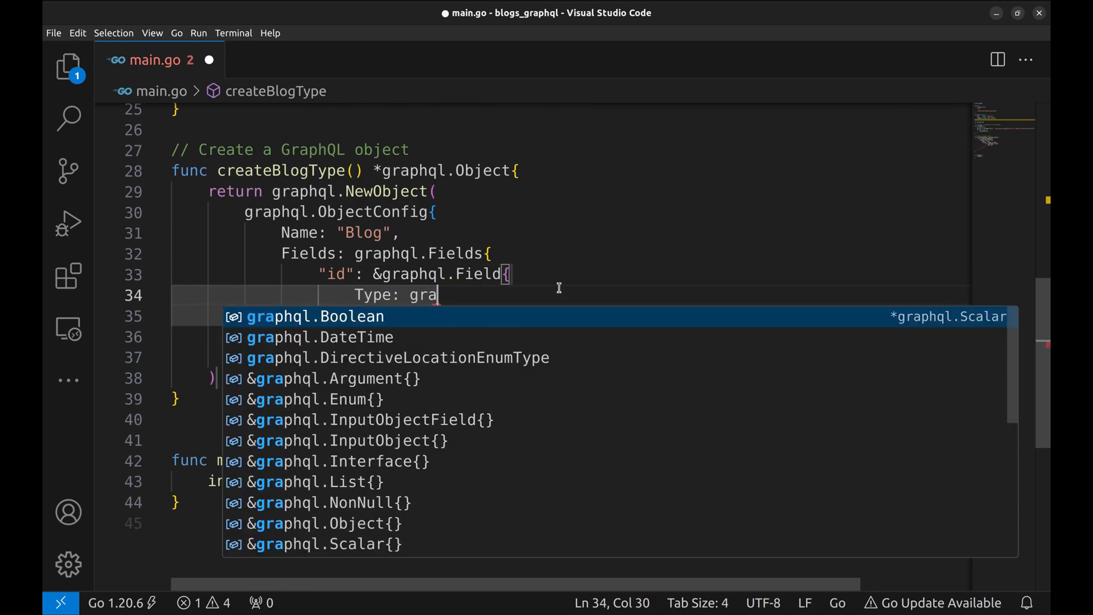
type("phql.Int,")
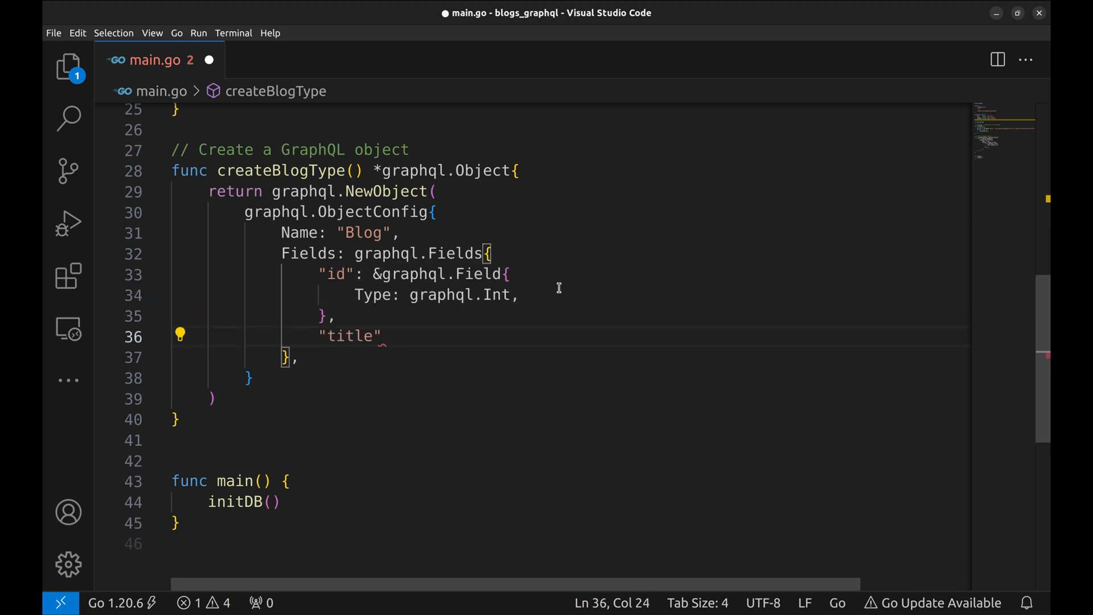
type(": &graphql.Field{}")
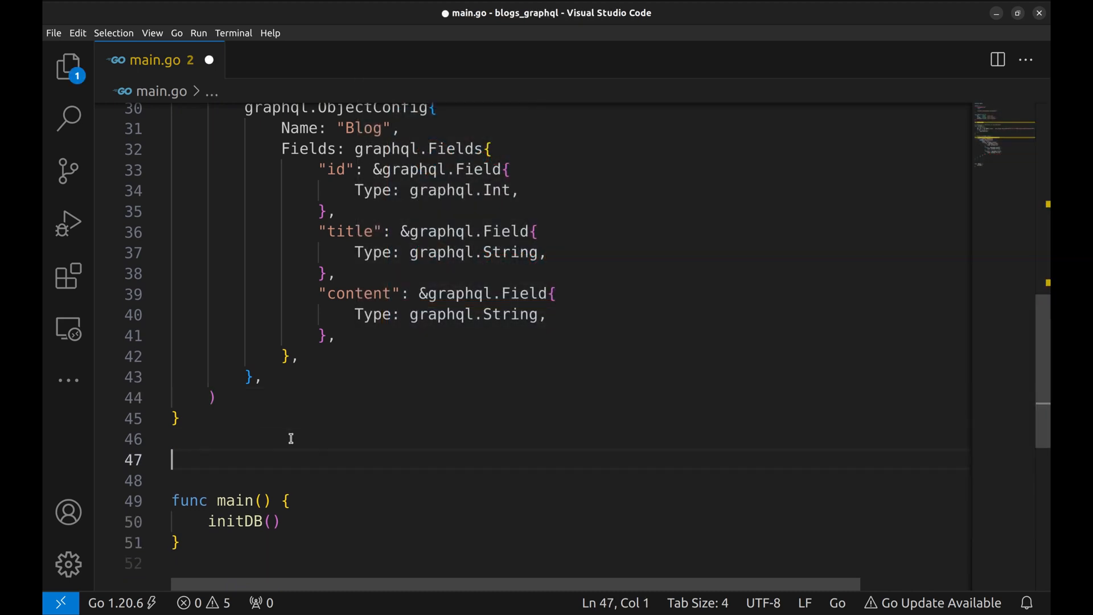
Add a query-type comment and the queryType(blogType *graphql.Object) signature.
type("// Define the quer")
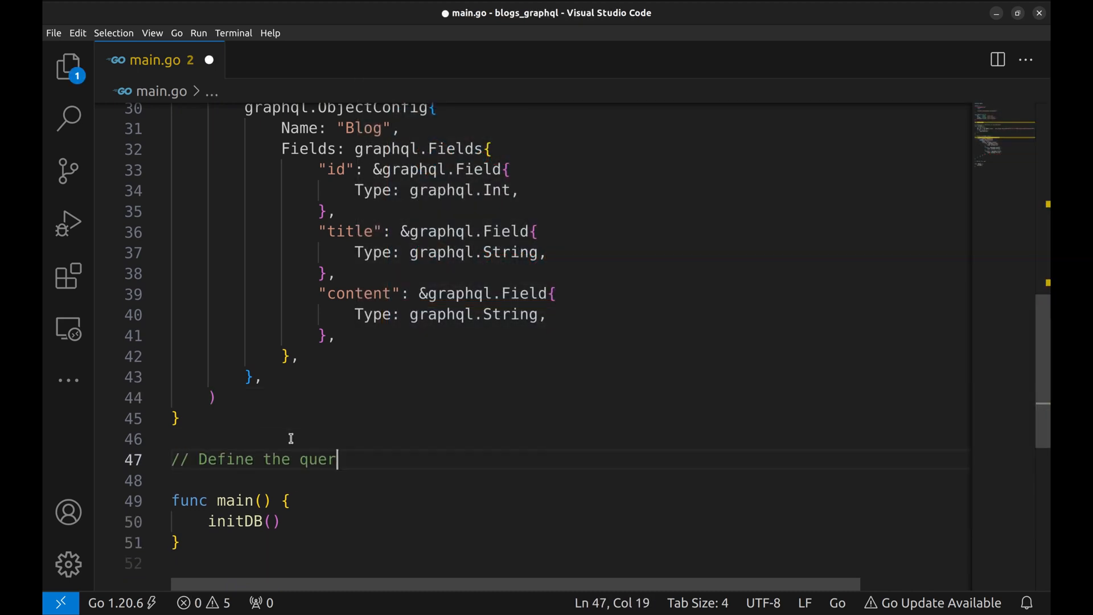
type("y type for the Gr")
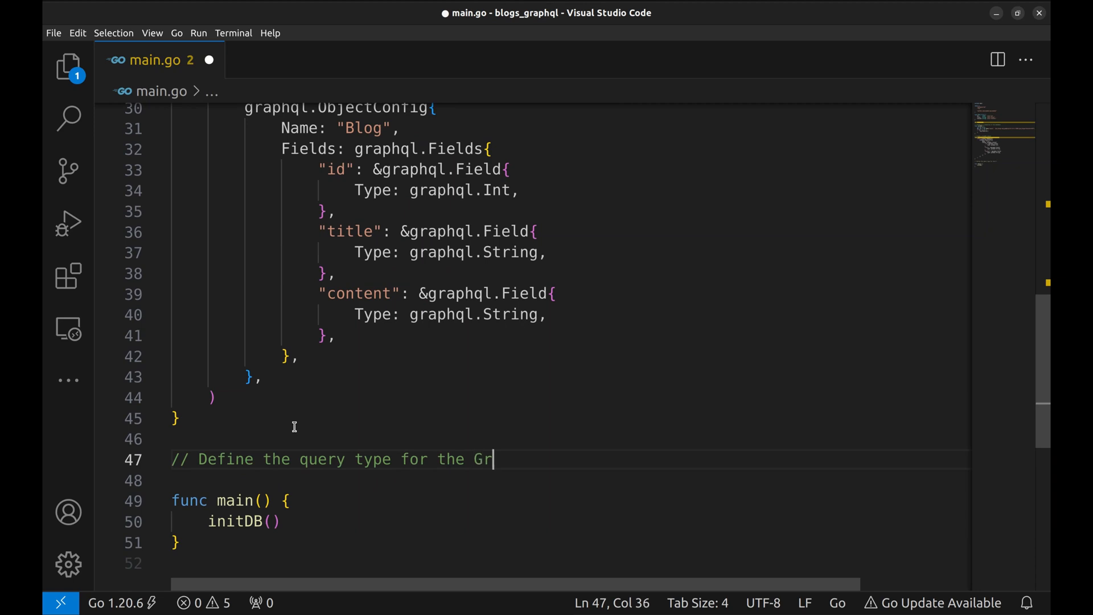
type("aphQL server")
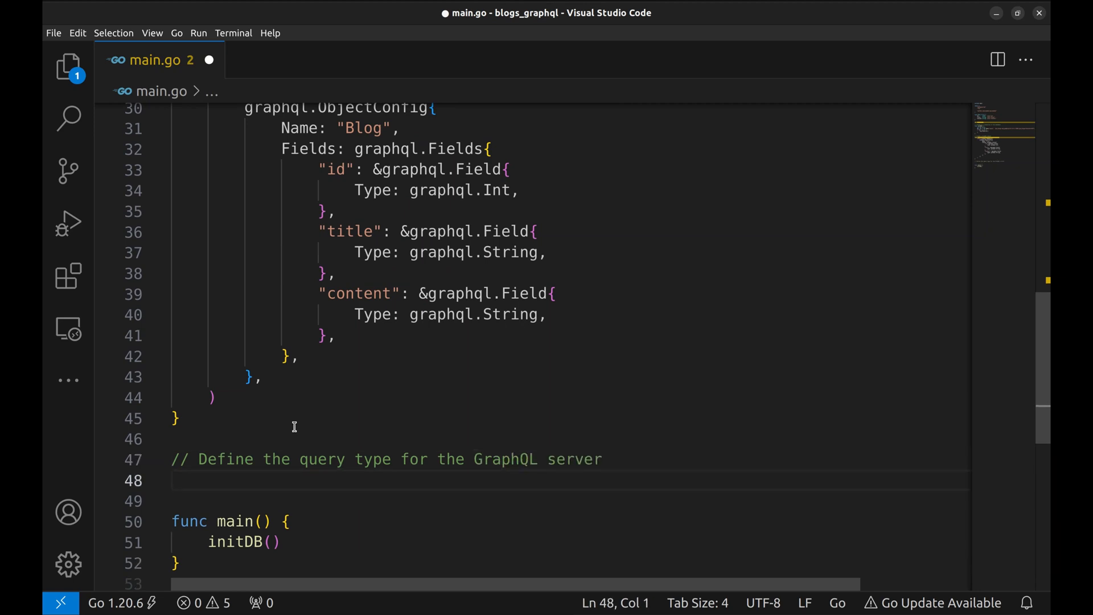
type("func")
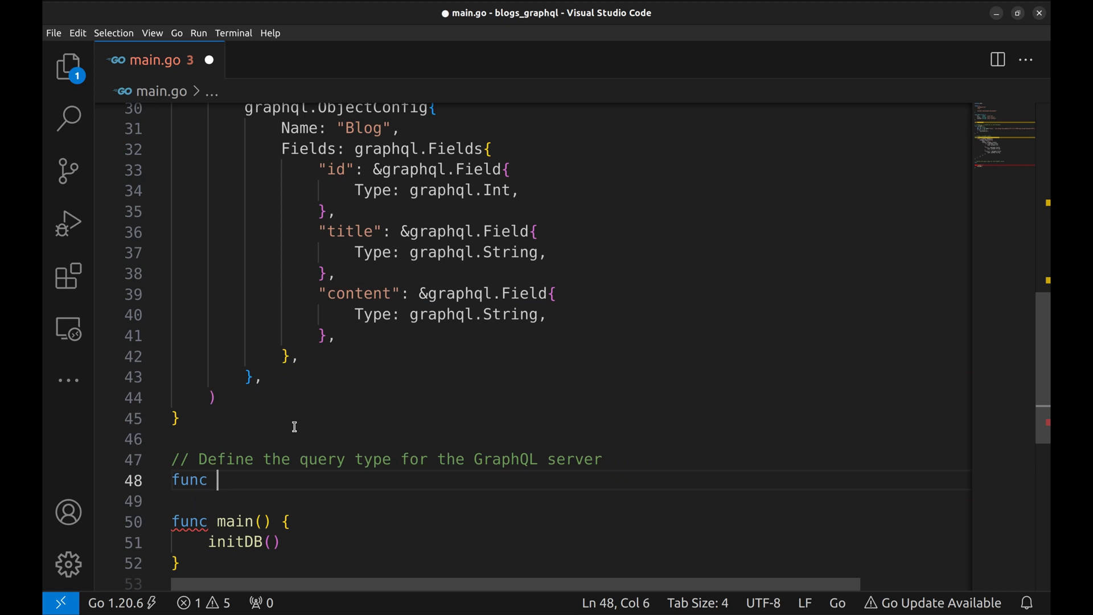
type("queryTy")
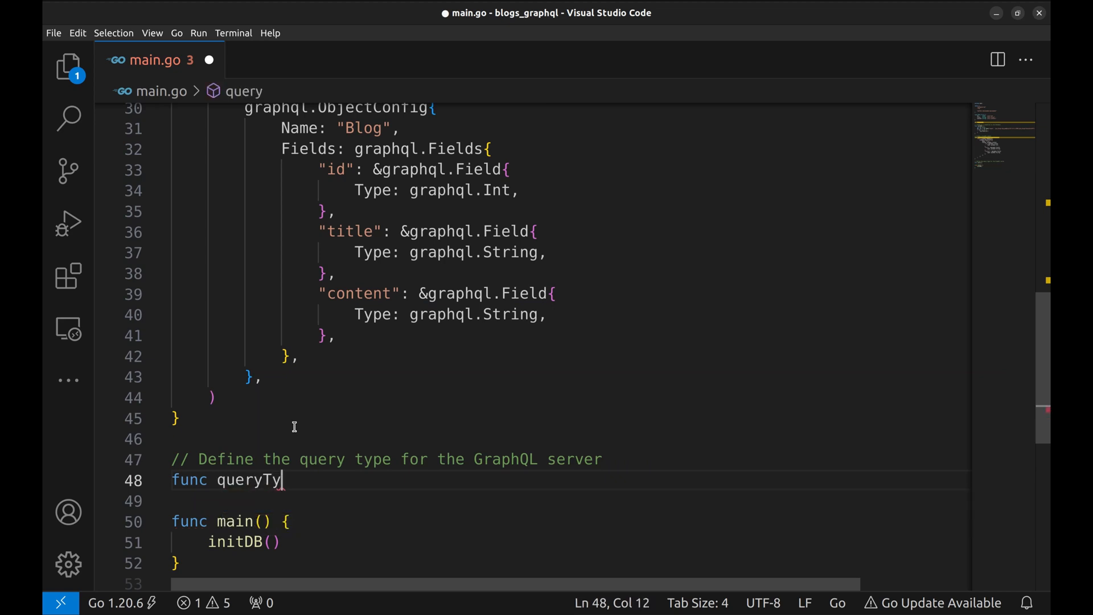
type("pe()")
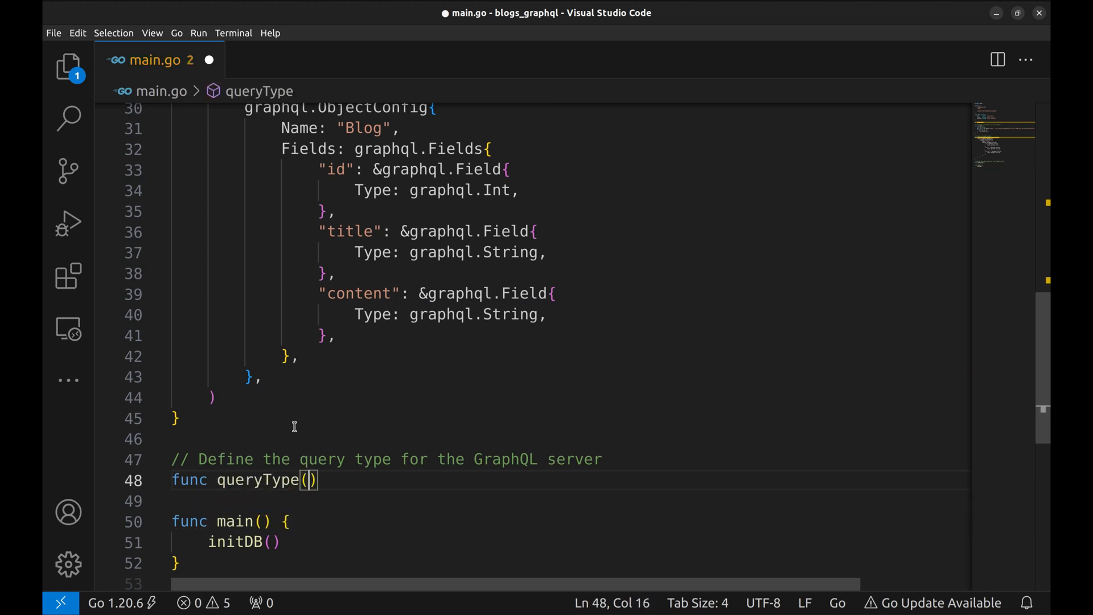
type("blogT")
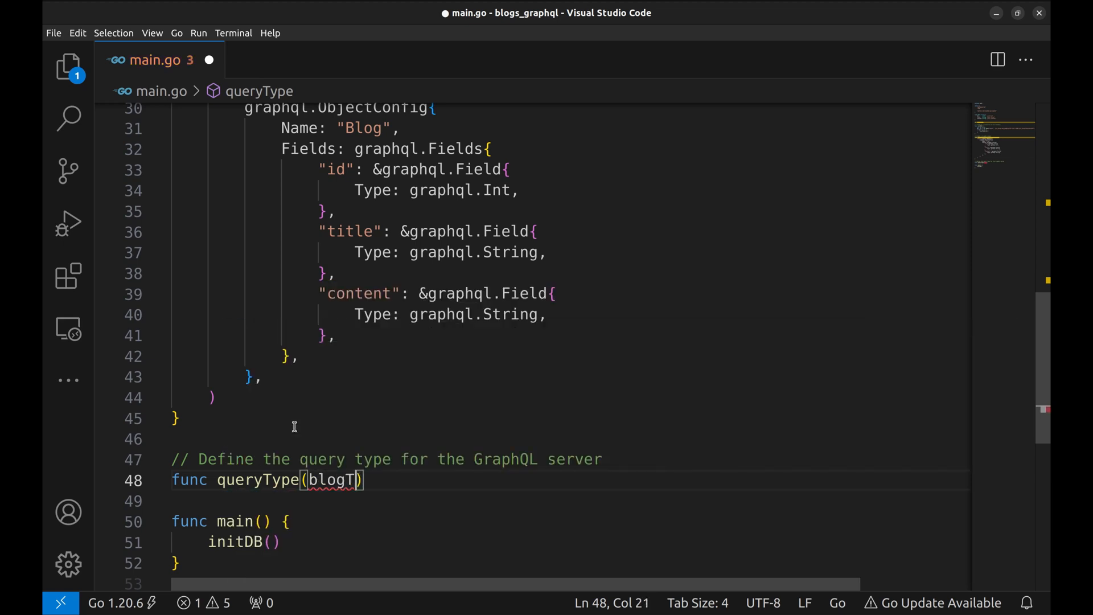
type("ype *")
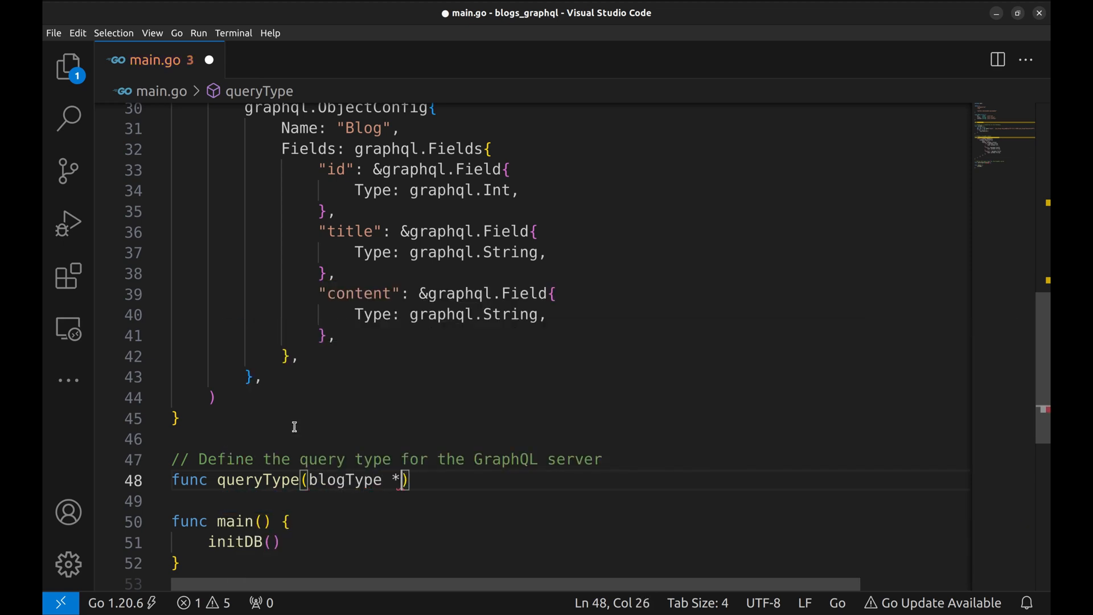
type("graphq")
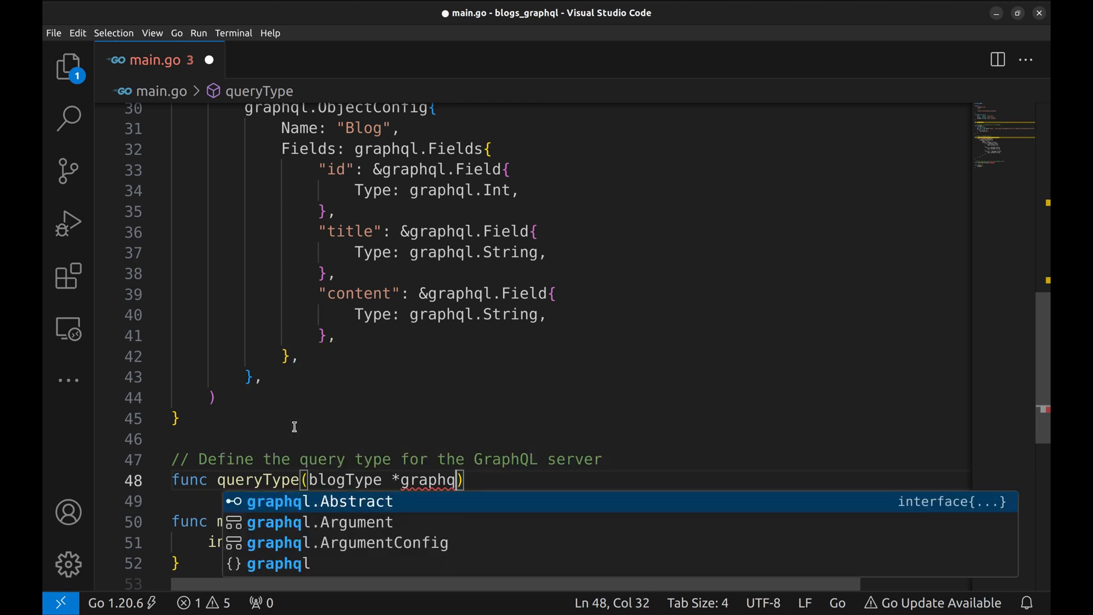
type(".Object")
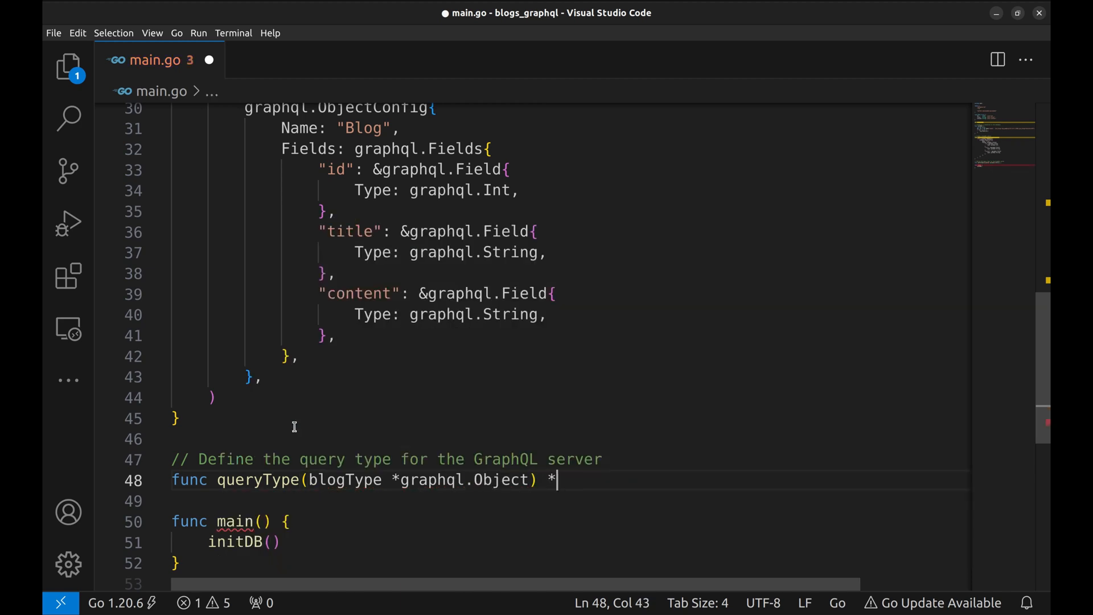
Set its return type to *graphql.Object and begin returning graphql.NewObject.
type("graphql.Object")
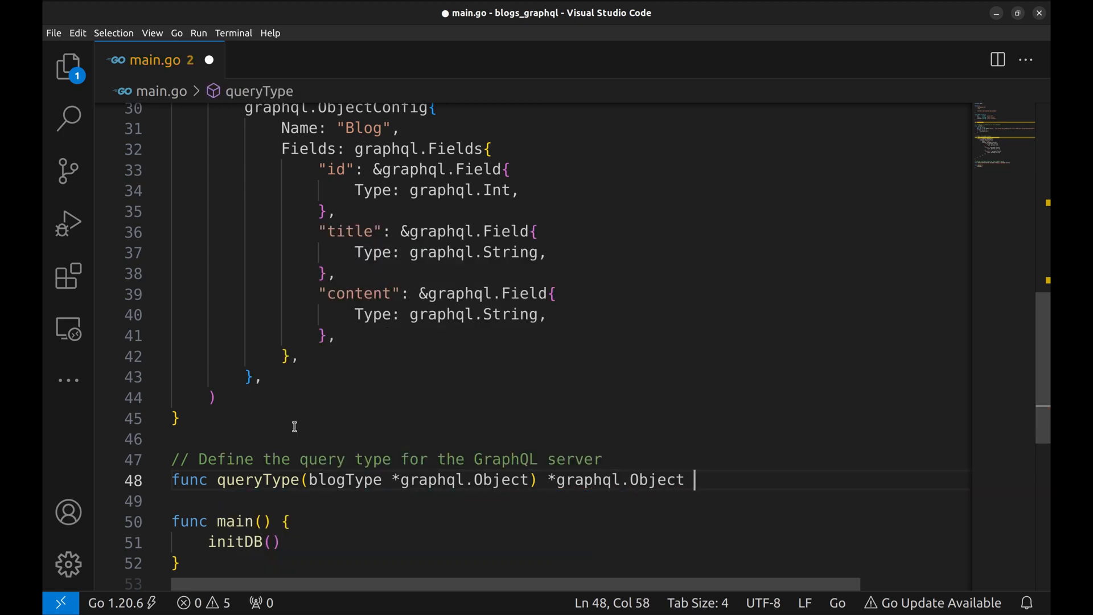
type("return graphql.")
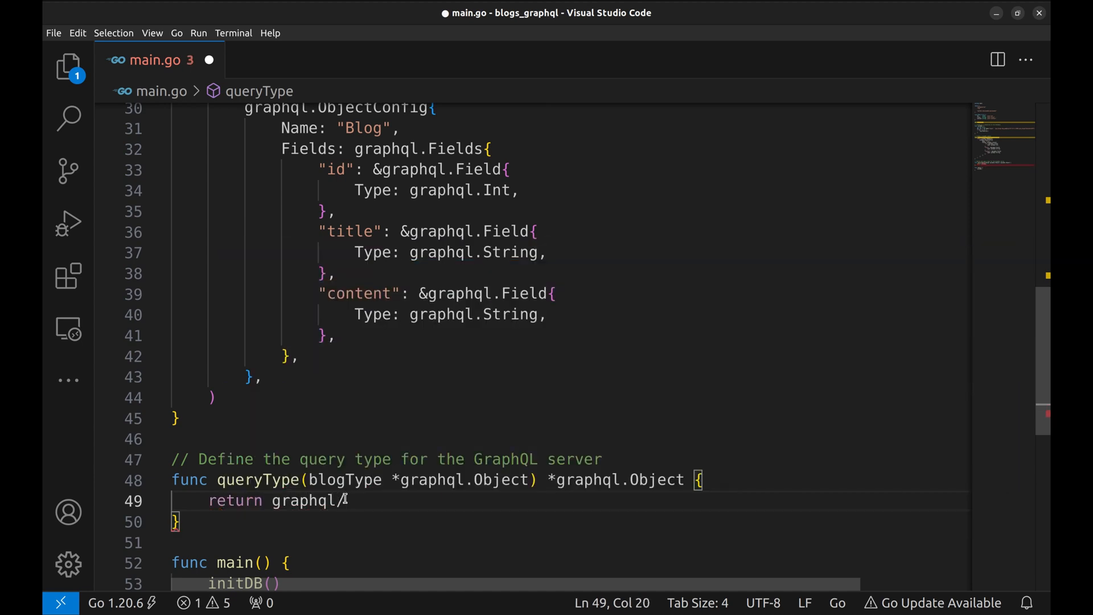
type("n")
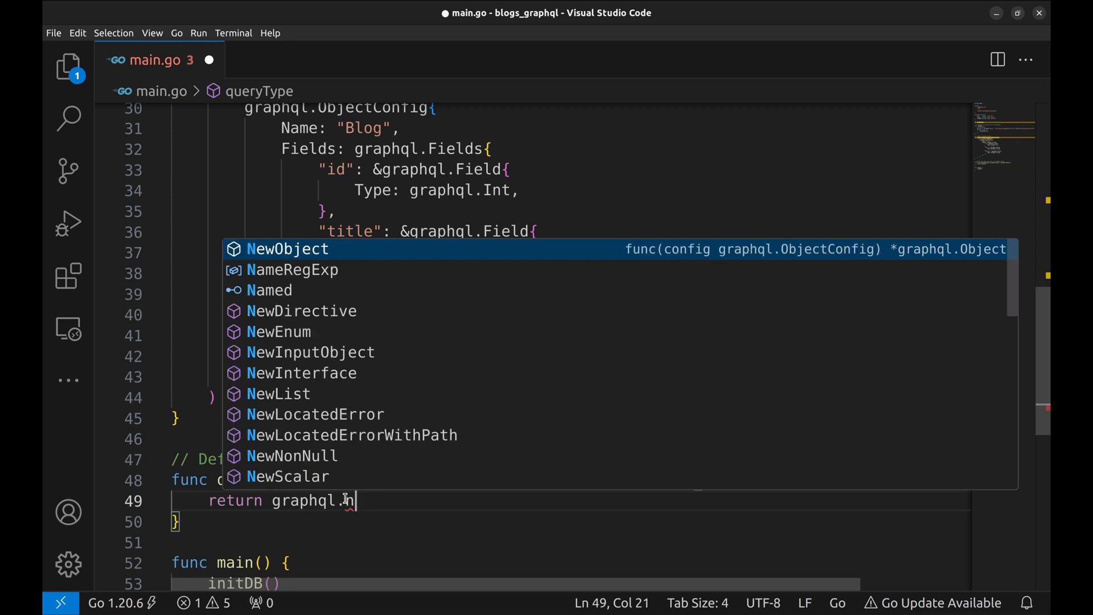
key("Tab")
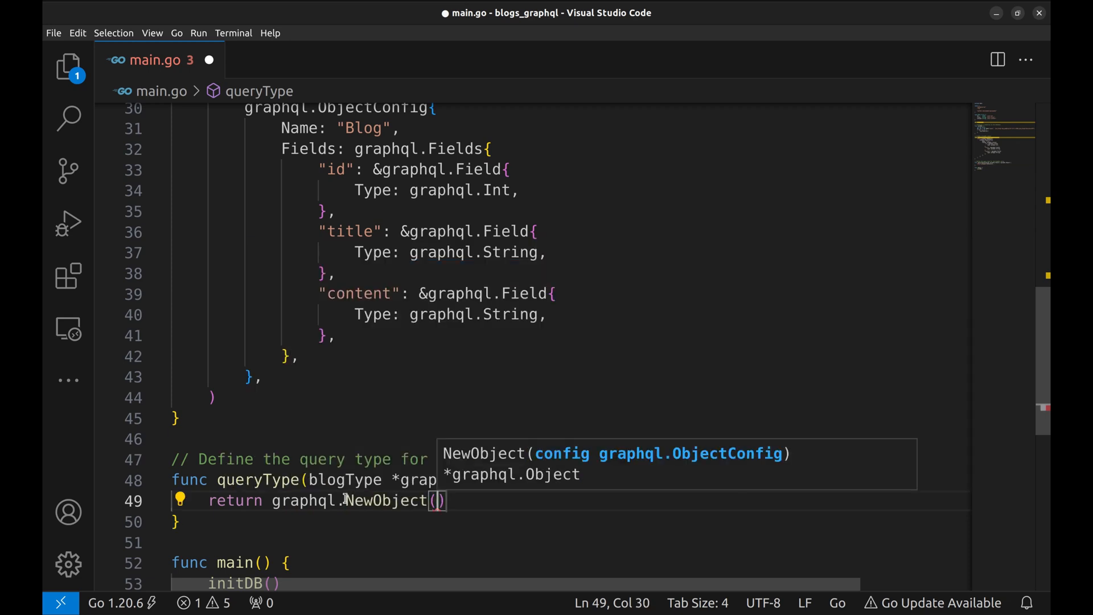
type("grap")
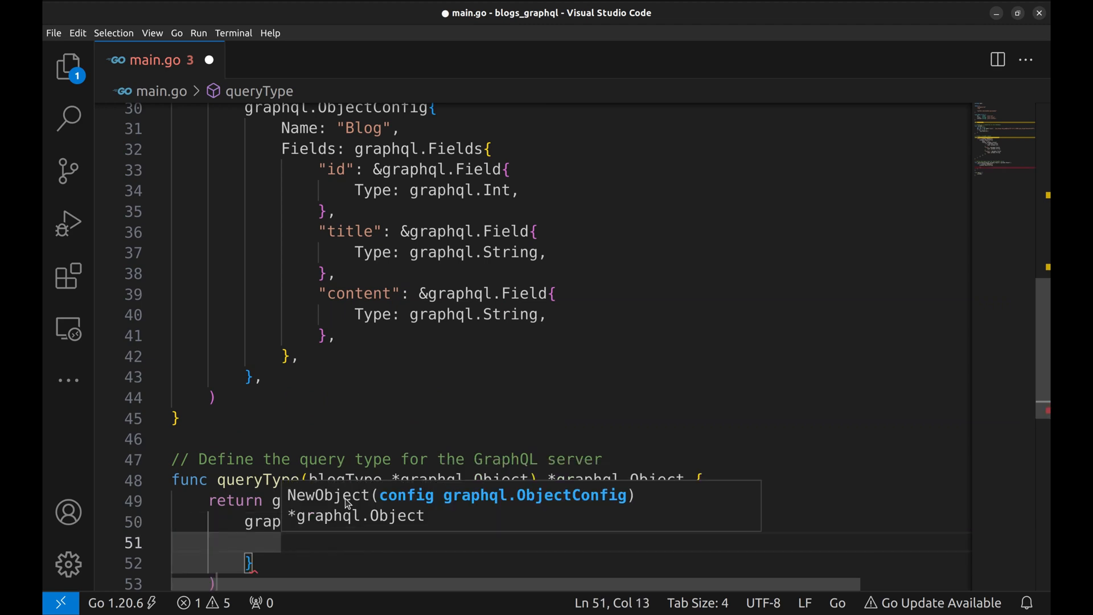
Configure ObjectConfig Name "Query" with a blogs field of type graphql.NewList(blogType).
type("Name: \"Q")
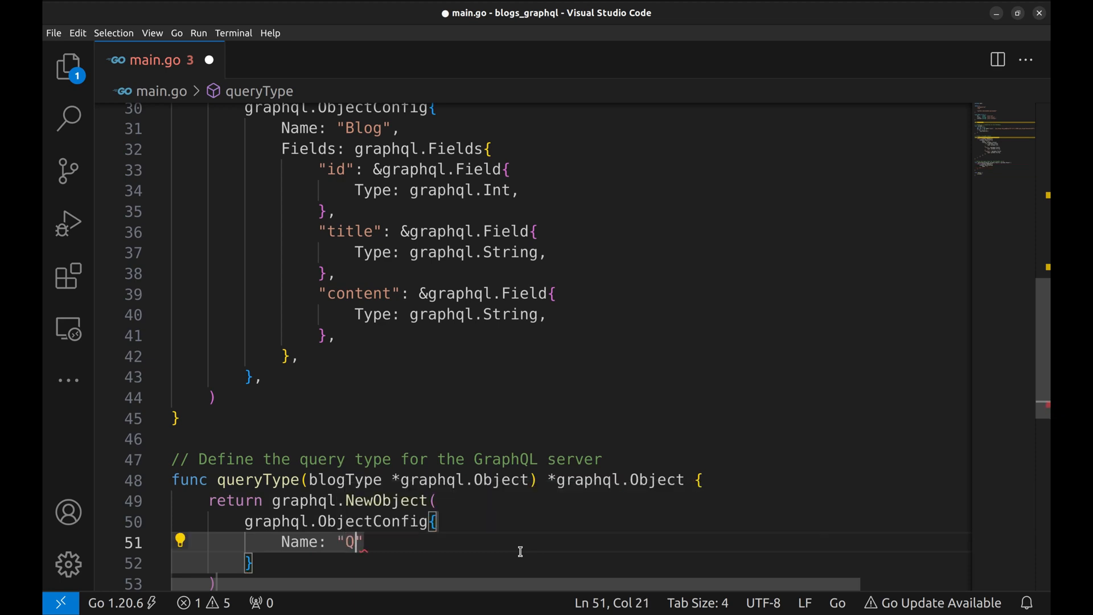
type("uery\",")
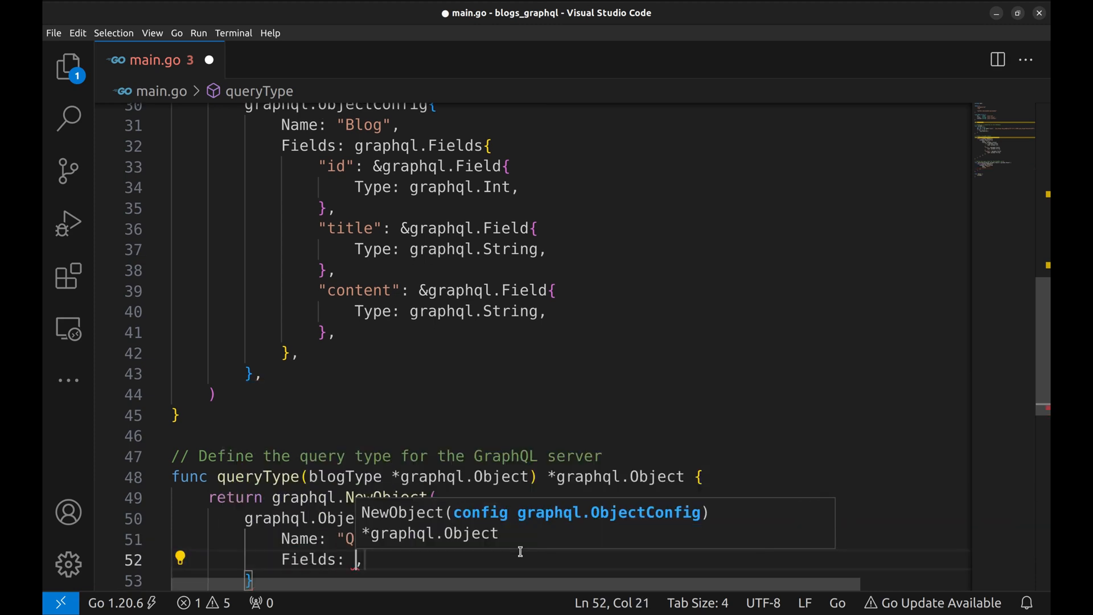
type("graphql.Fie")
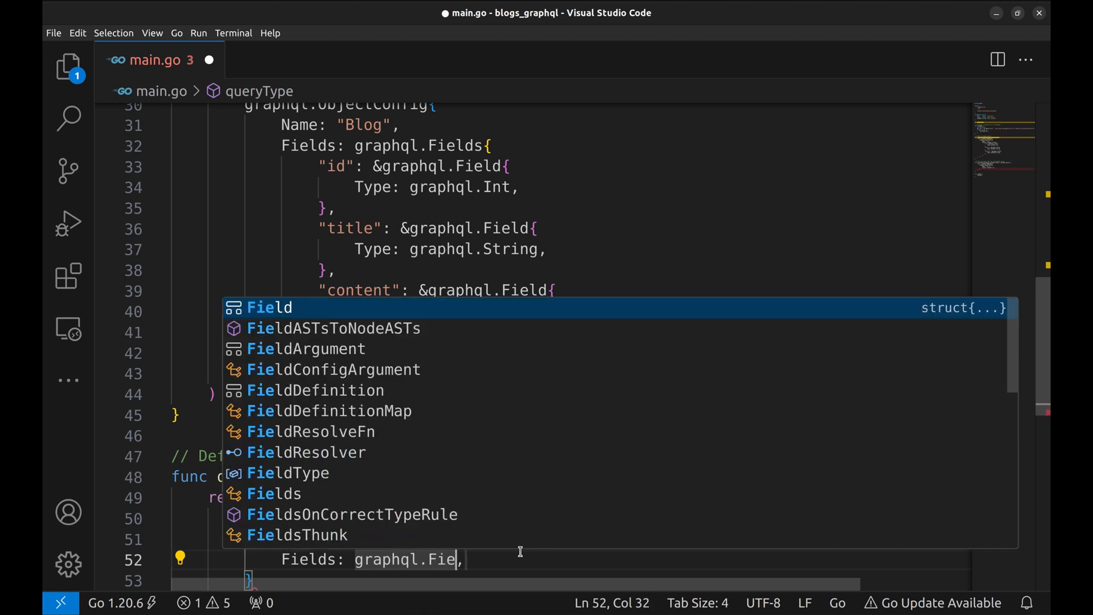
type("lds{")
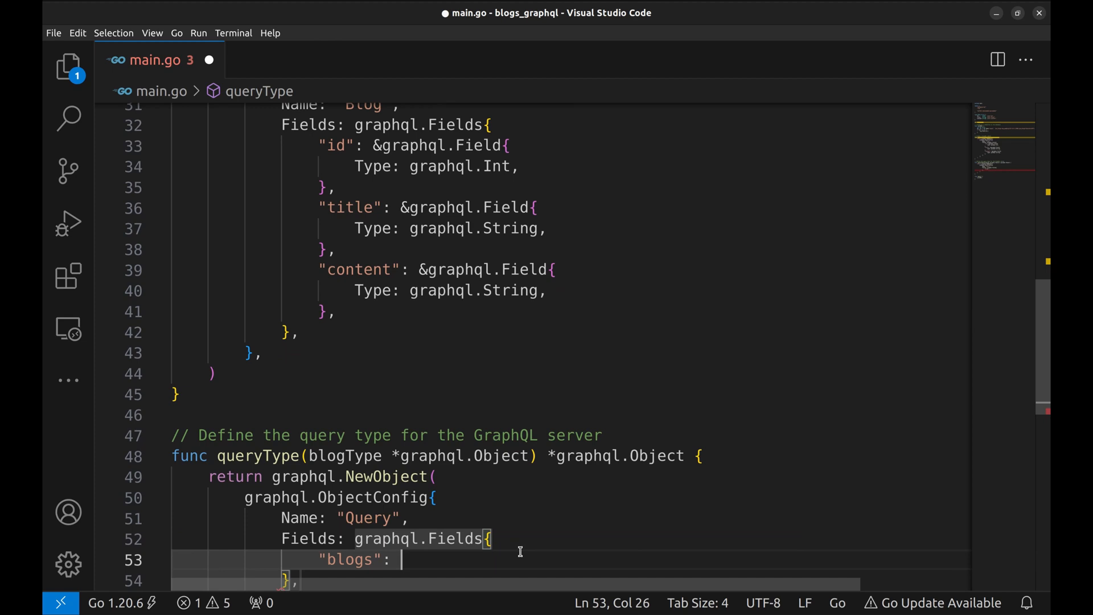
type("&graphql.Field{")
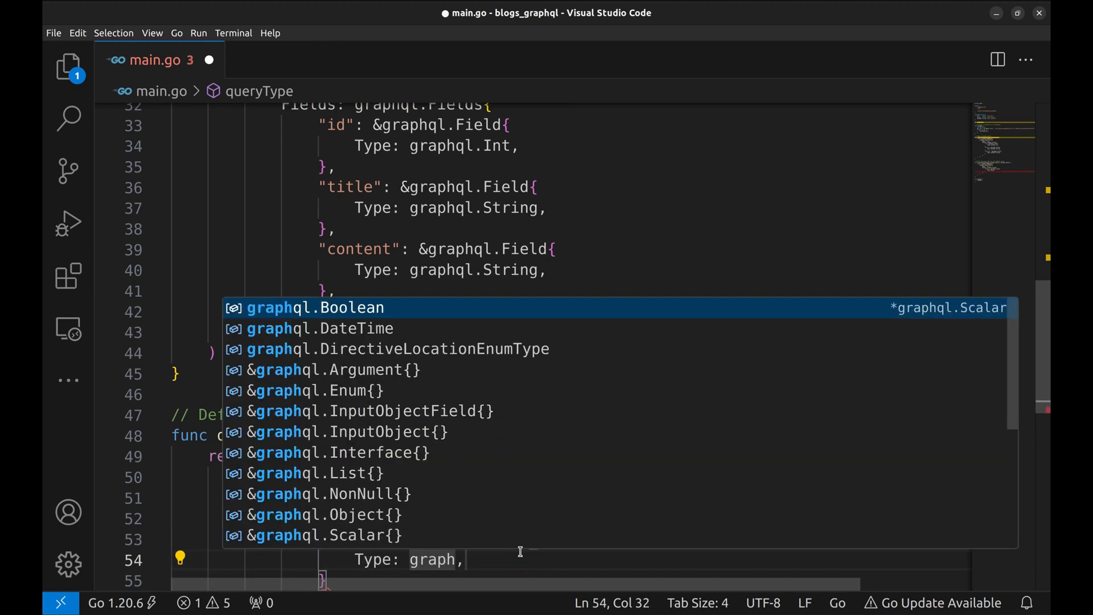
type("ql.NewList(n")
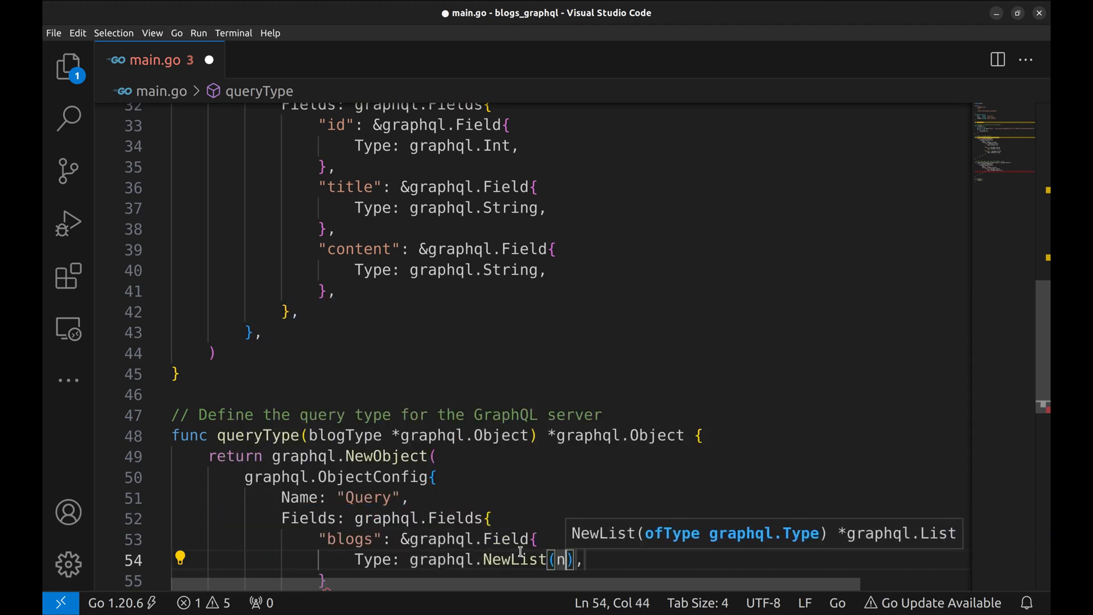
type("logType")
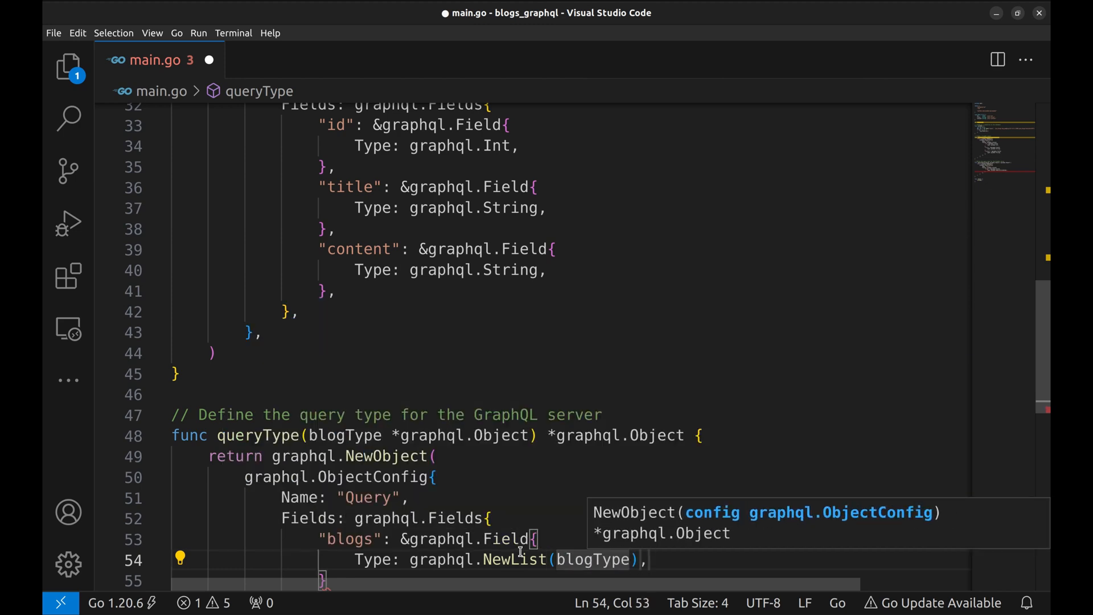
Add a Resolve func(p graphql.ResolveParams) (interface{}, error) declaring var blogs []Blog.
type("Re")
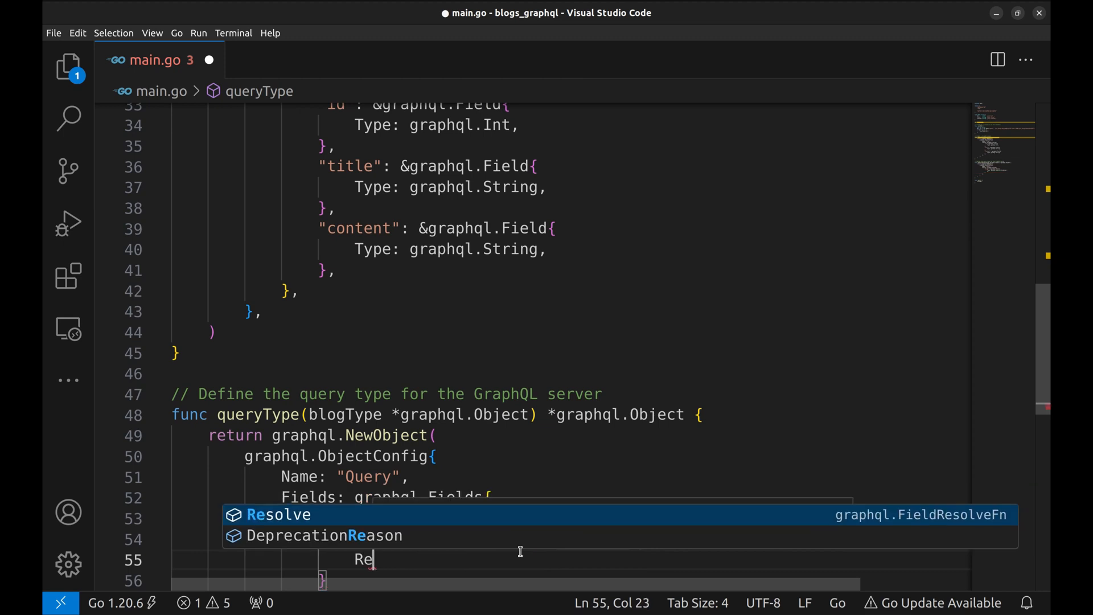
type("solve: func () {")
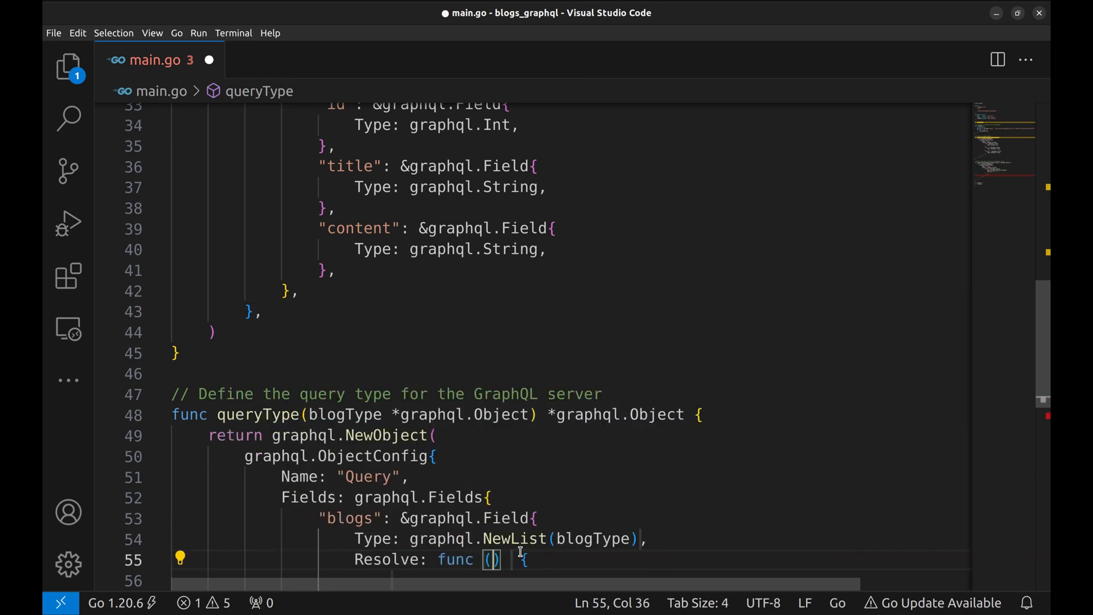
type("p graphql.ResolveParams")
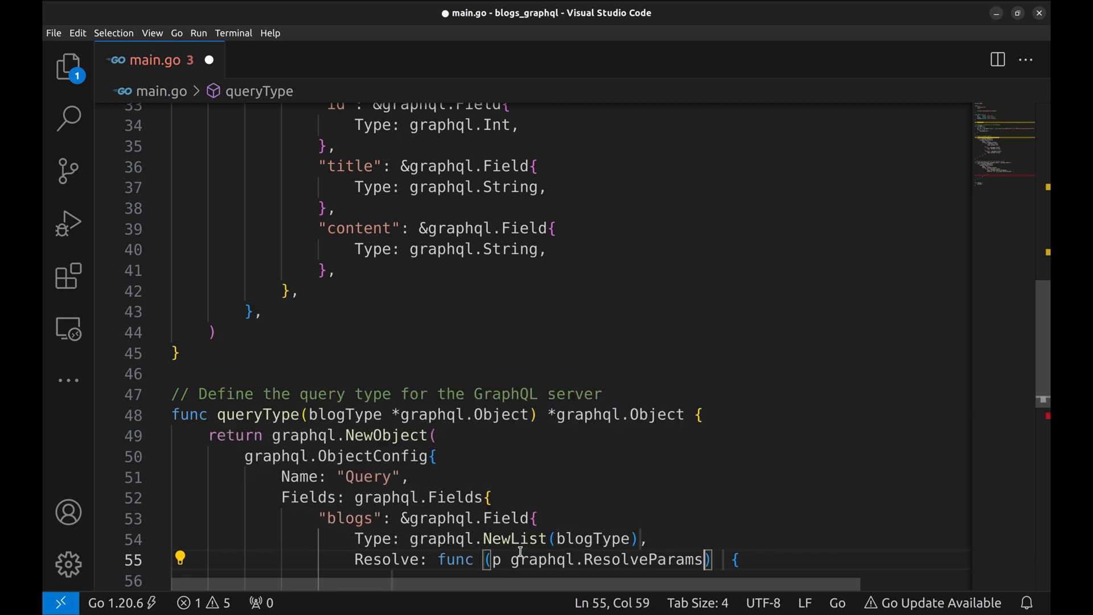
type("()")
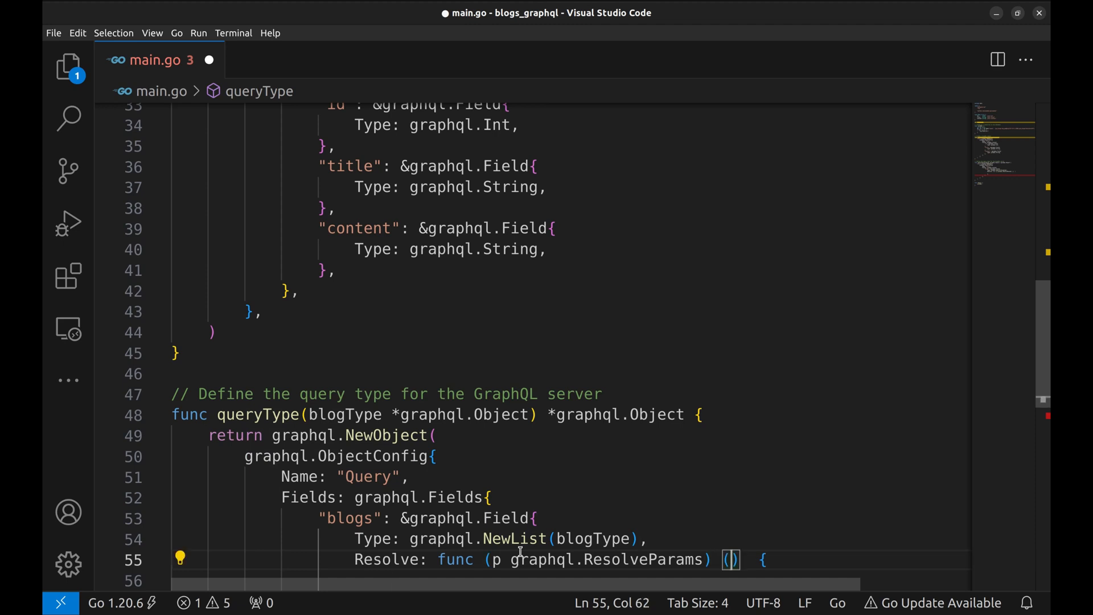
type("i")
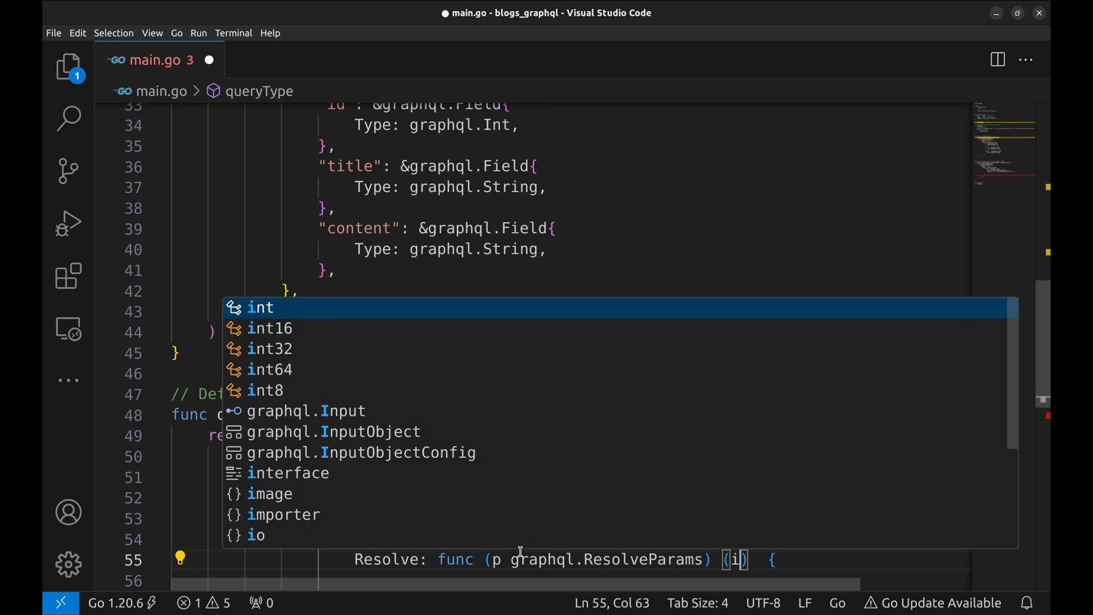
type("terface")
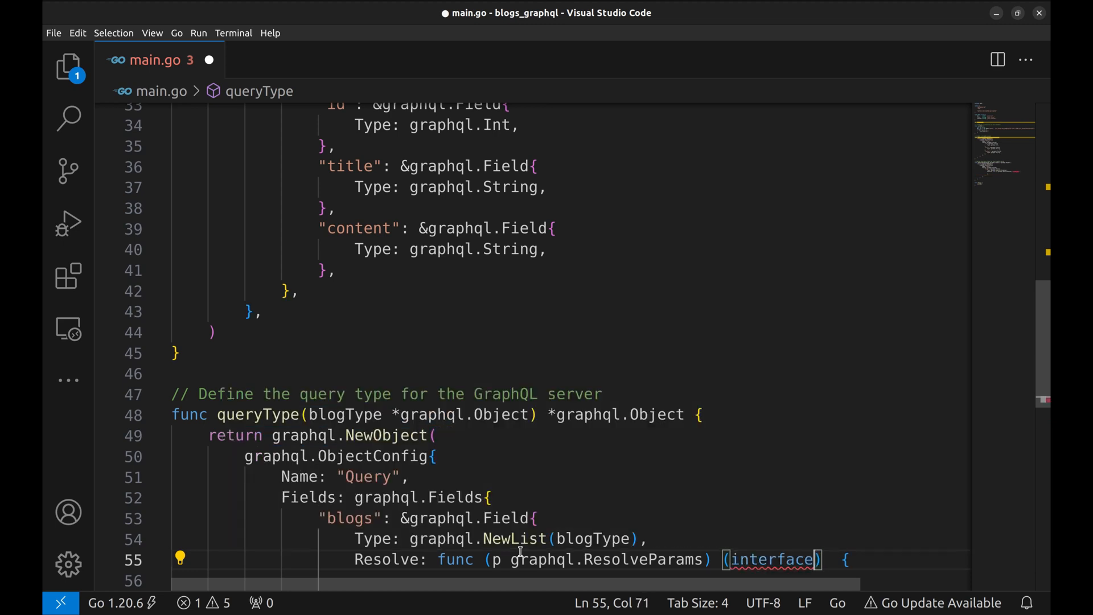
type("{}, error")
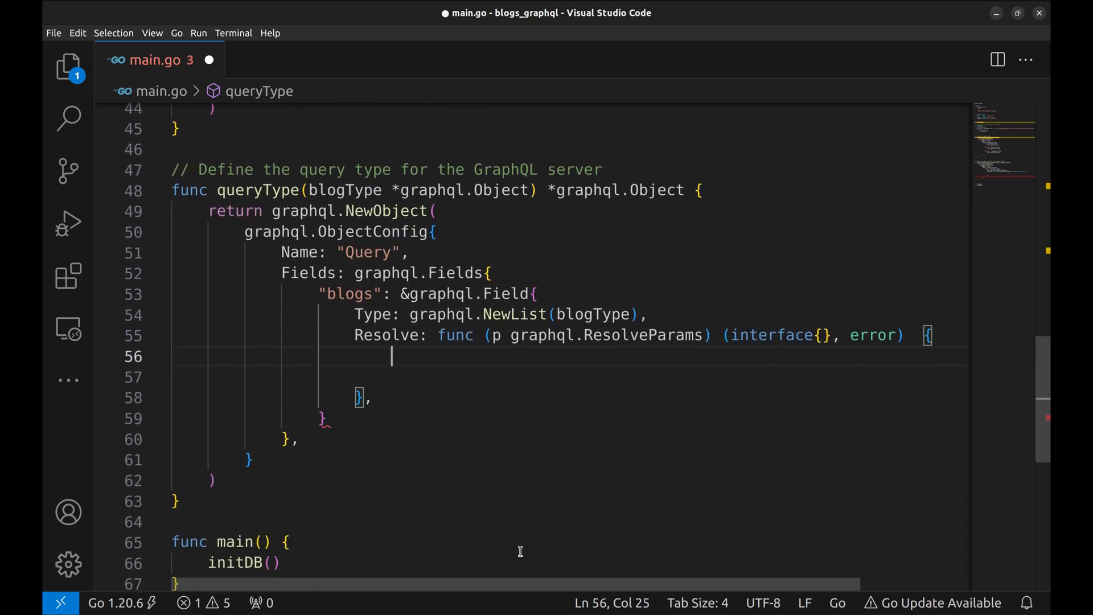
type("var blogs")
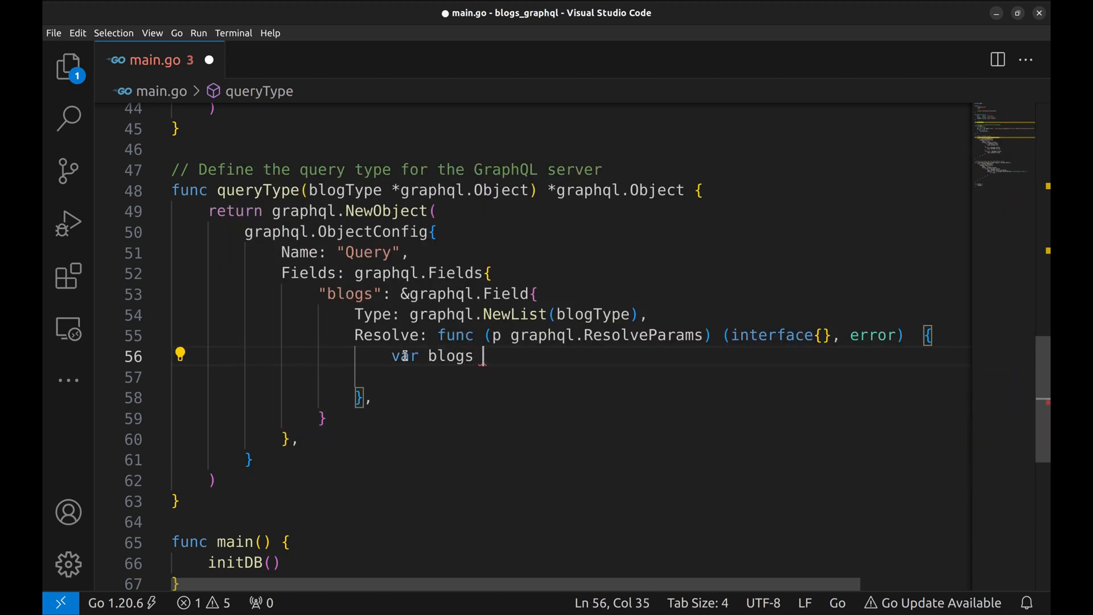
type("[]Blog")
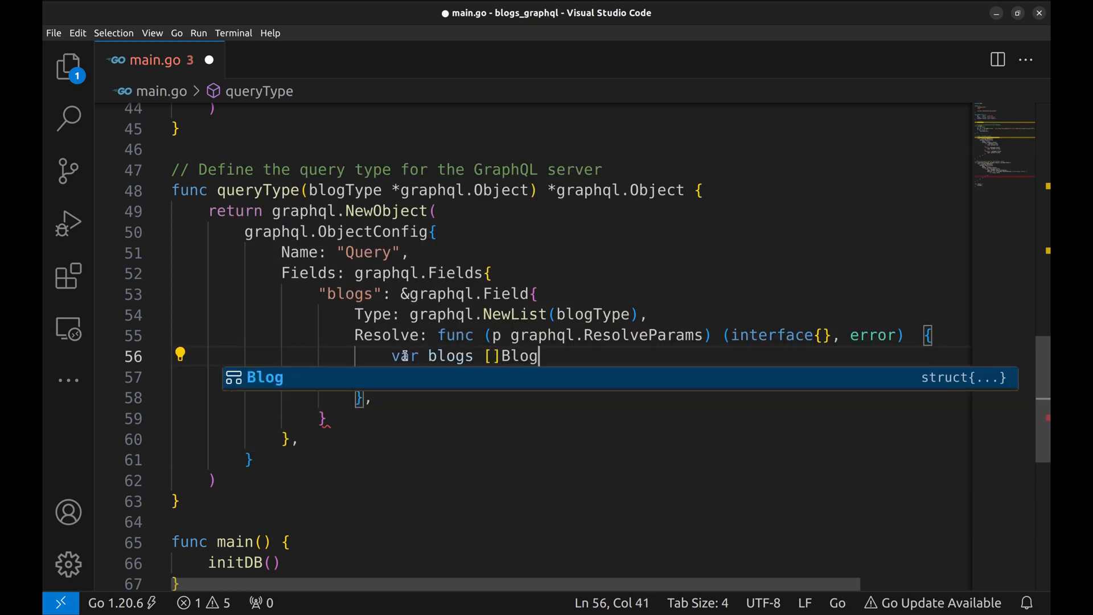
type("r")
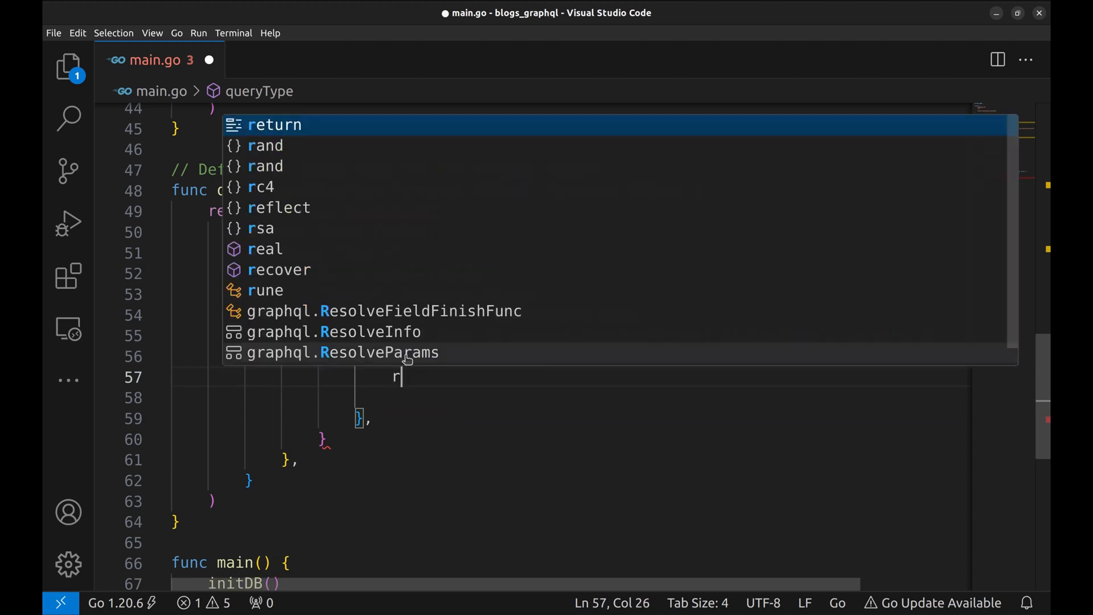
Query "SELECT id, title, content FROM blogs", return nil, err on failure and defer rows.Close().
type("db.Query(")
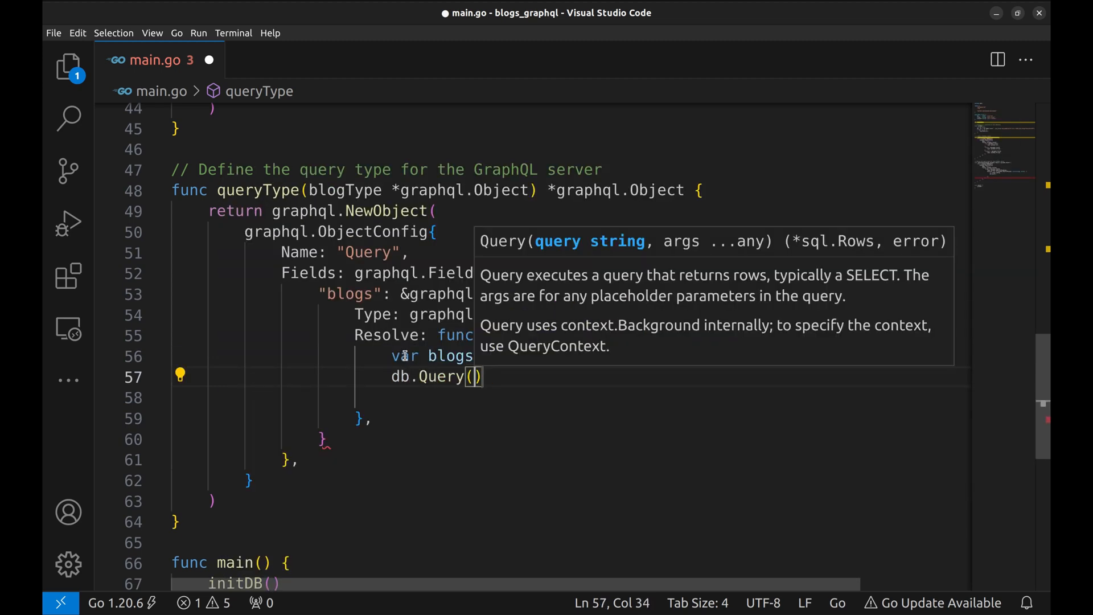
type("\"SELECT id,\"")
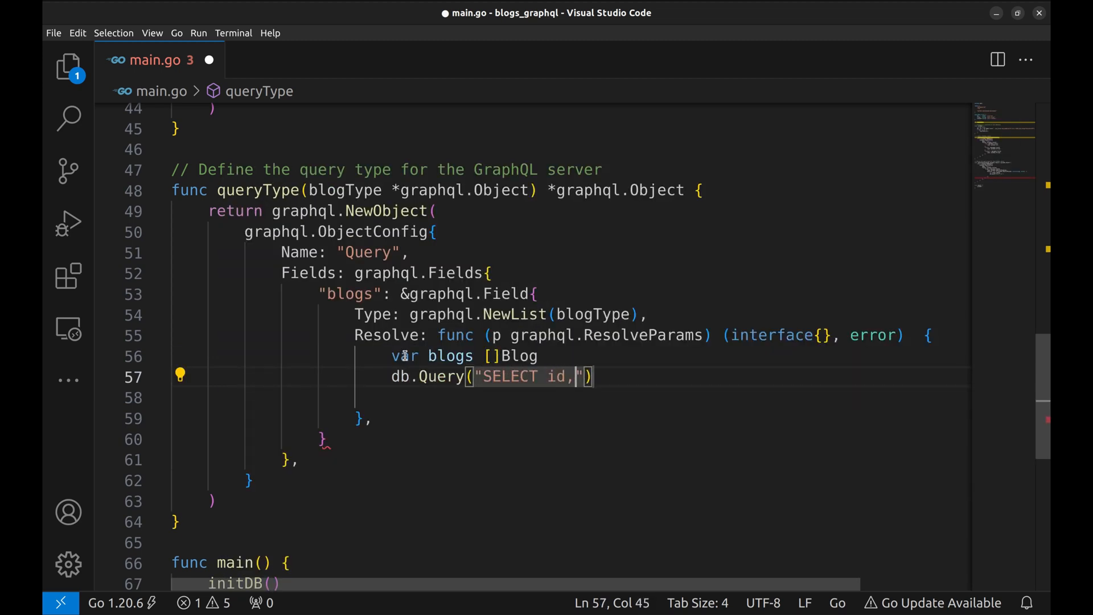
type("title, content")
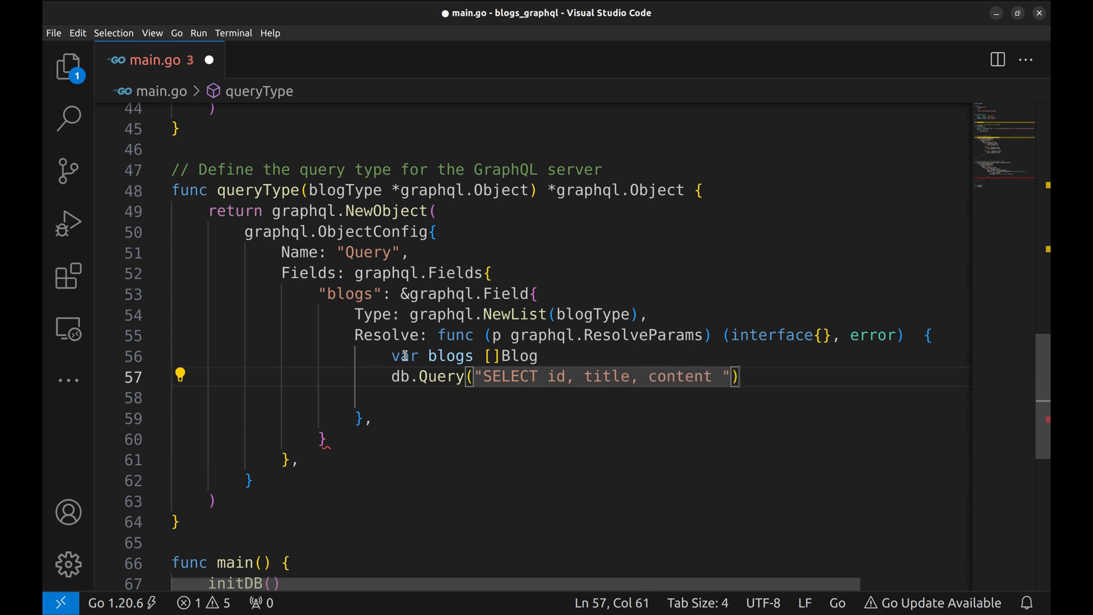
type("FROM blogs")
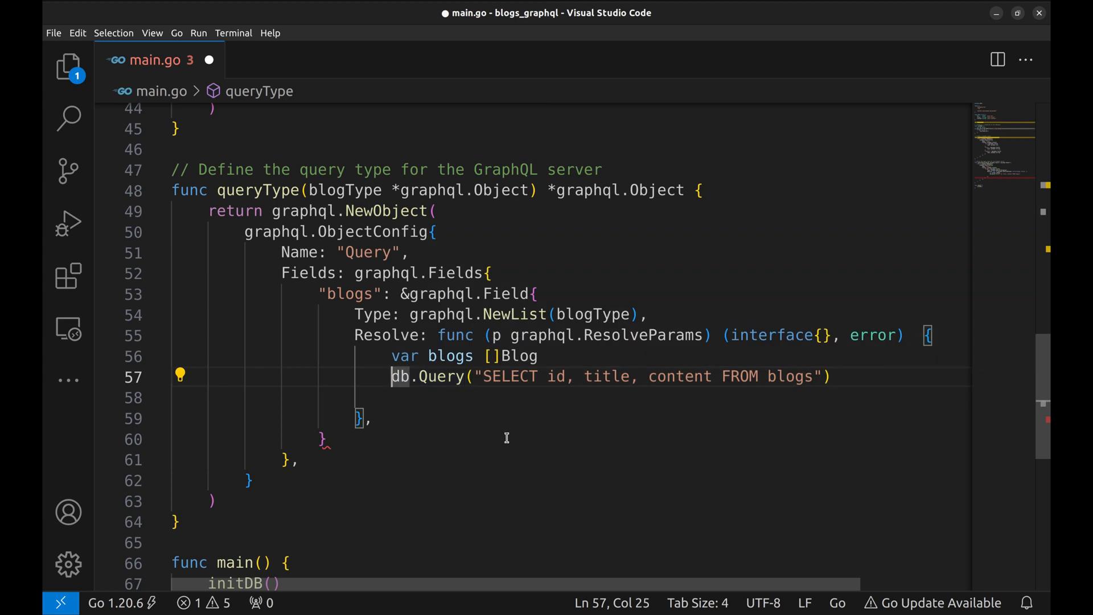
type("rows, err :=")
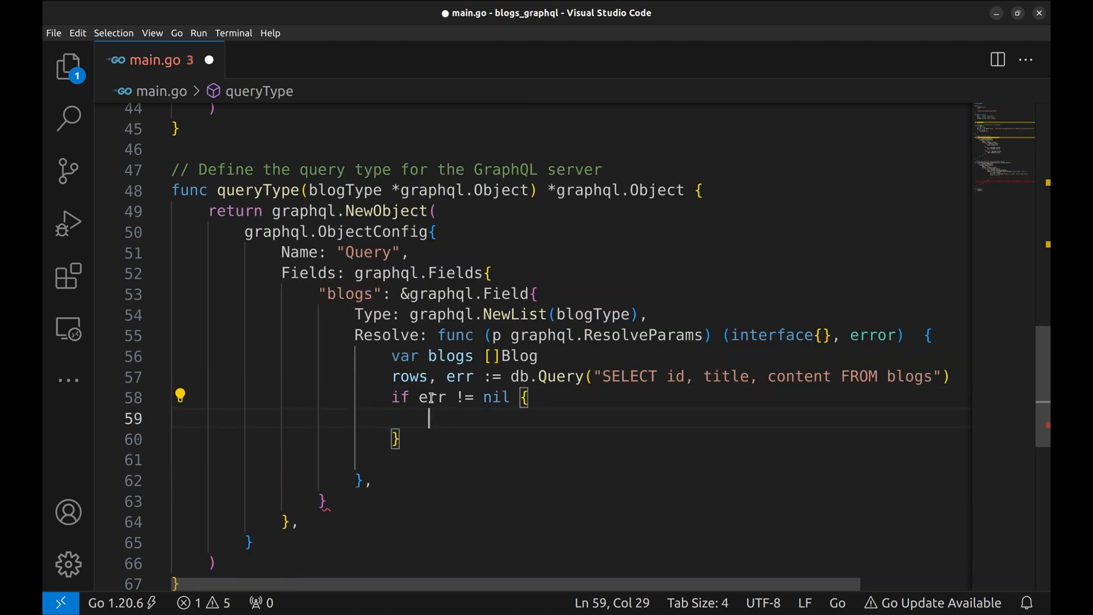
type("return nil, e")
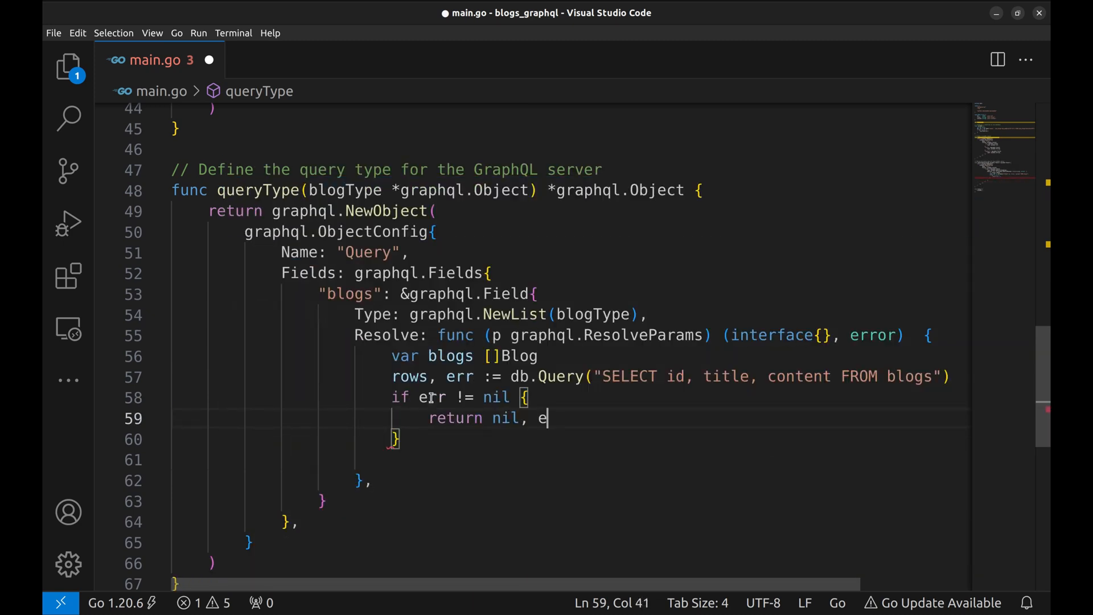
type("d")
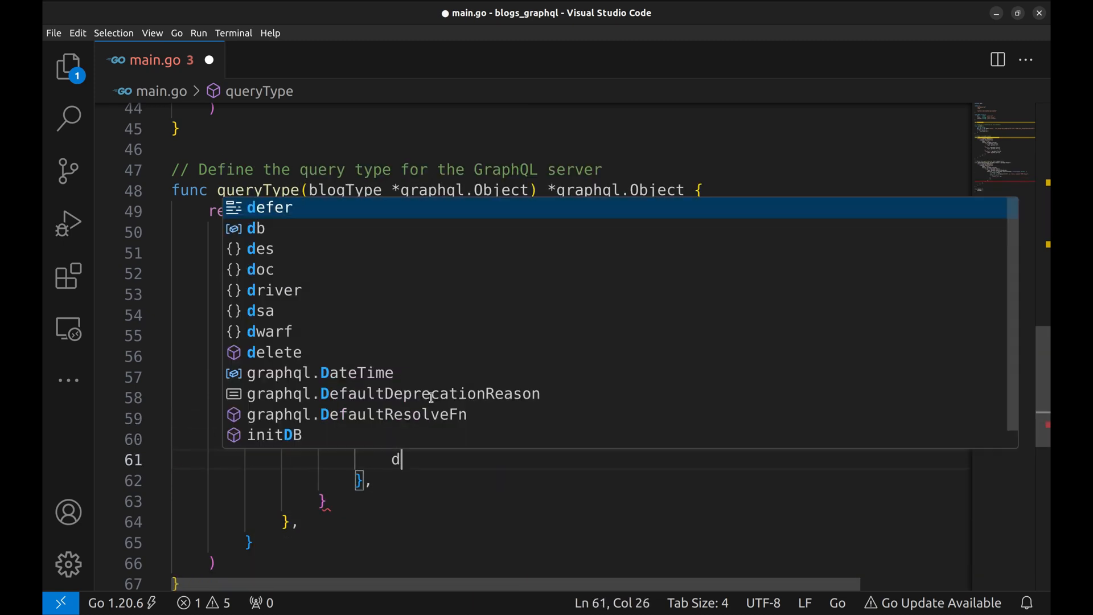
type("efer rows.Close(")
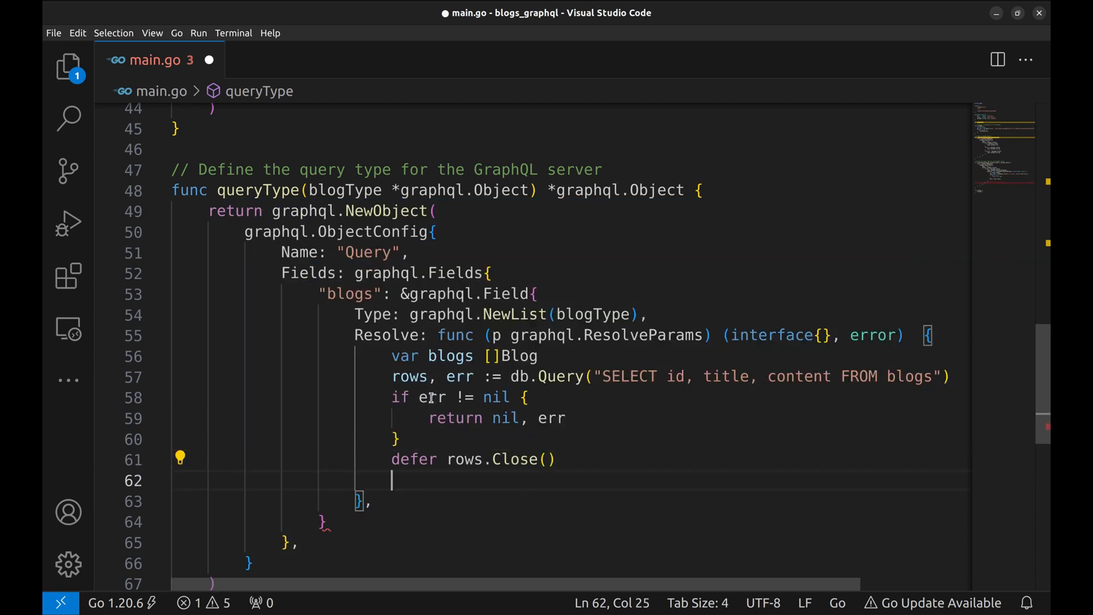
Loop rows.Next() scanning ID, Title, Content into a Blog, append to blogs and return it.
type("for rows.Next(){")
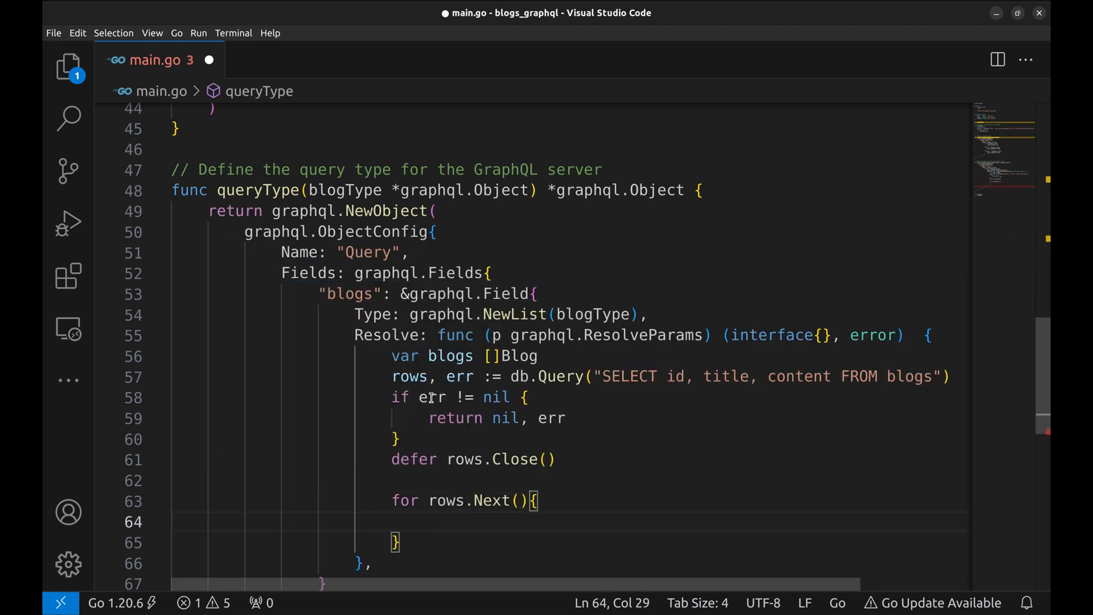
type("var b B")
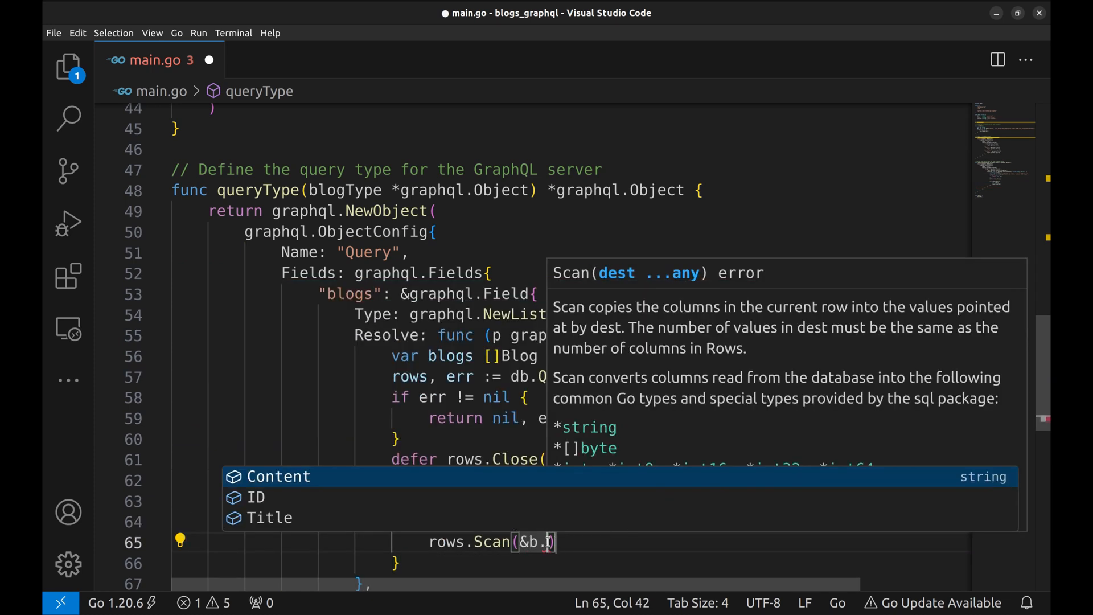
type("ID, &b.Title, &")
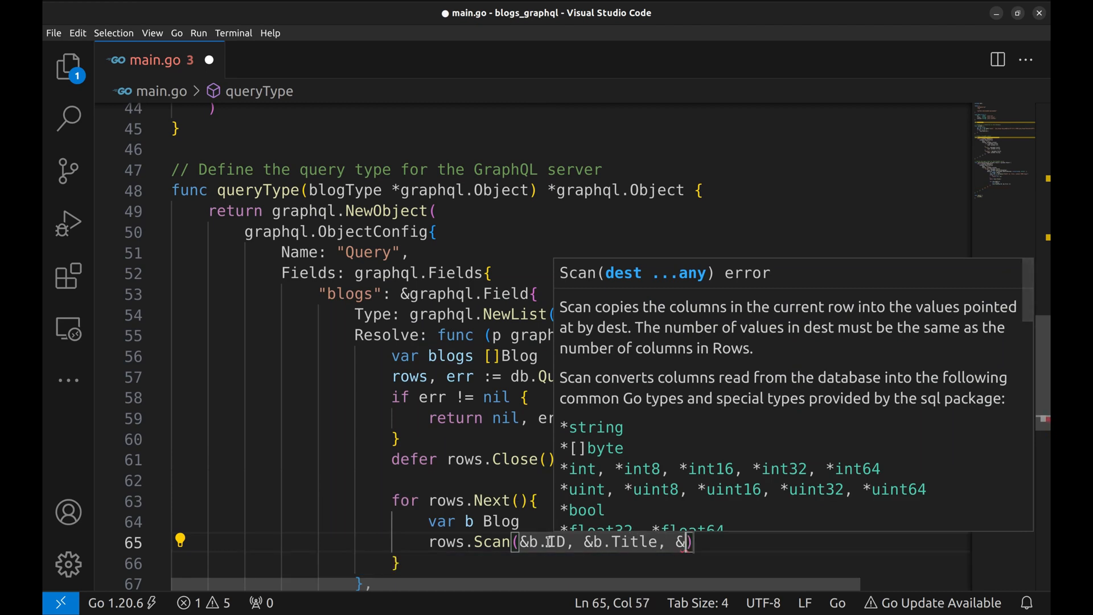
type("b.Content")
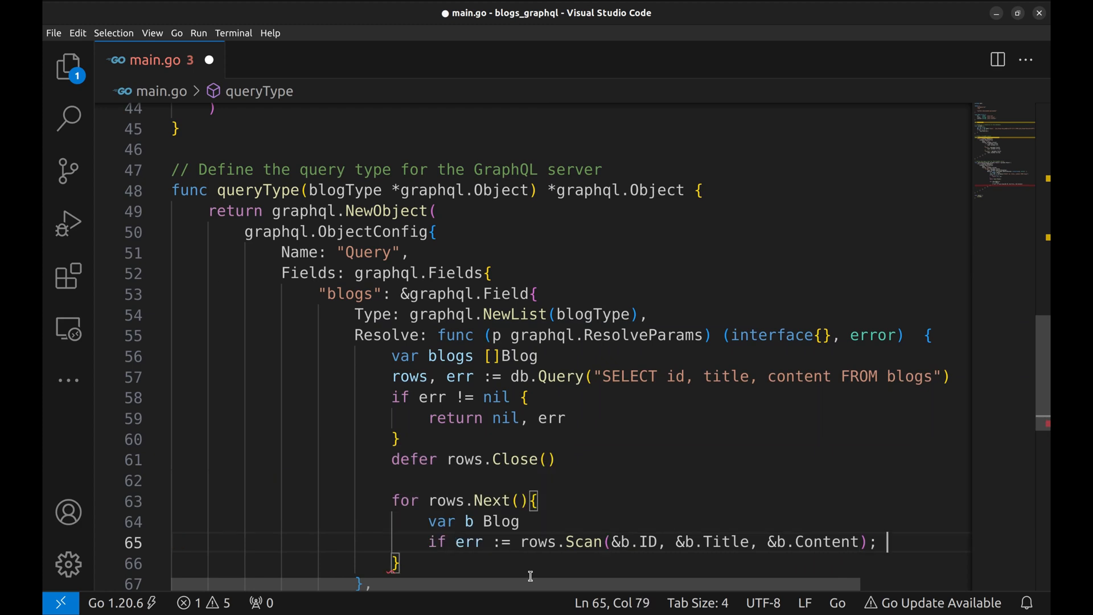
type("err != nil")
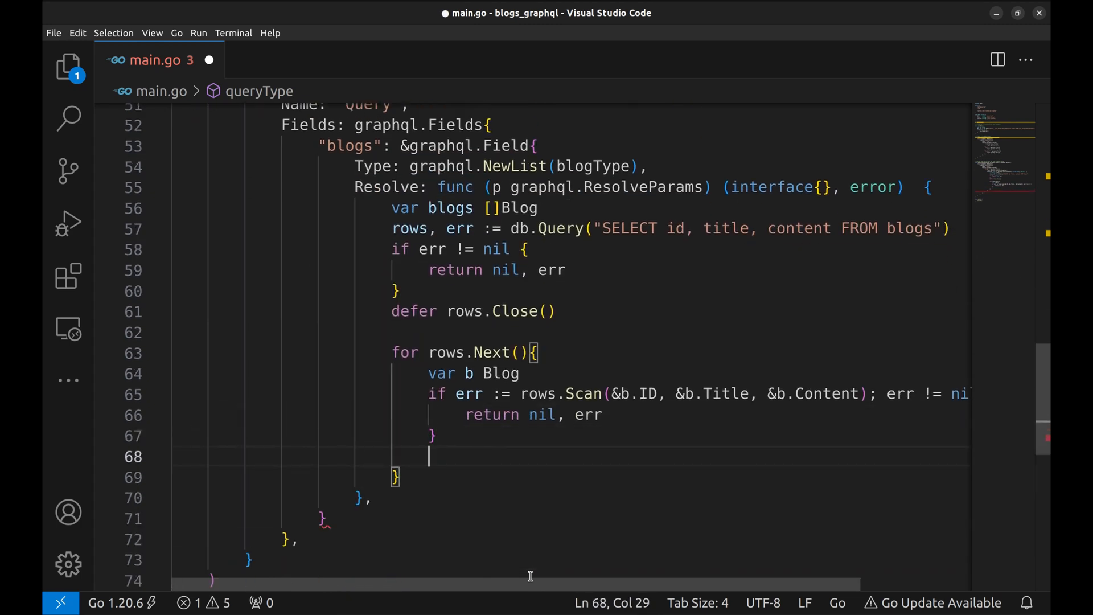
type("blogs =")
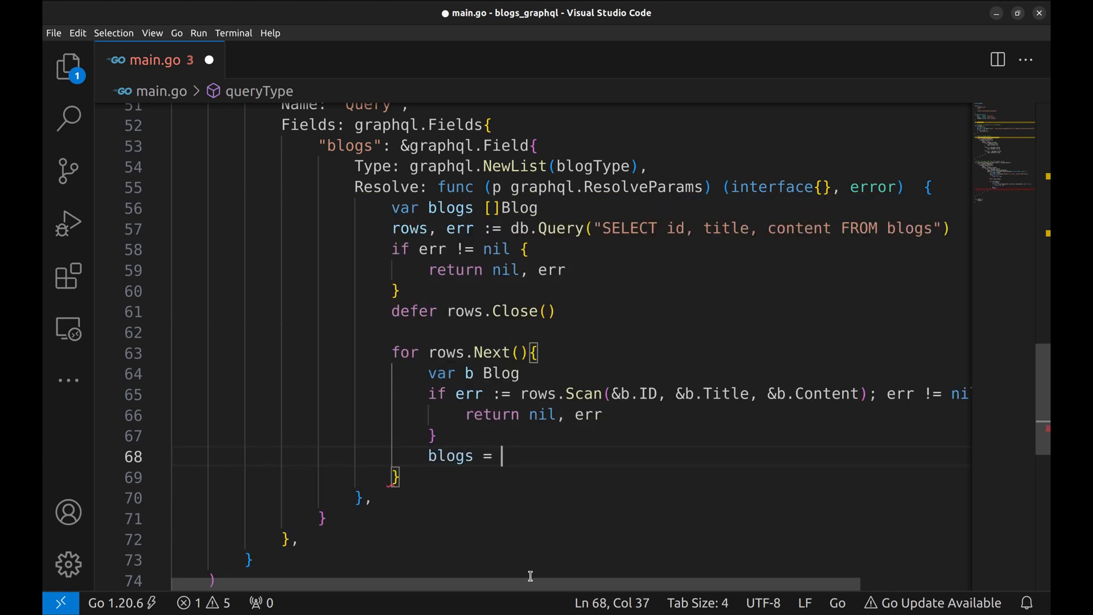
type("append(blogs, b")
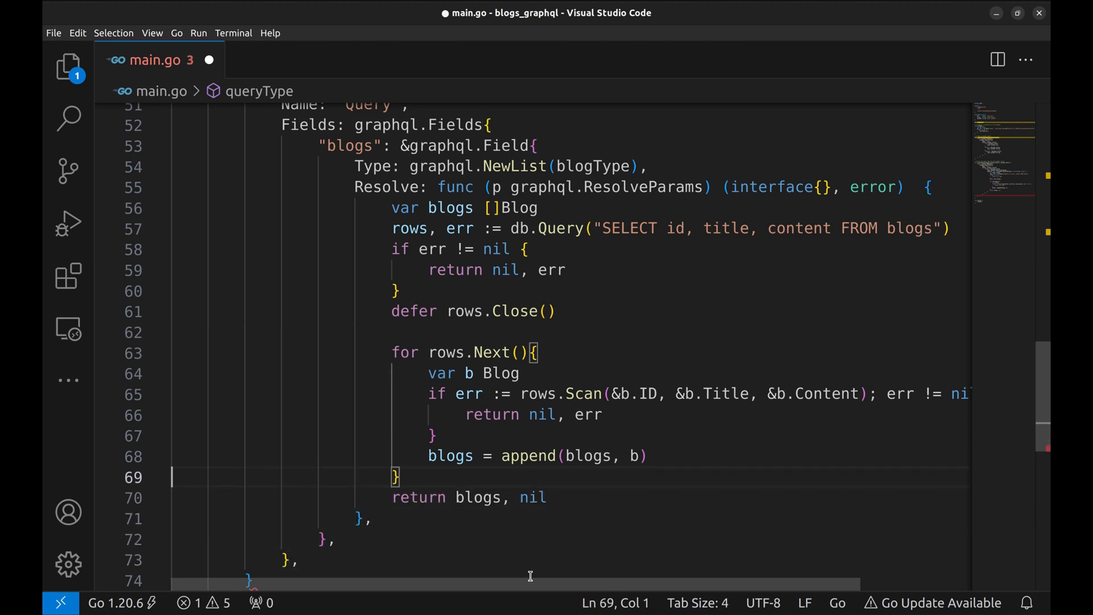
type(".")
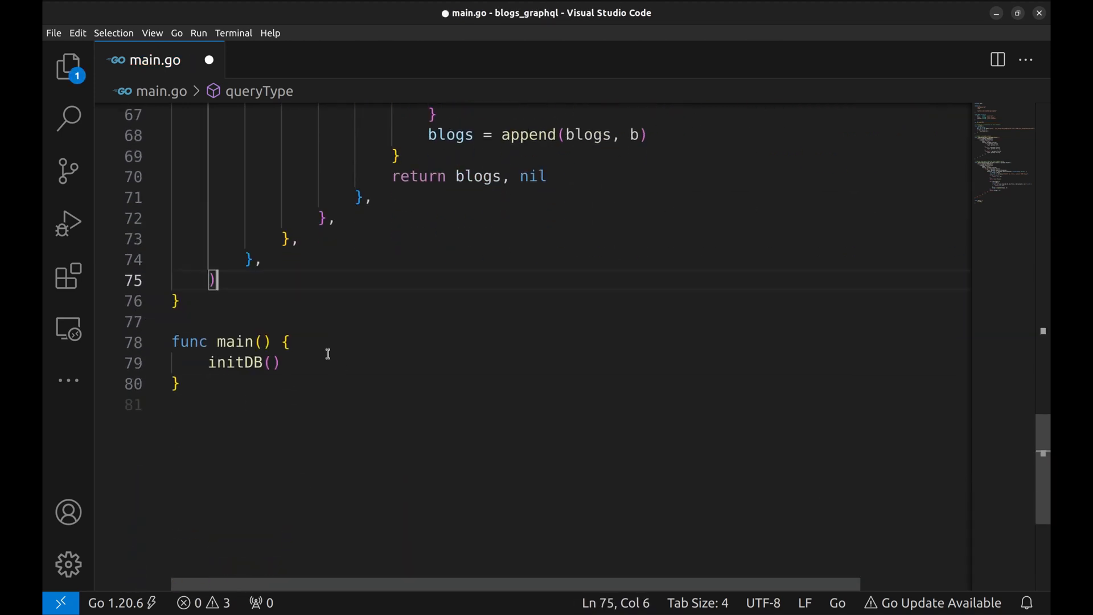
In main, set blogType := createBlogType() and call graphql.NewSchema with Query: queryType(blogType).
type("blog")
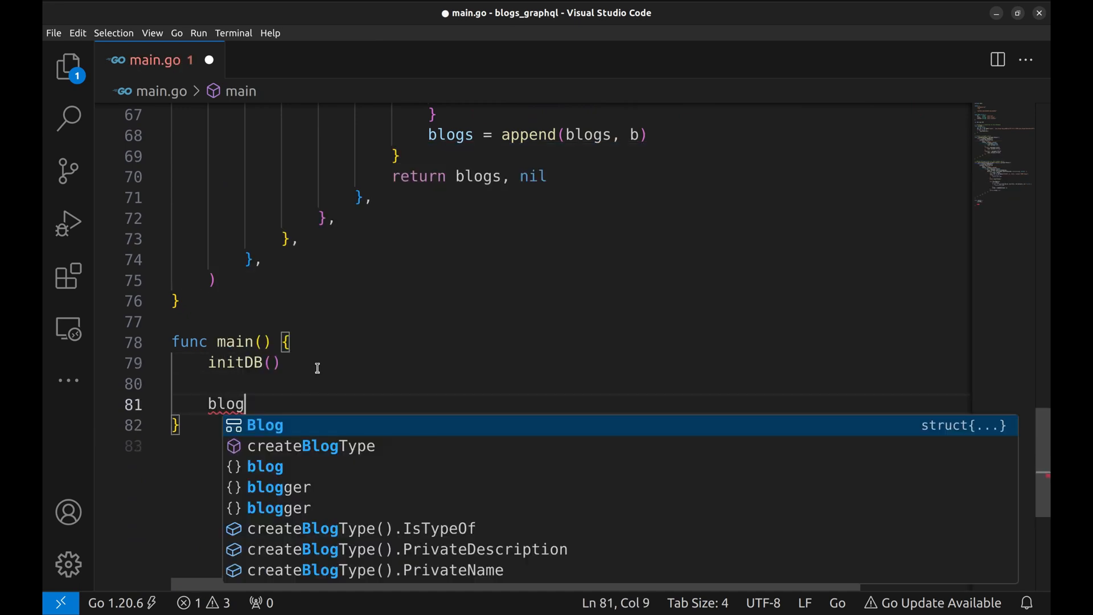
type("Type")
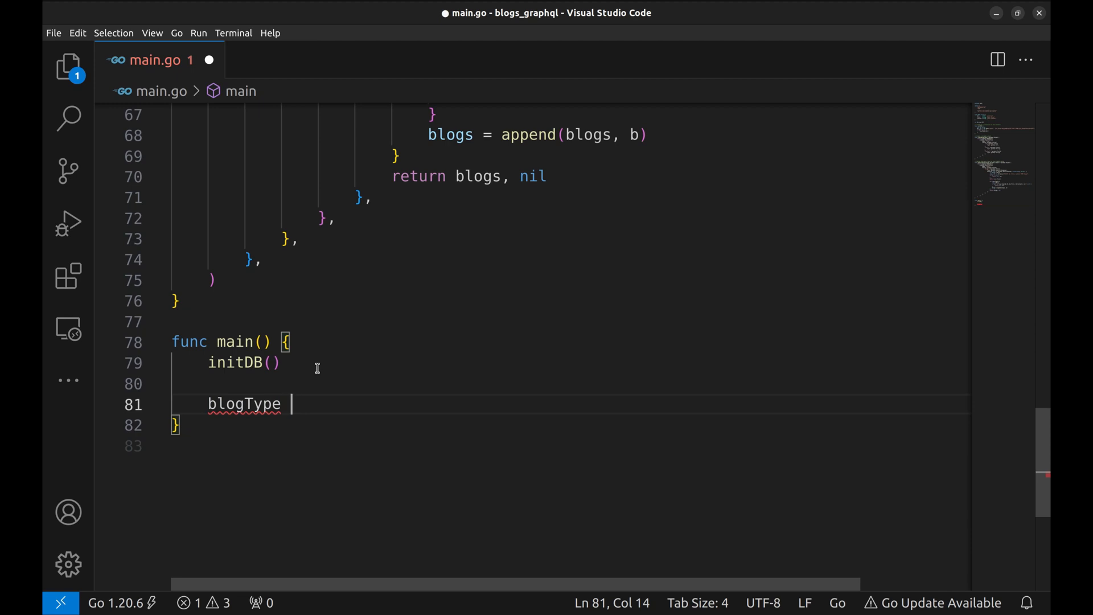
type(":= createBlogType(")
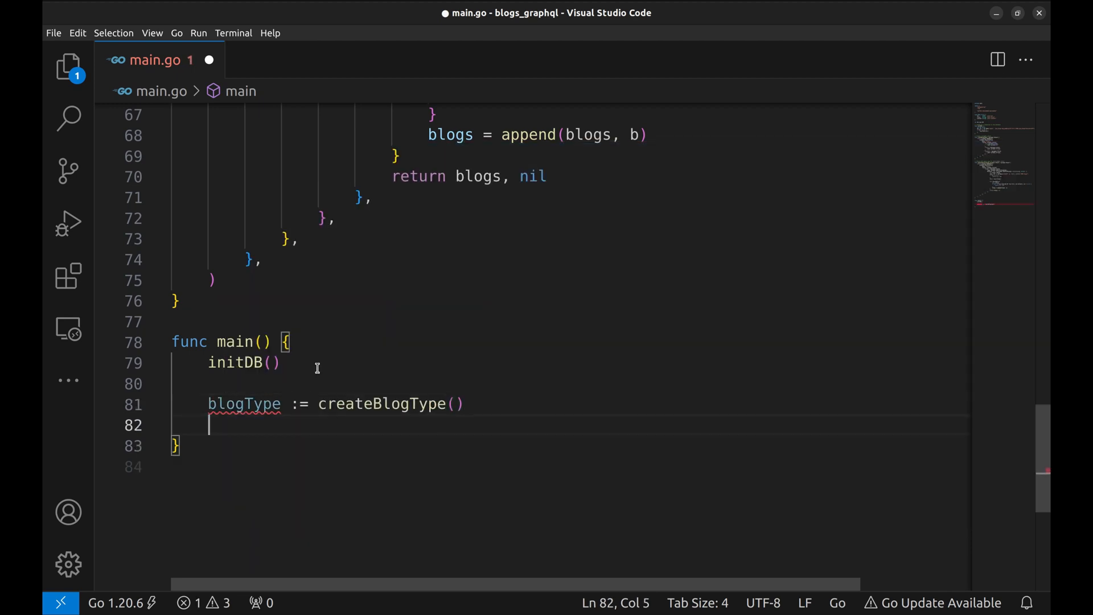
type("graphql.New")
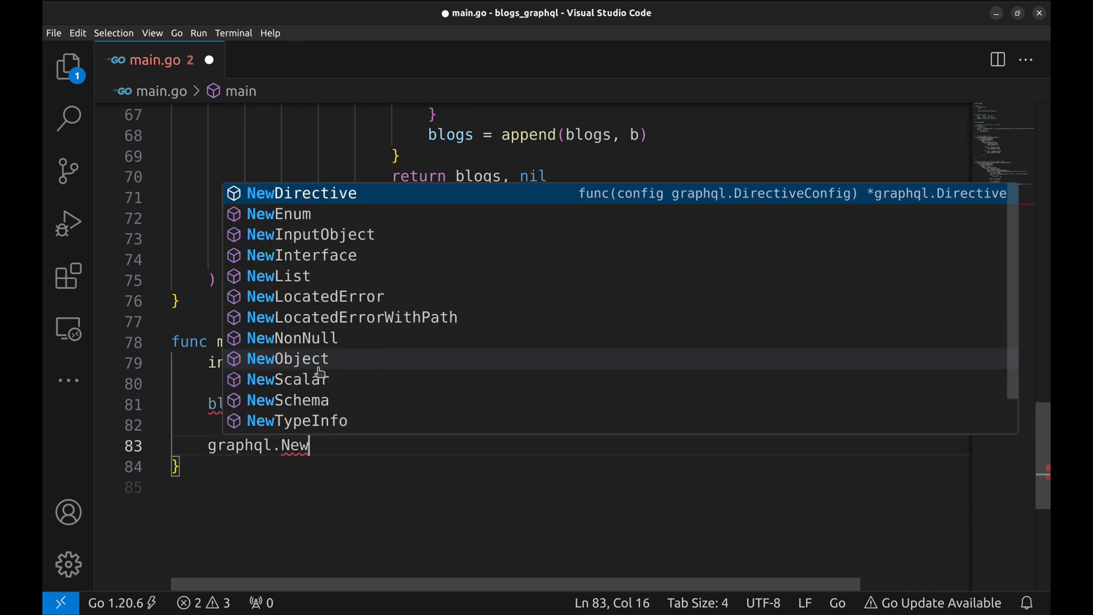
type("Sc")
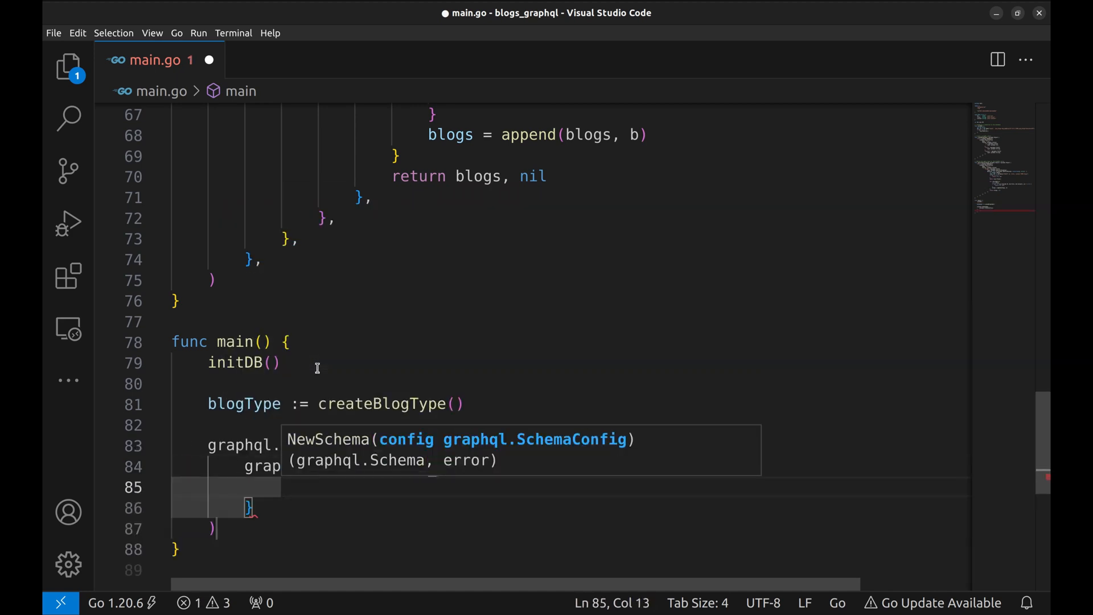
type("Query: ,")
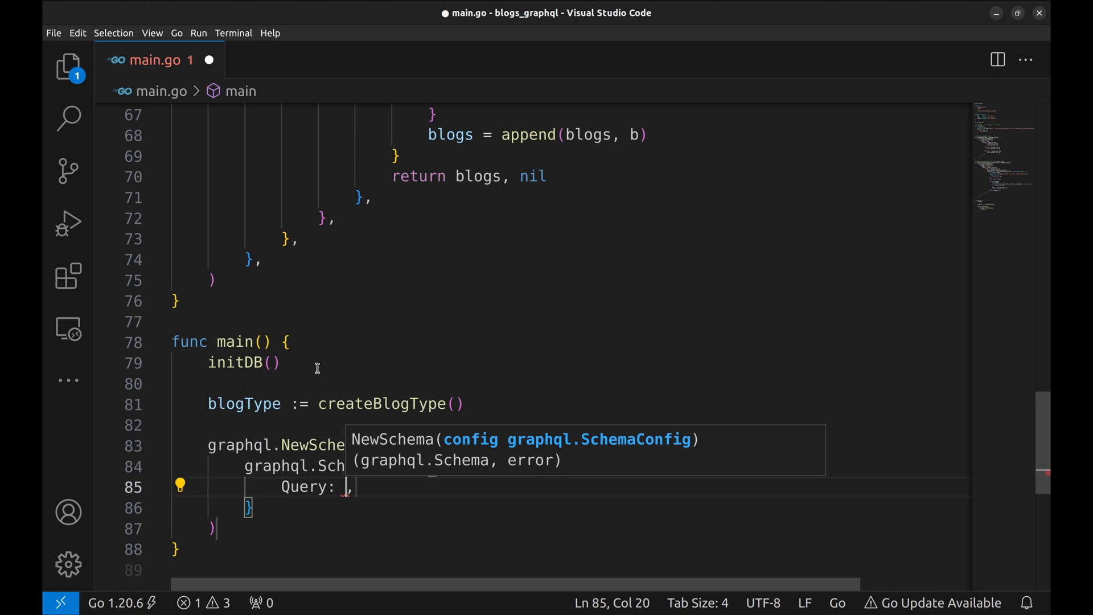
type("queryType(blo")
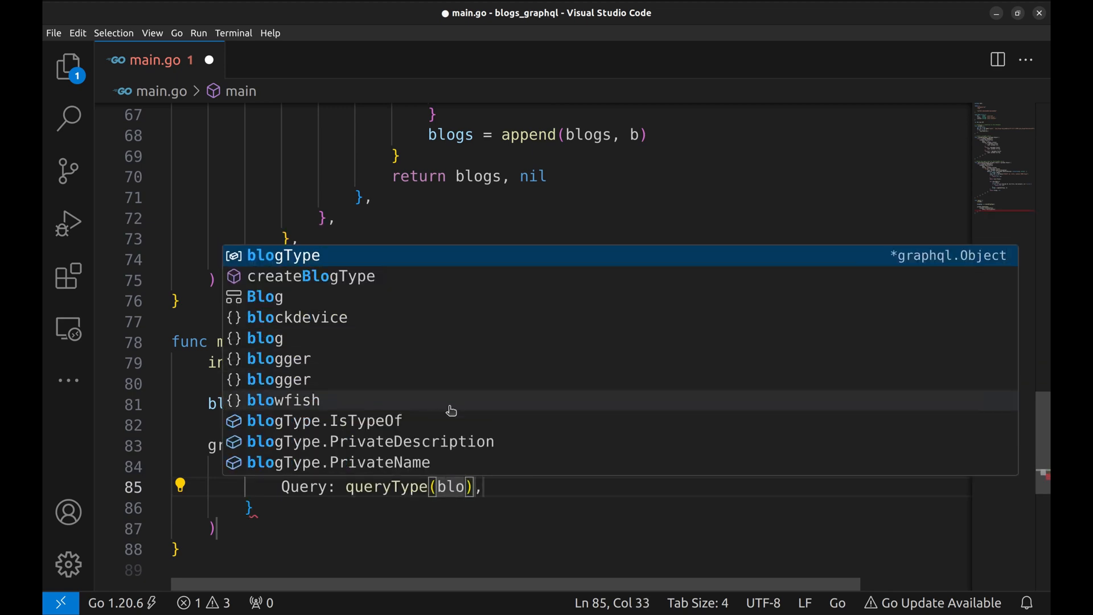
key("Tab")
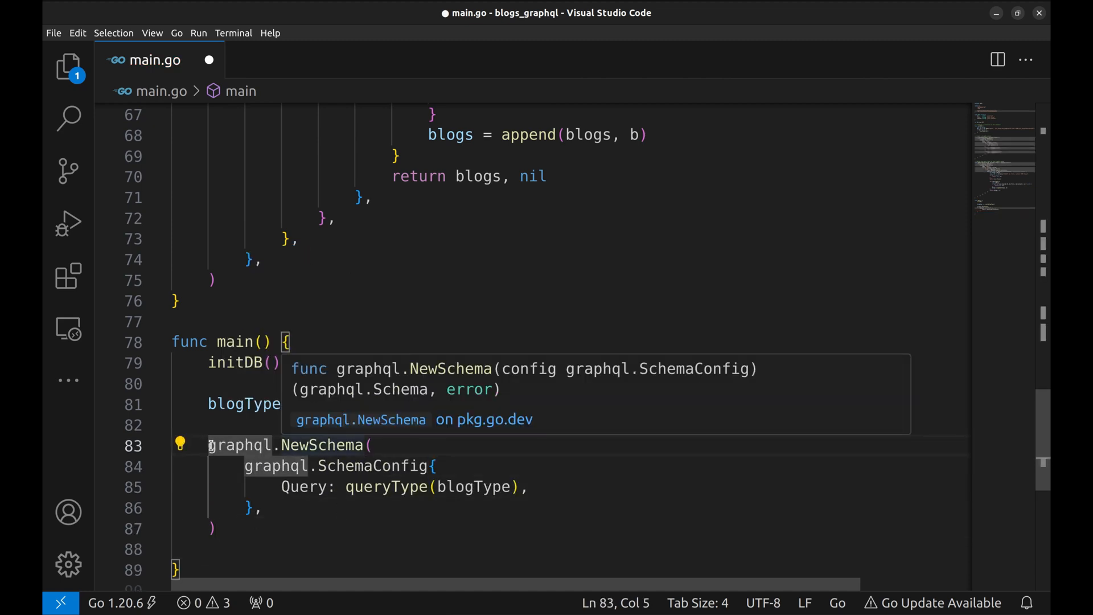
Capture schema, err and log.Fatal("failed to create new schema, error: %v", err) when err != nil.
type("schema, err :=")
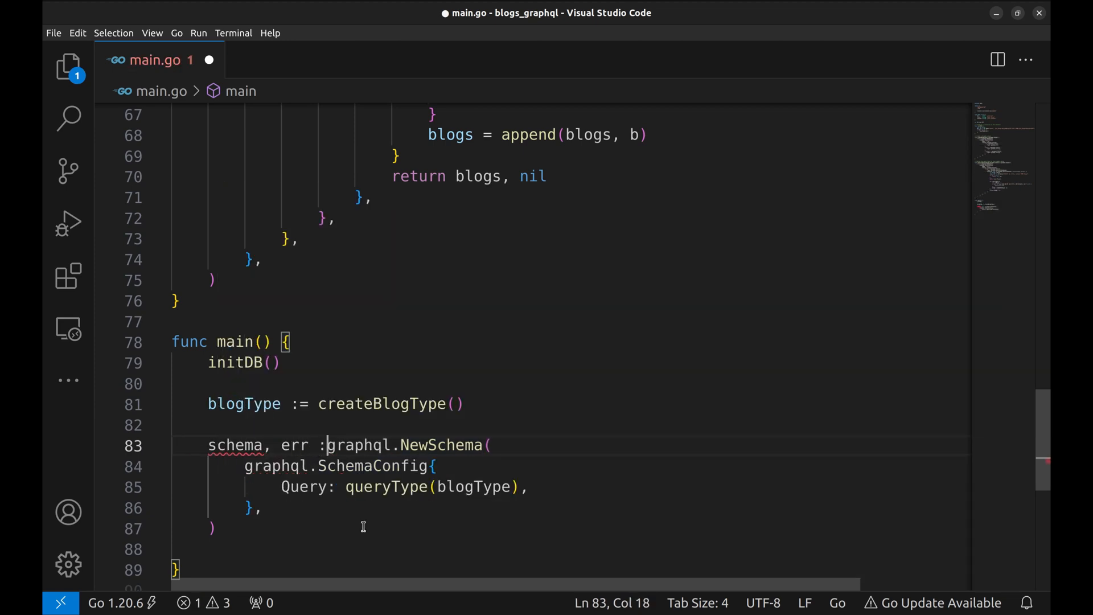
type("i")
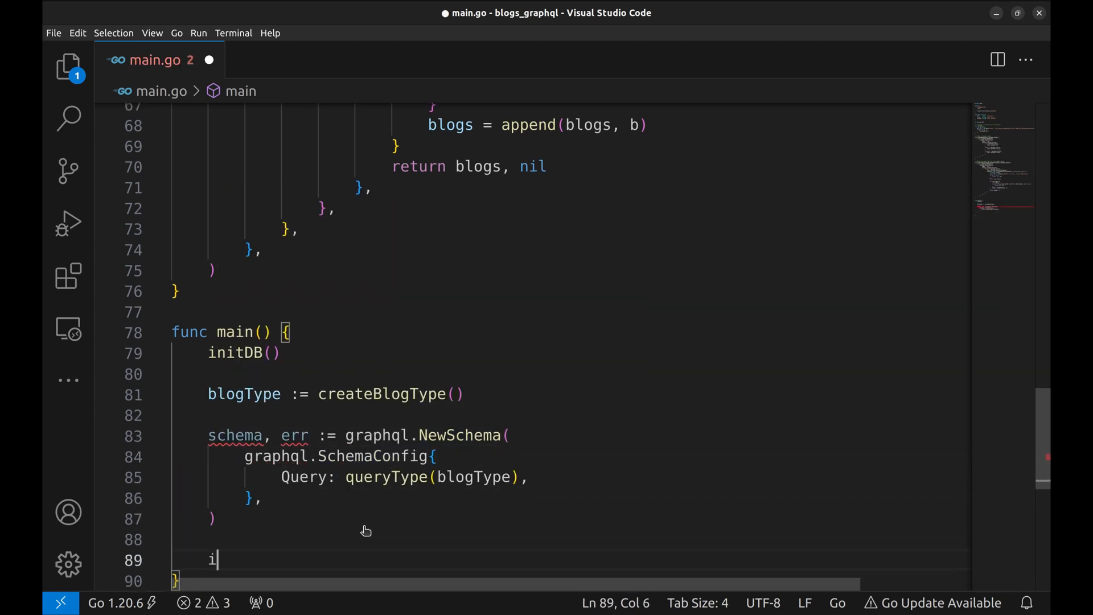
type("f err != nil {")
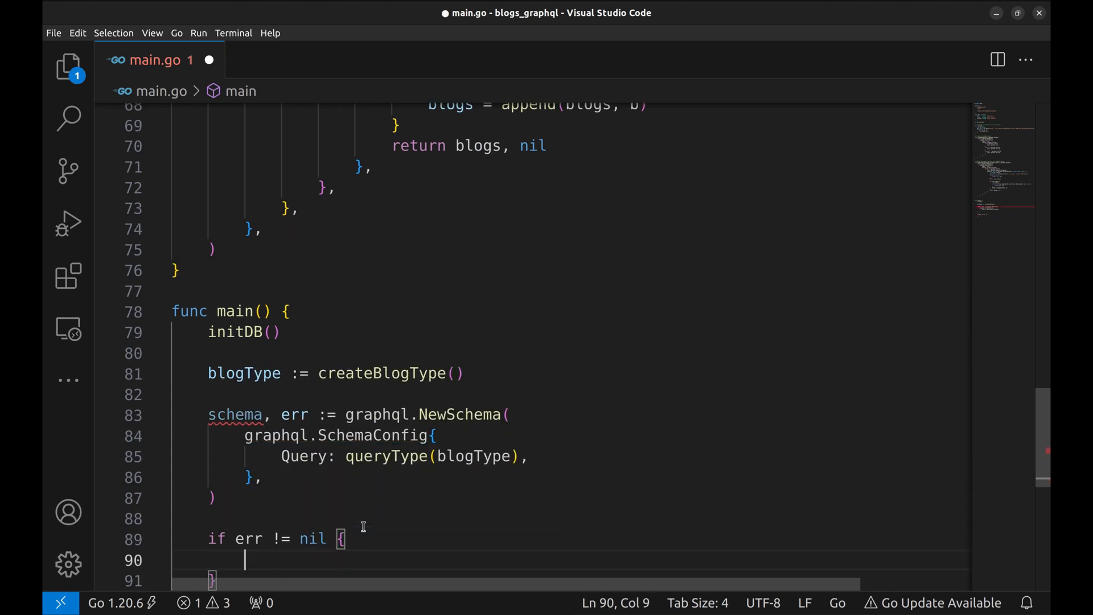
type("log.Fatal(\"fail\")")
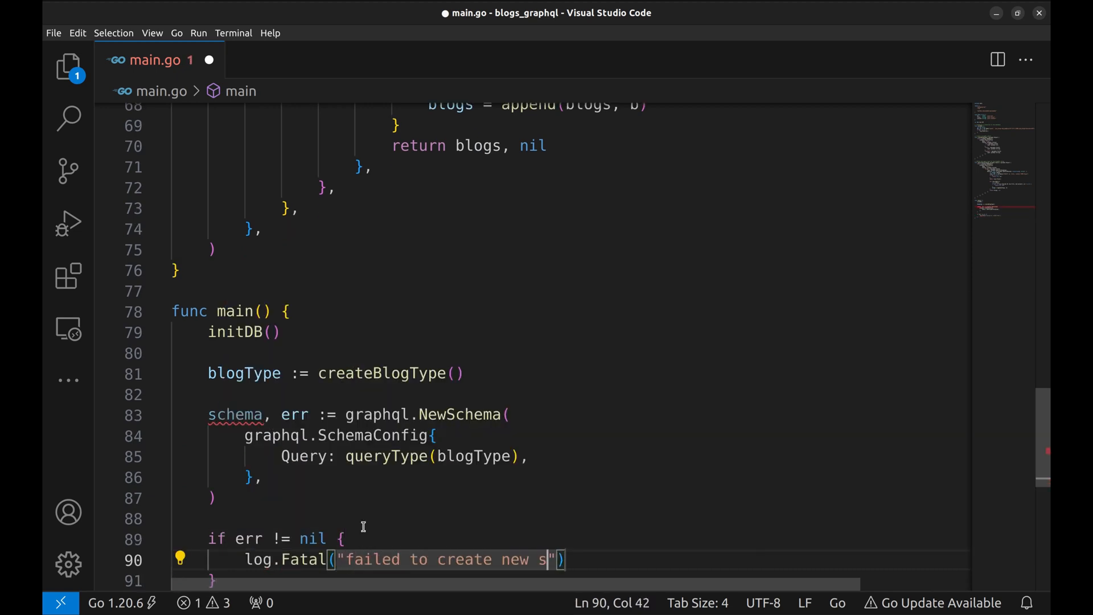
type("chema, error: %v")
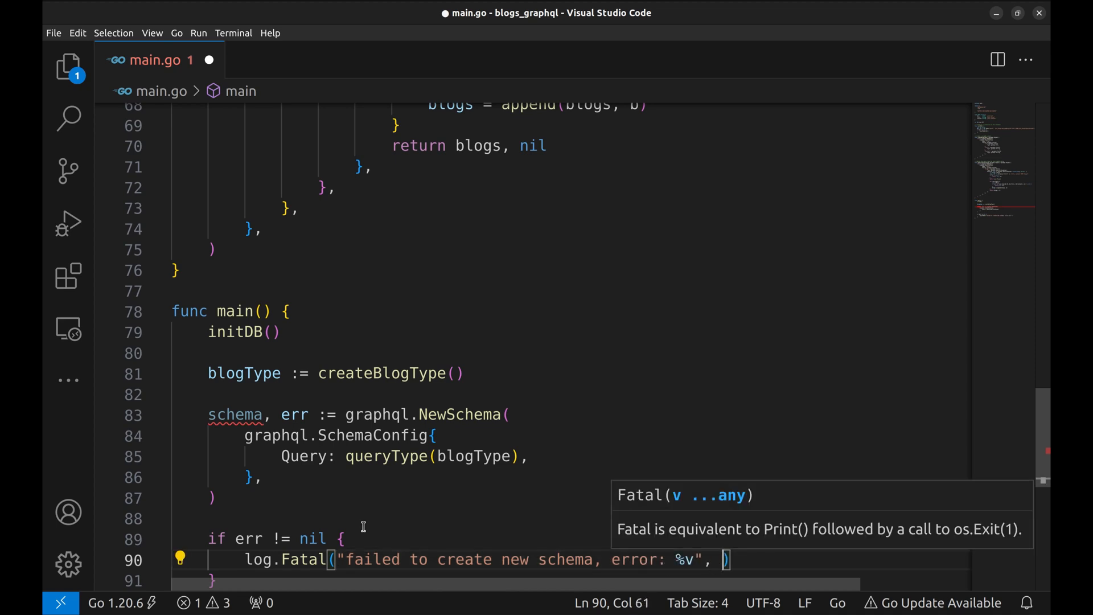
type("err)")
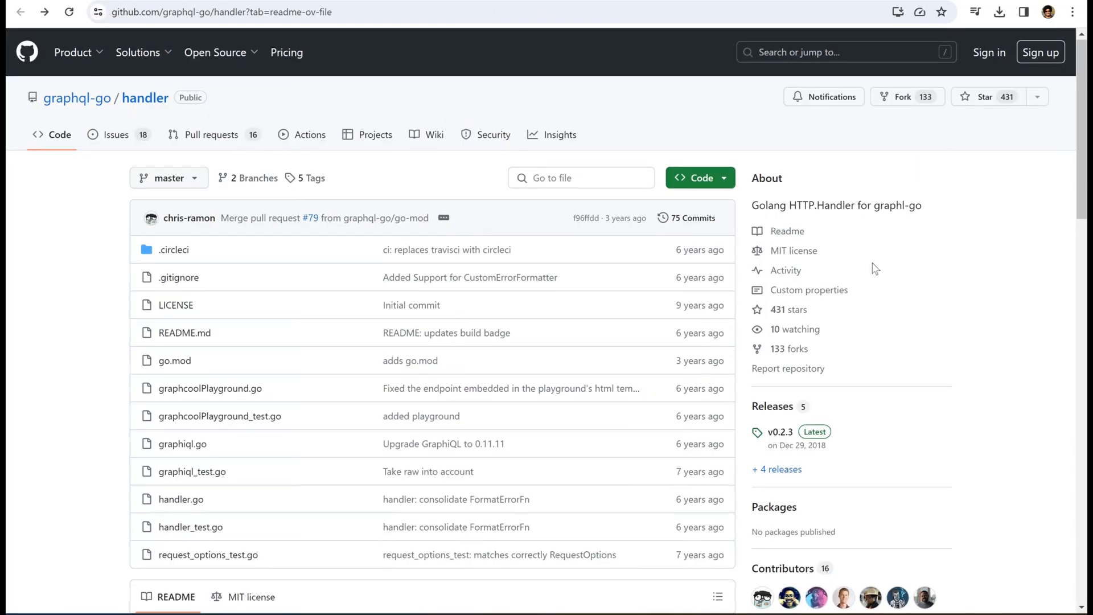
Scroll to the README Usage sample and select the handler-serving code lines.
scroll("down", 3)
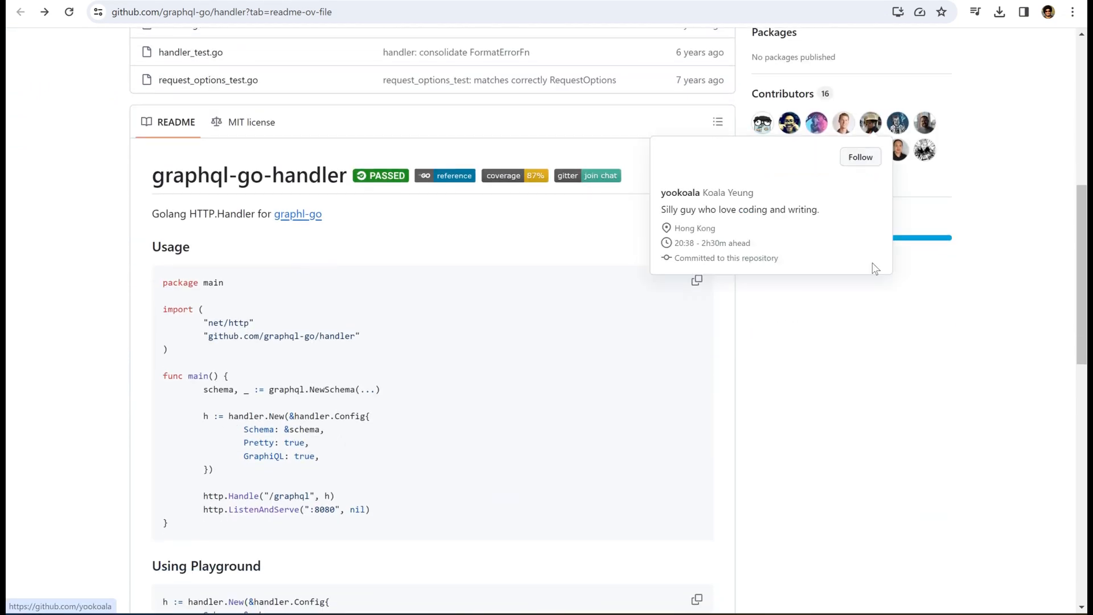
scroll("down", 3)
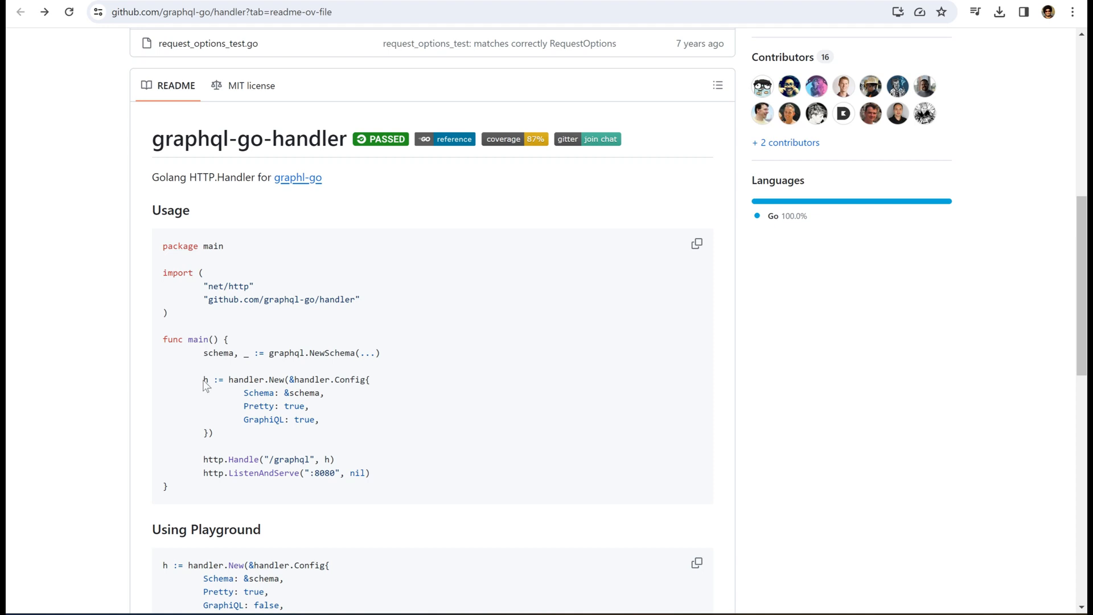
left_click_drag(203, 379, 215, 433)
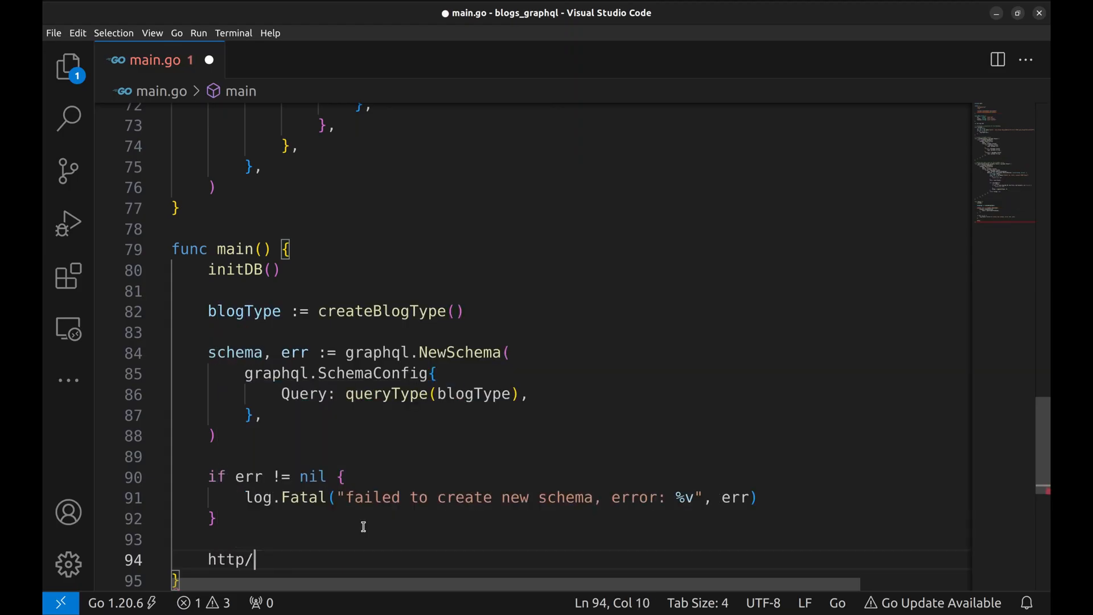
Mount handler.New(&handler.Config{Schema: &schema, Pretty: true}) at "/graphql" and save.
key("Backspace")
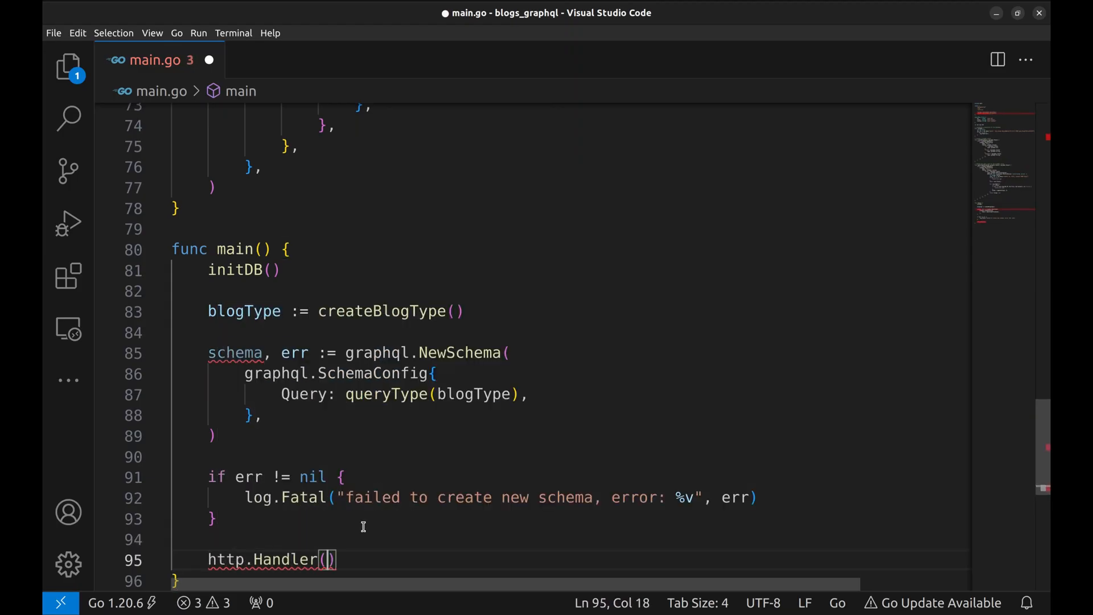
type("\"/graphq\"")
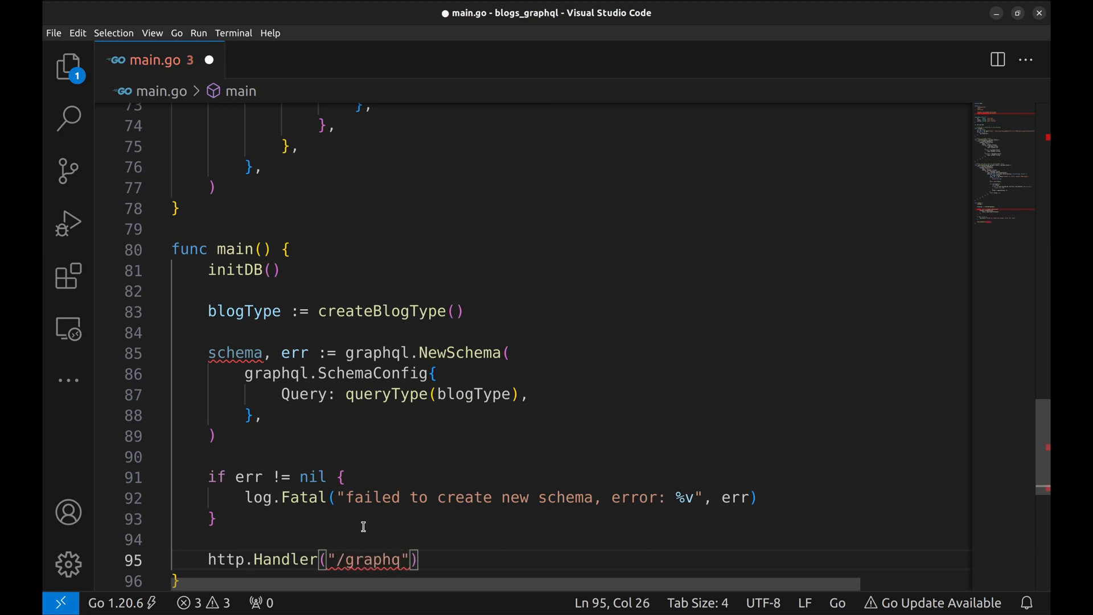
type("handler")
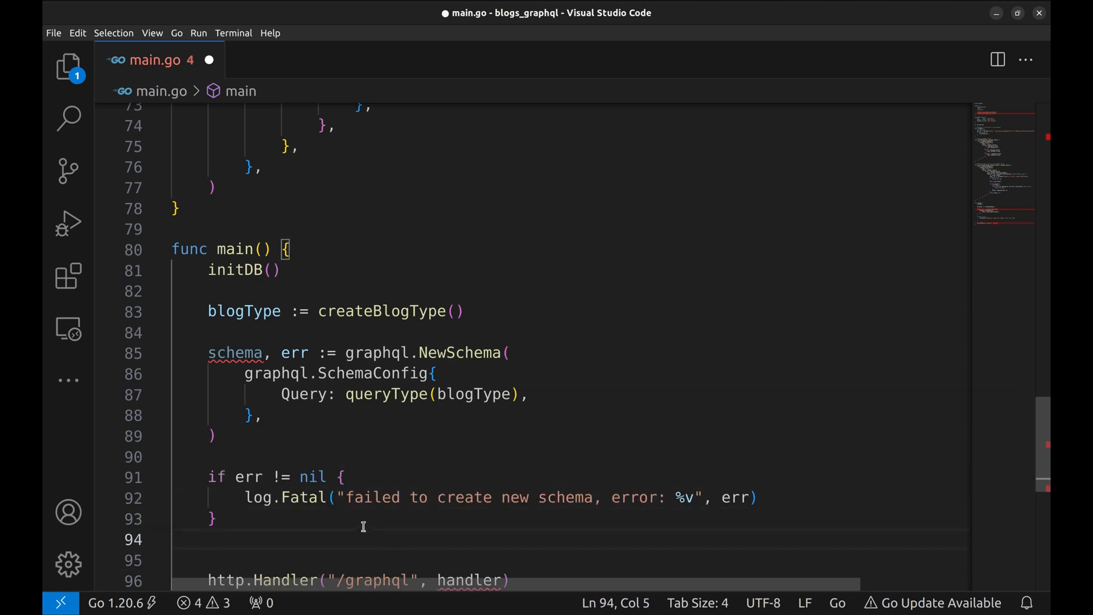
type("had")
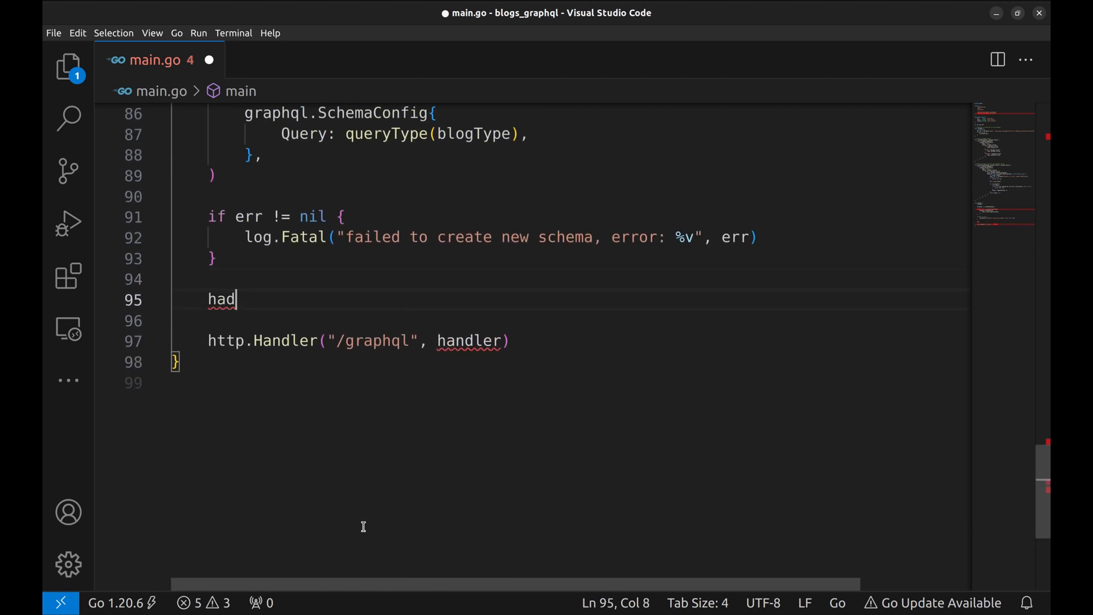
type("handler := handler.New(")
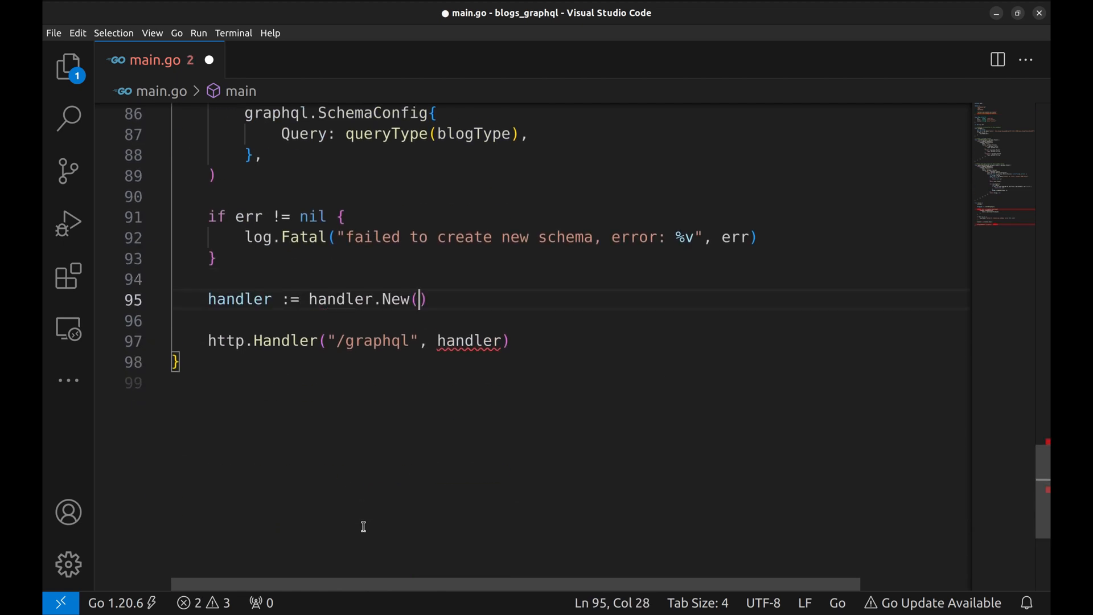
type("&hanl")
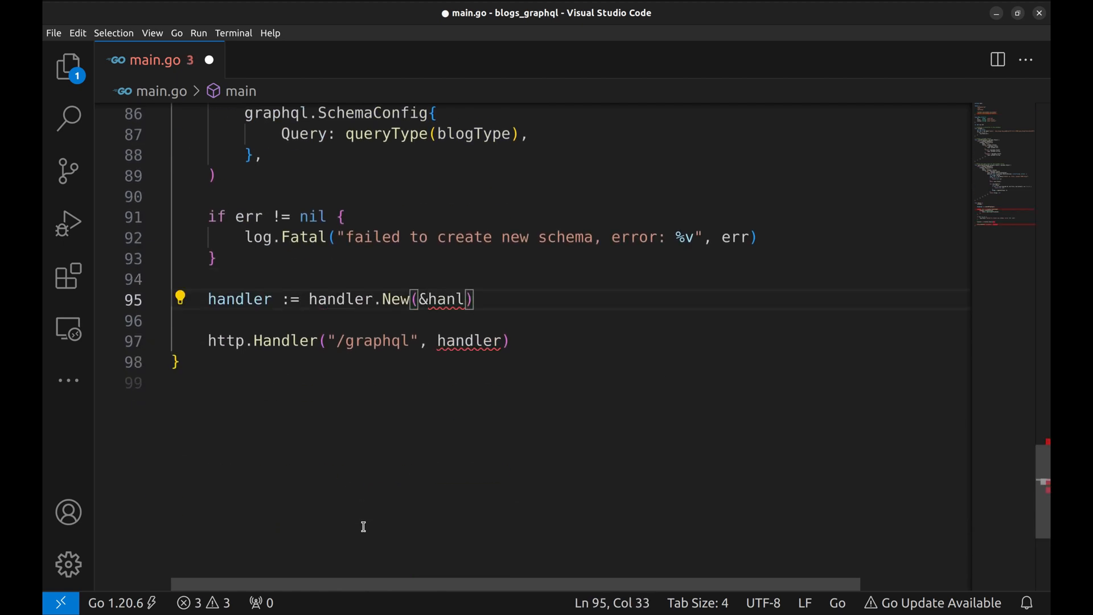
type("handler.Config{}")
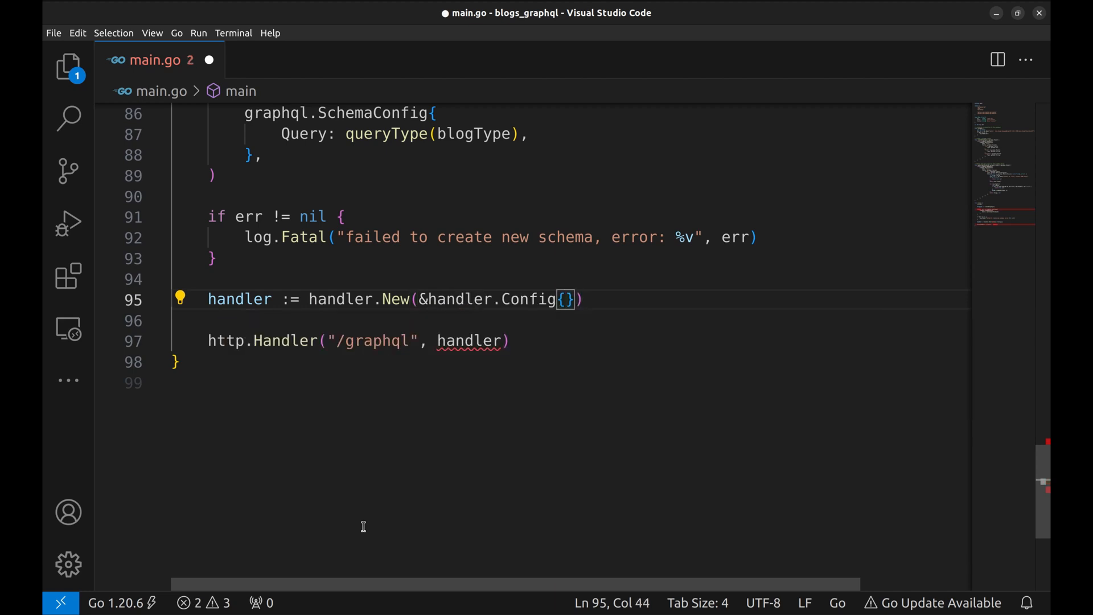
type("Schema: ,")
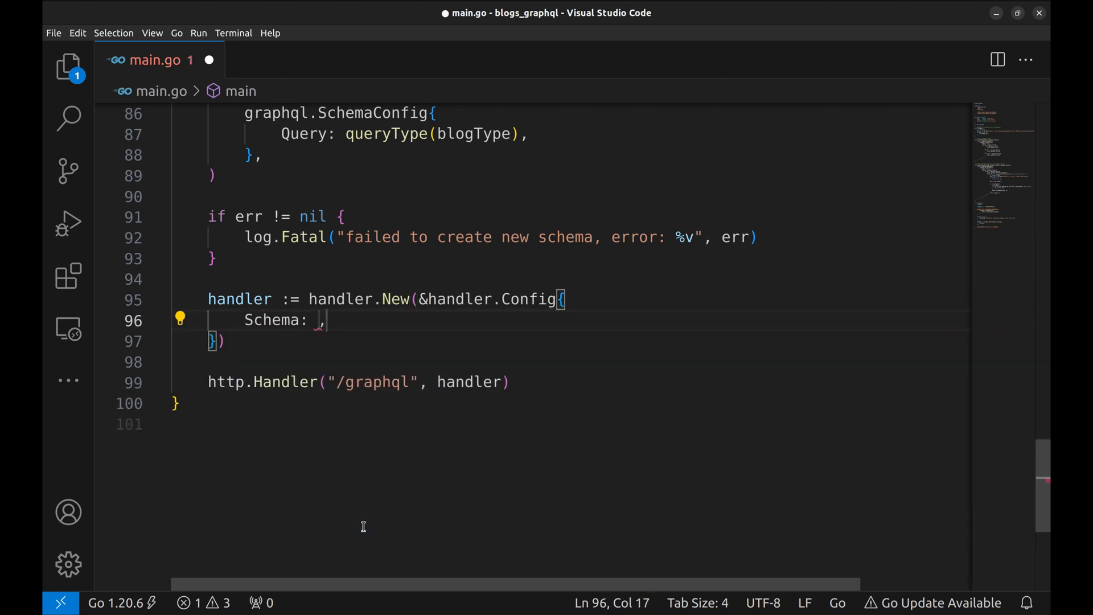
type("&schema")
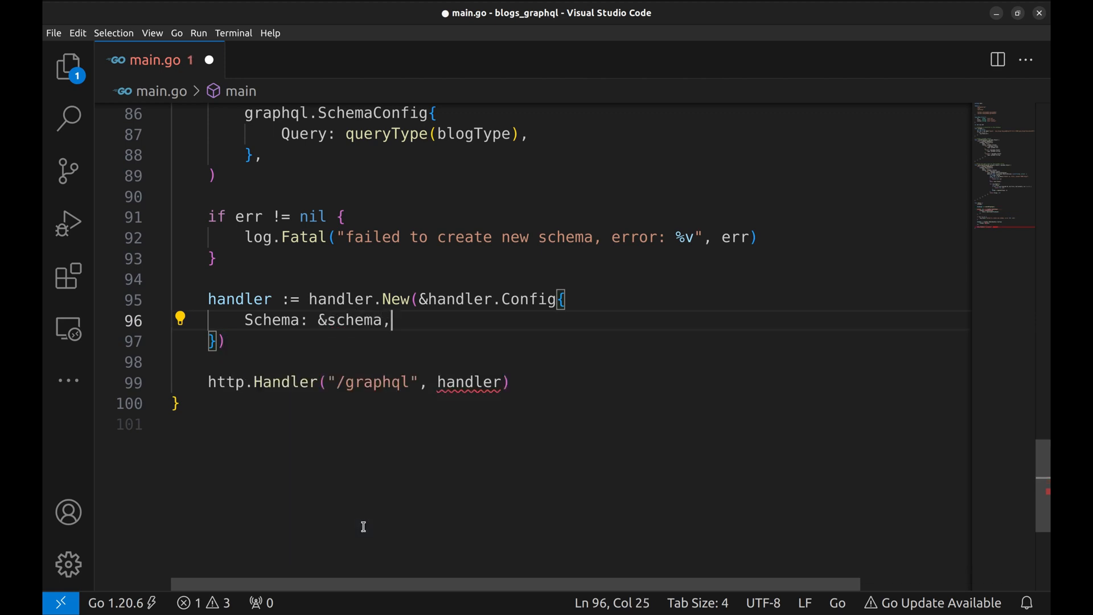
type("Pre")
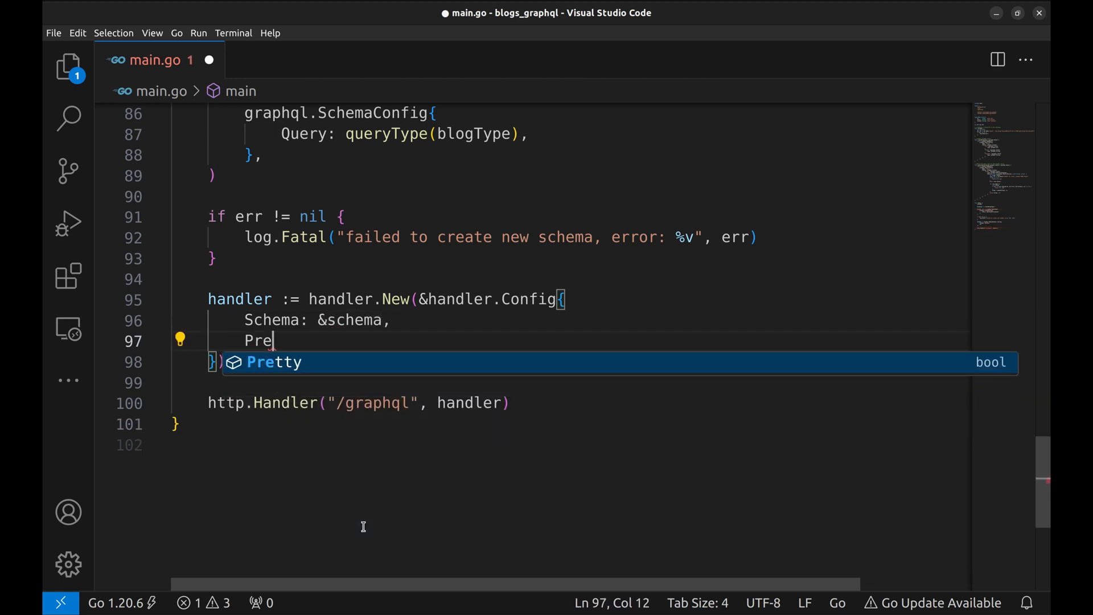
type("tty: true,")
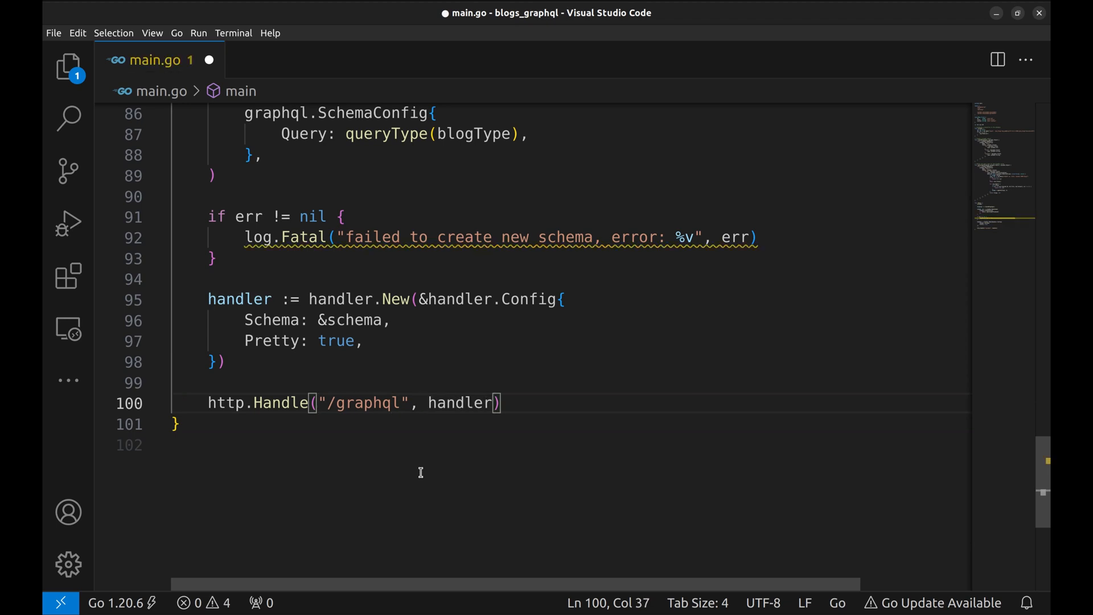
key("ctrl+s")
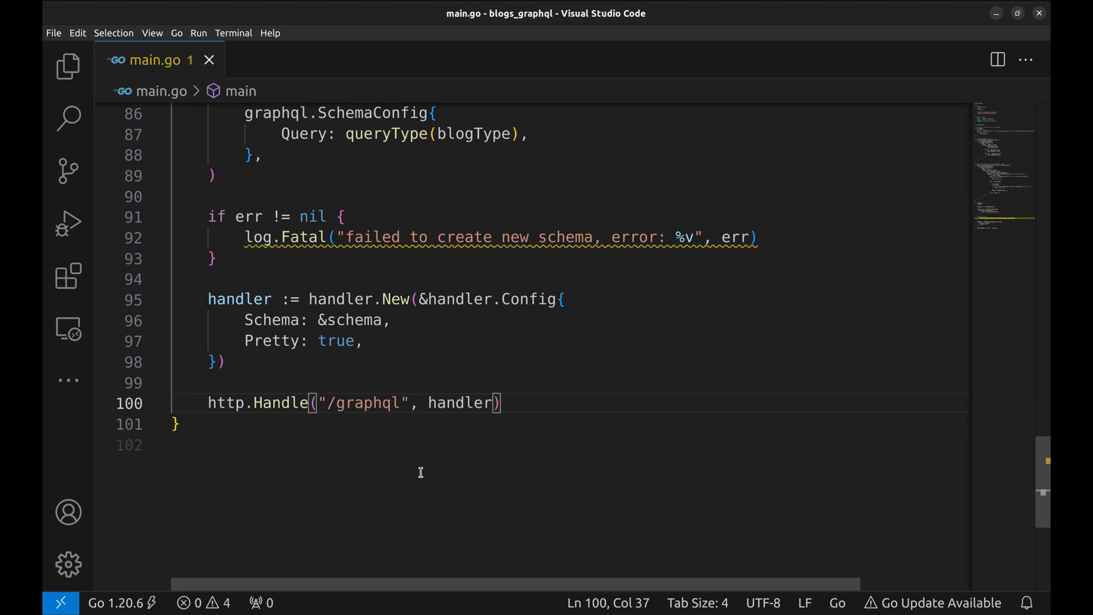
Add http.ListenAndServe(":8080", nil) and save main.go.
type("http")
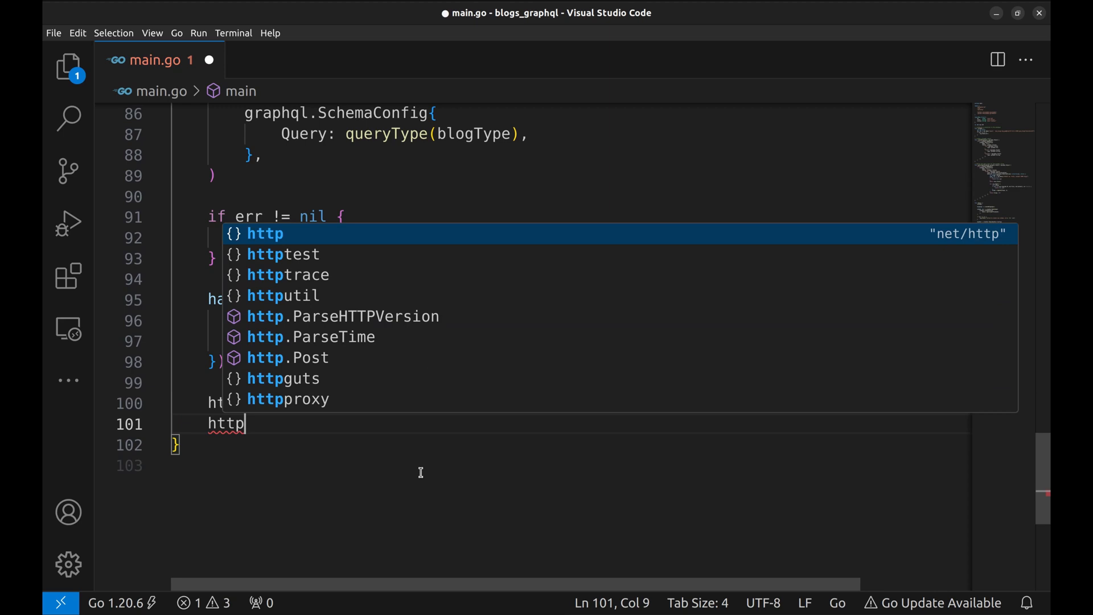
type(".ListenAndServe(")
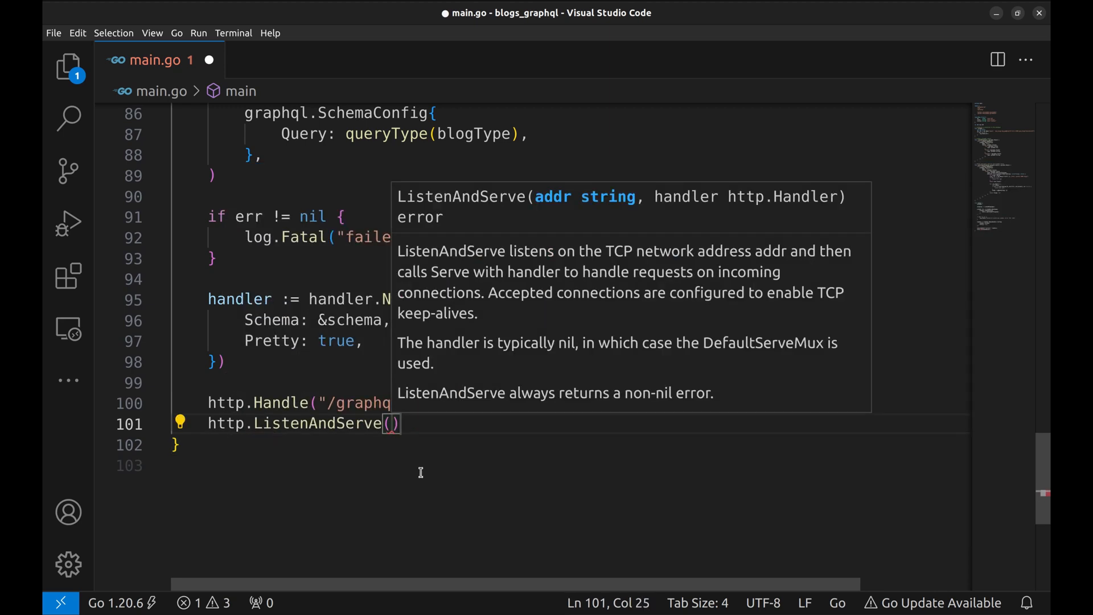
type("\":\"")
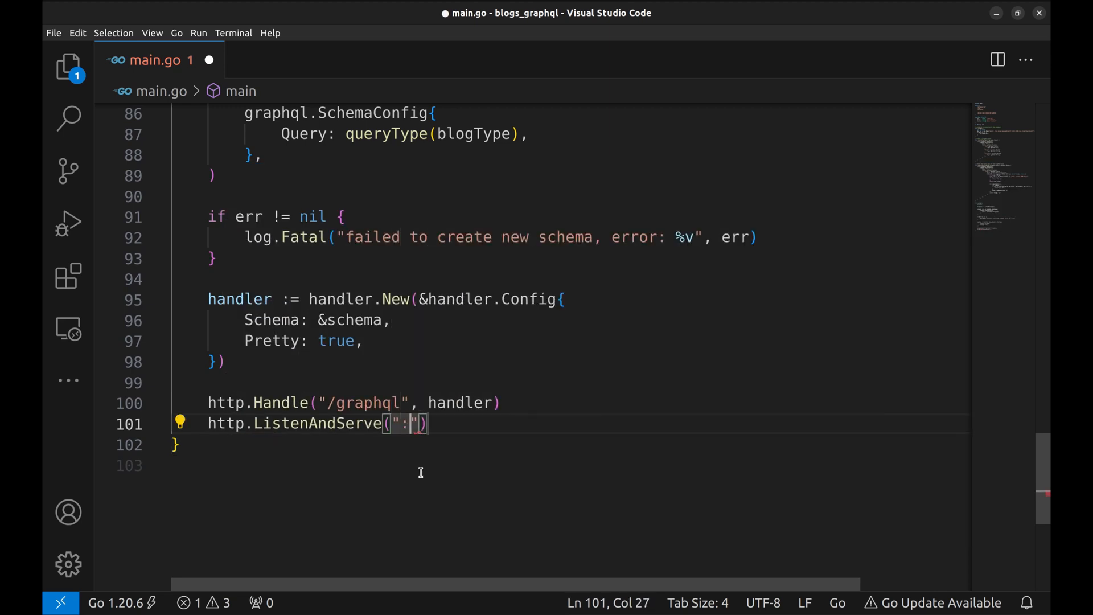
type("8080\", nil")
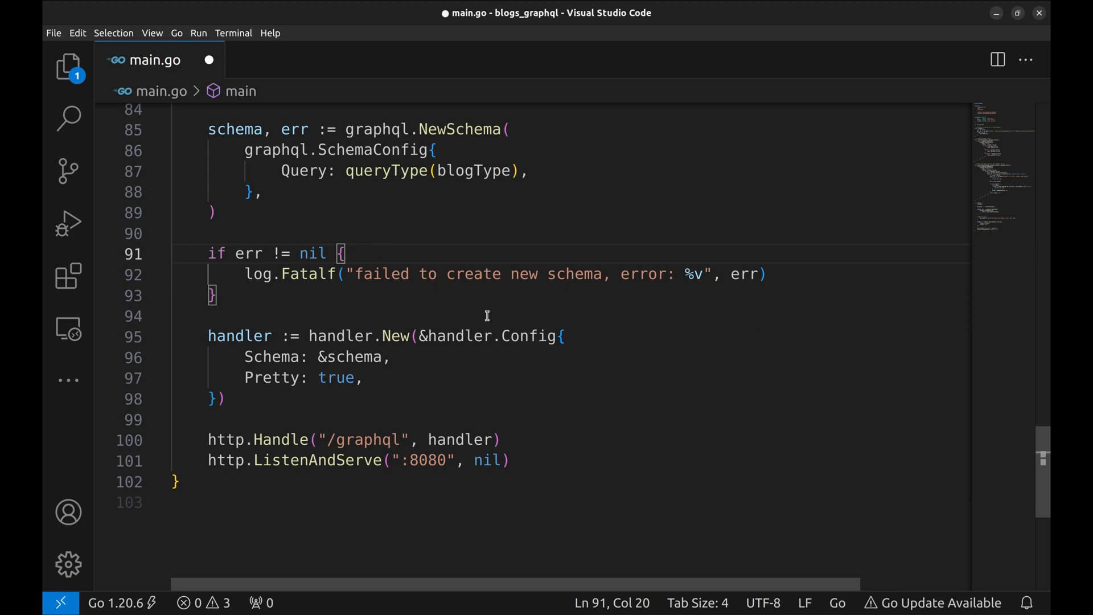
key("ctrl+s")
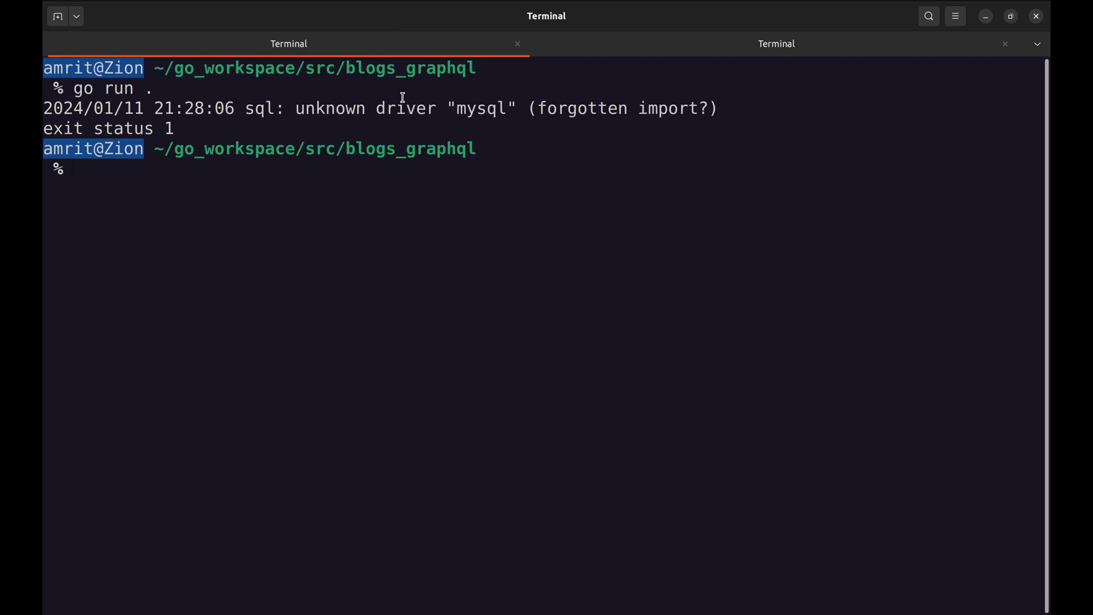
Run the project with go run . and hit the unknown driver "mysql" error.
double_click(481, 108)
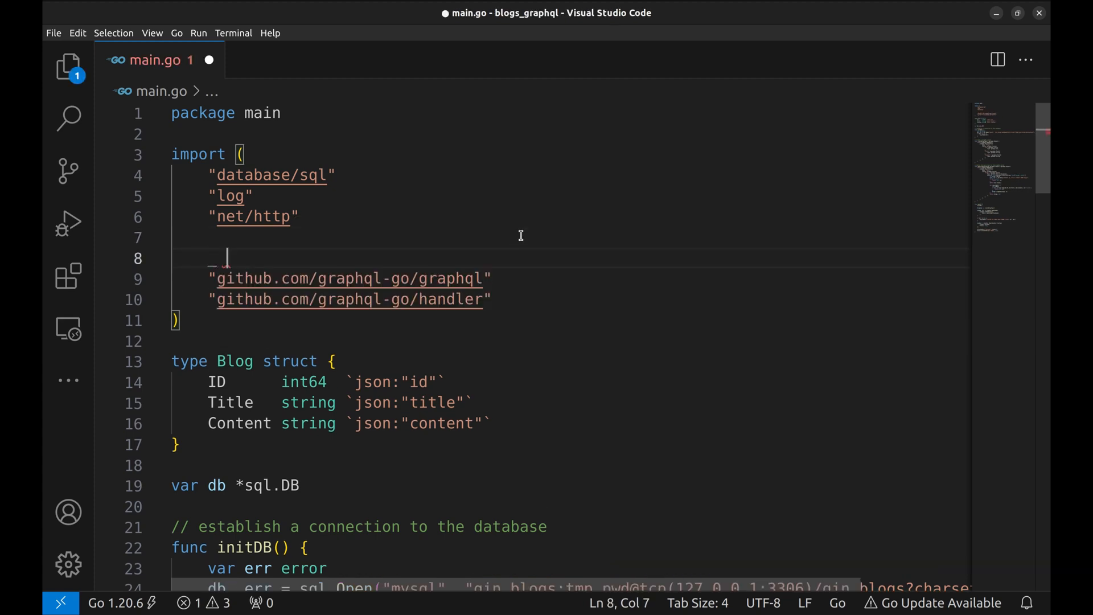
Blank-import github.com/go-sql-driver/mysql and rerun go run . in the terminal.
type("github")
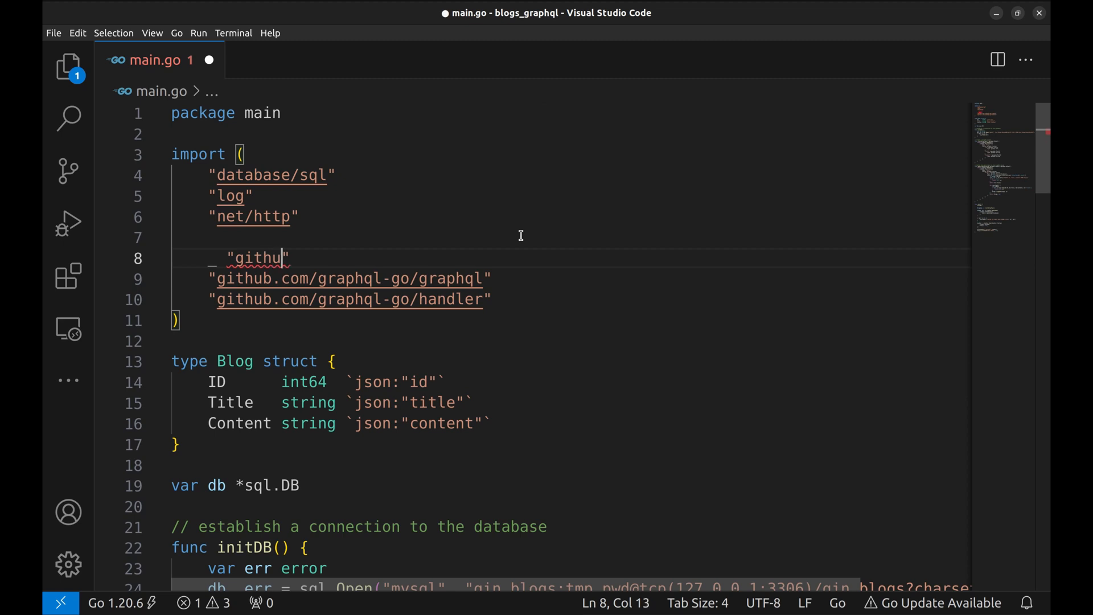
type(".com")
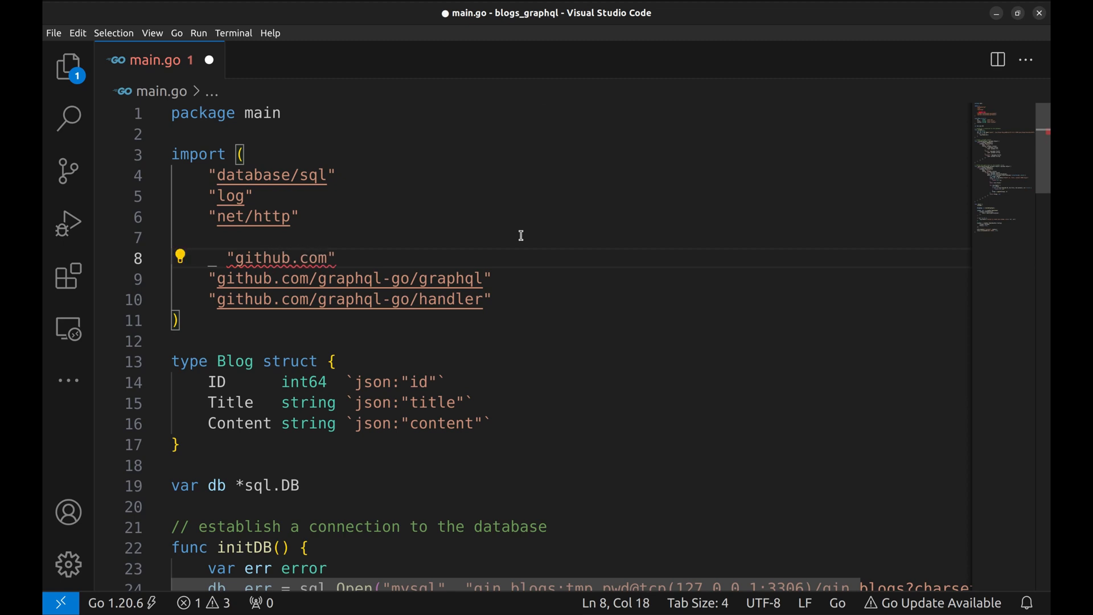
type("/go-sql")
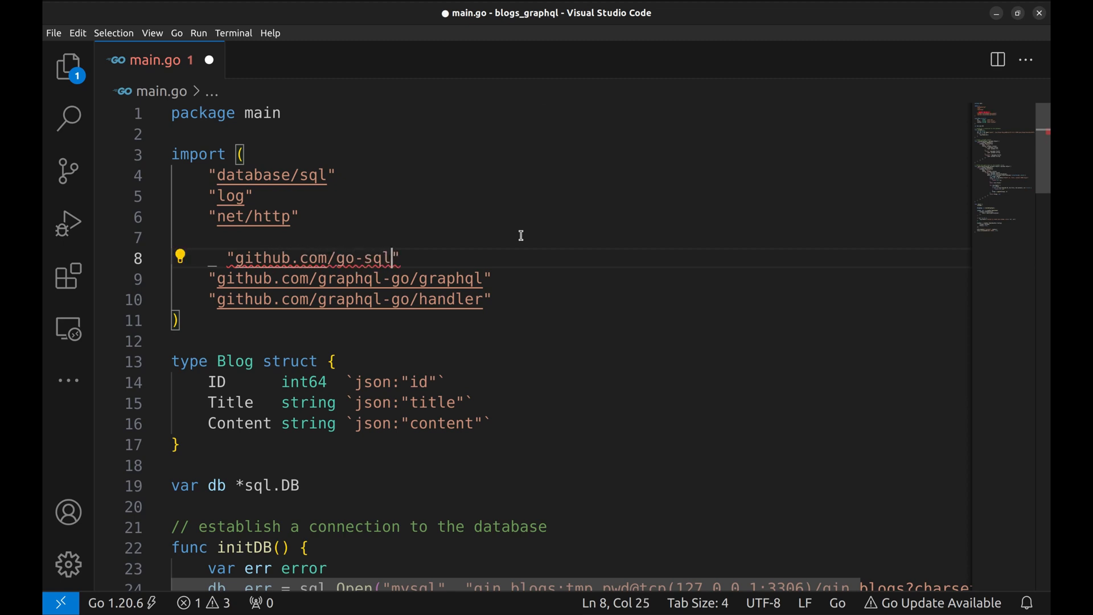
type("-driver")
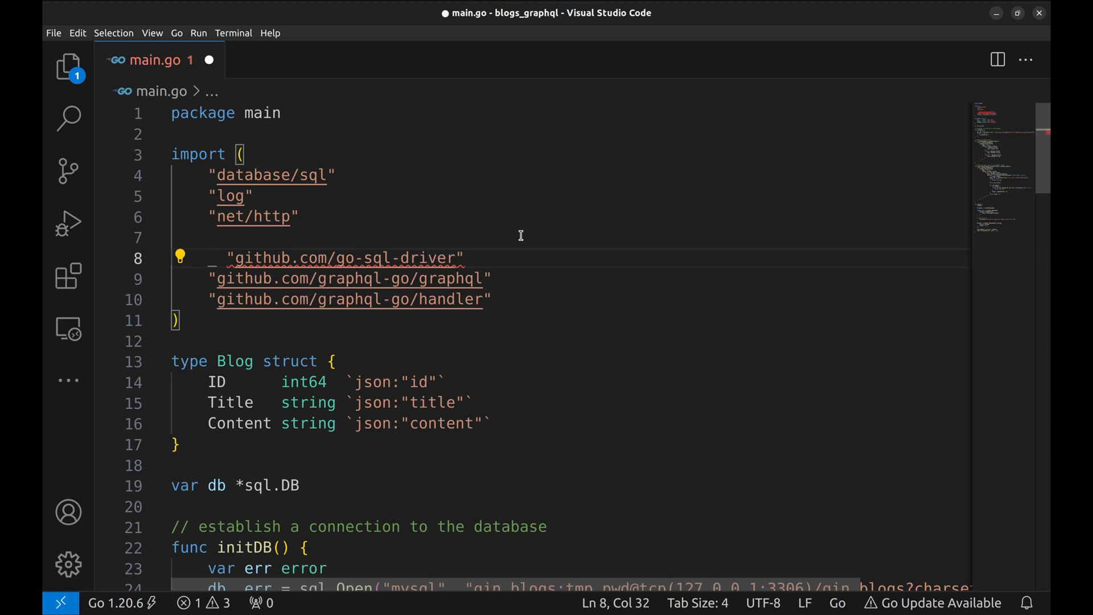
type("/m")
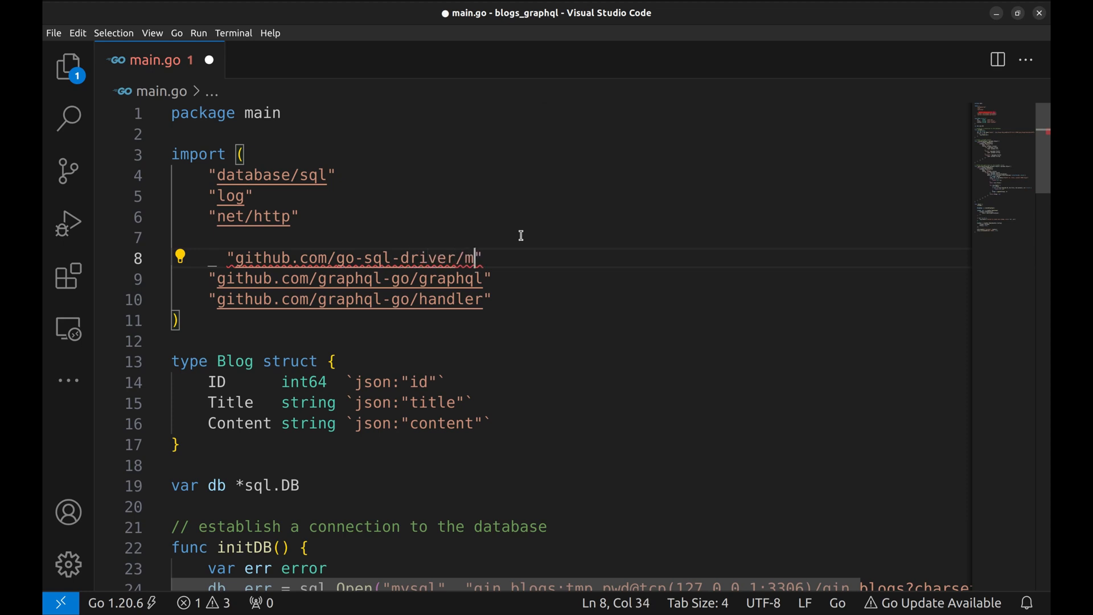
type("ysql")
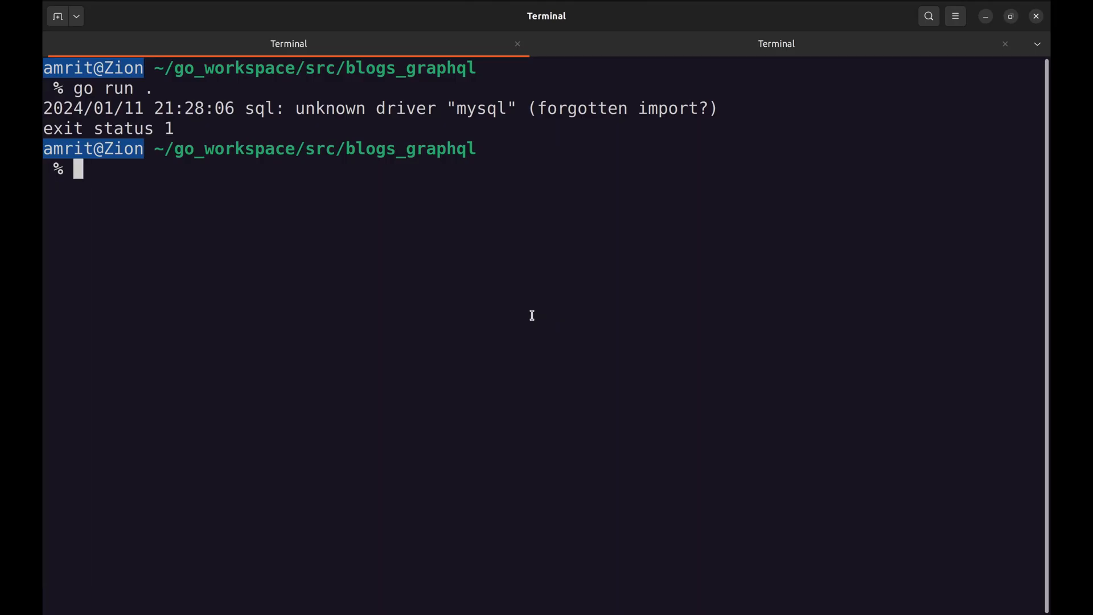
type("go run .")
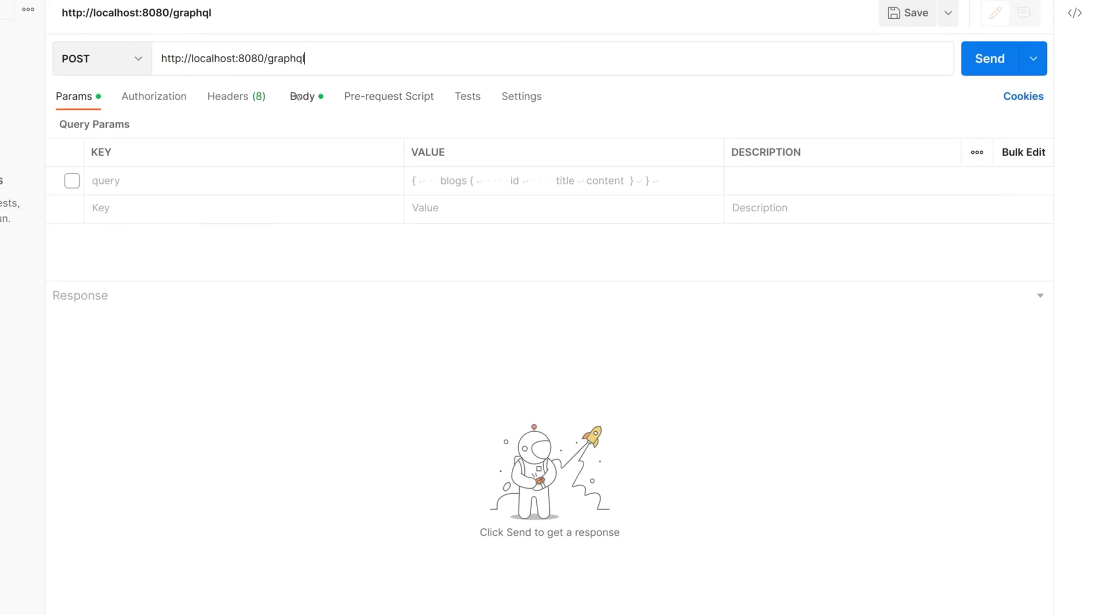
Send the blogs query, then drop the content field and resend for ids and titles only.
left_click(300, 96)
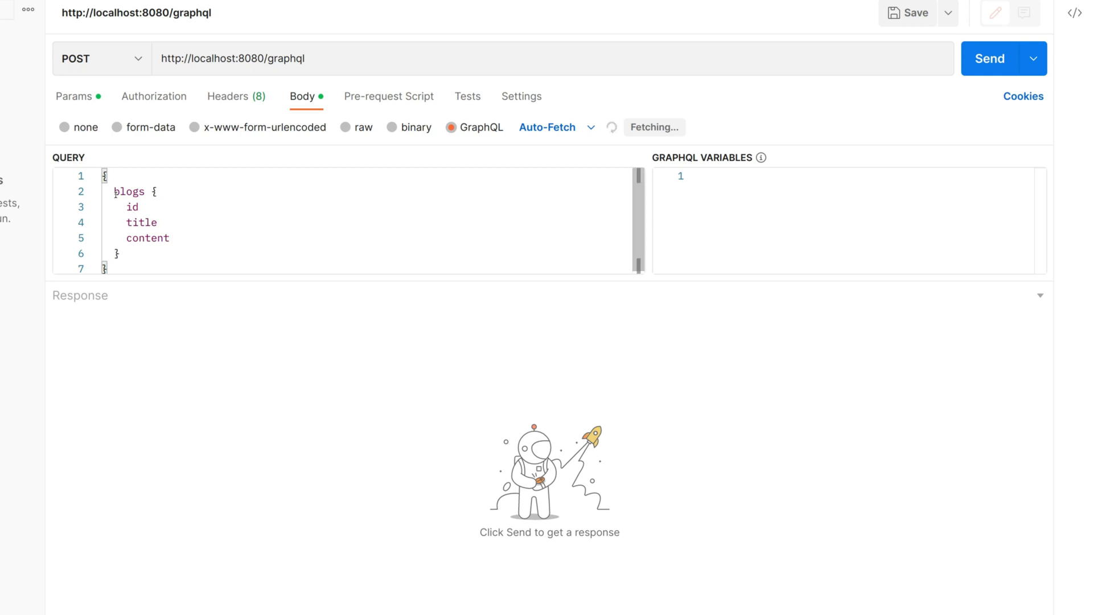
double_click(128, 191)
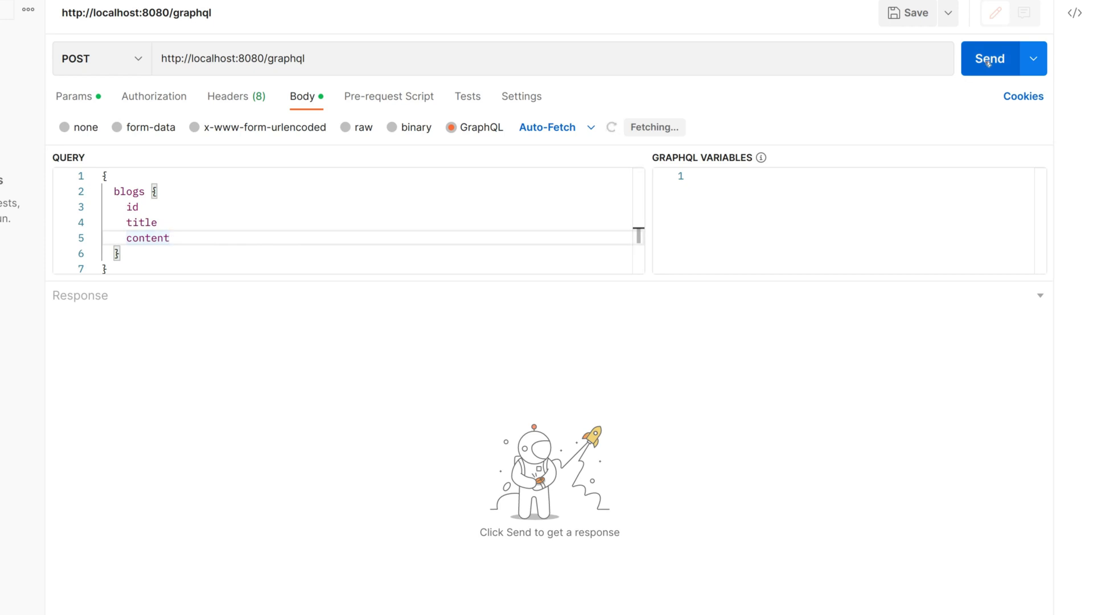
left_click(989, 58)
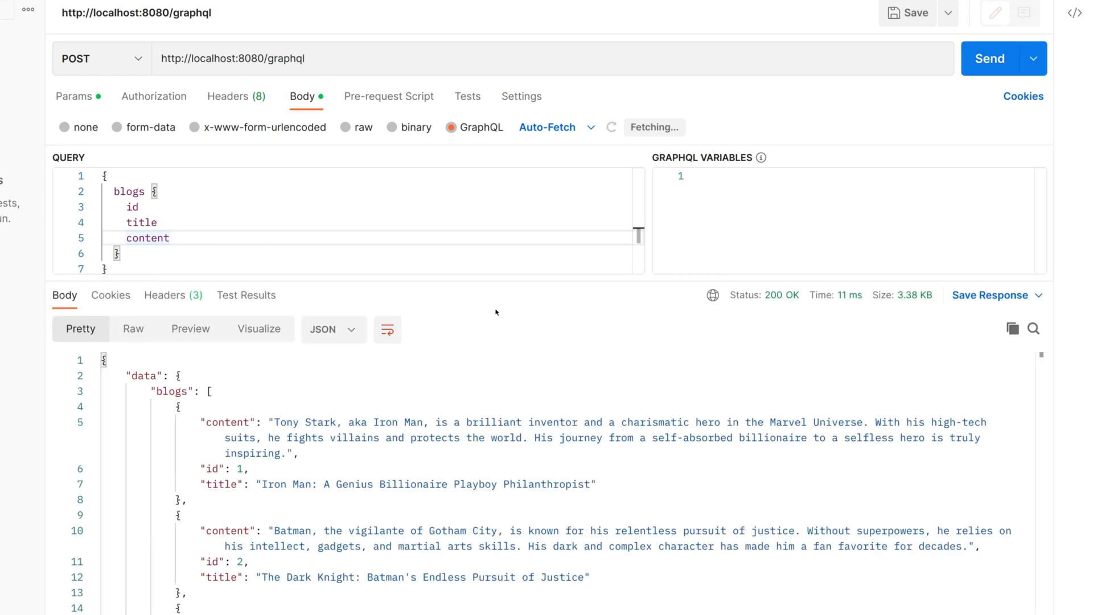
double_click(212, 468)
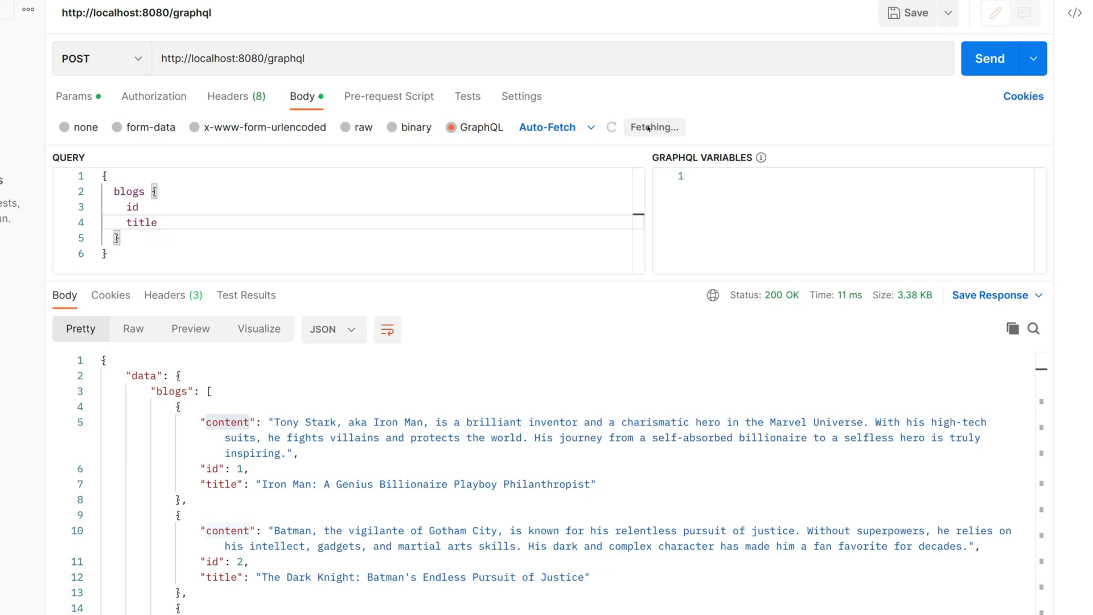
left_click(988, 58)
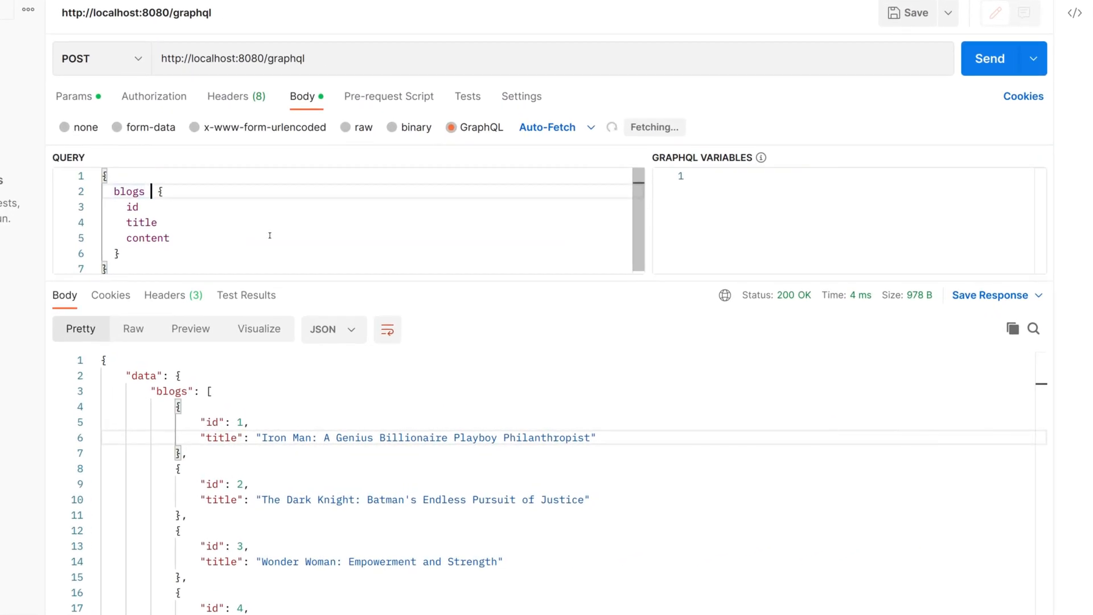
Add (limit: 10, offset: 1) arguments after blogs in the query.
type("()")
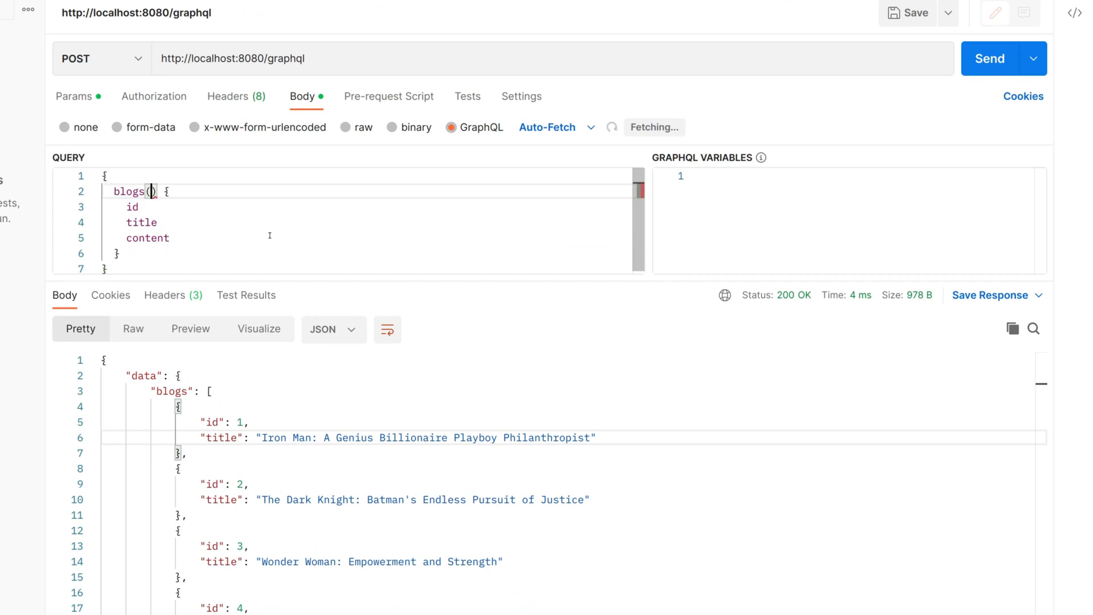
type("limit:")
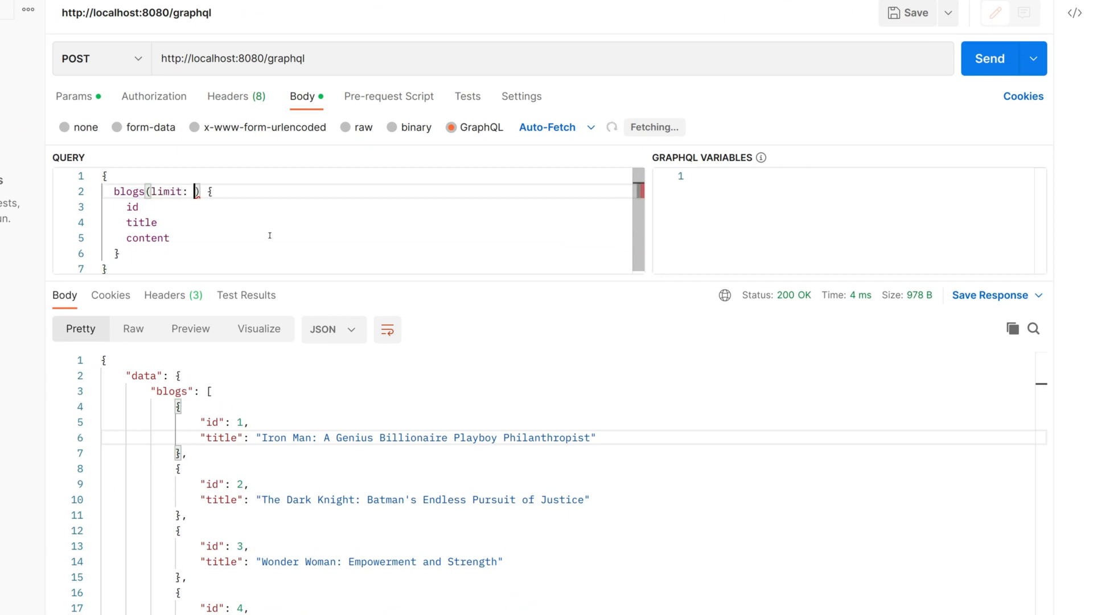
type("10, off")
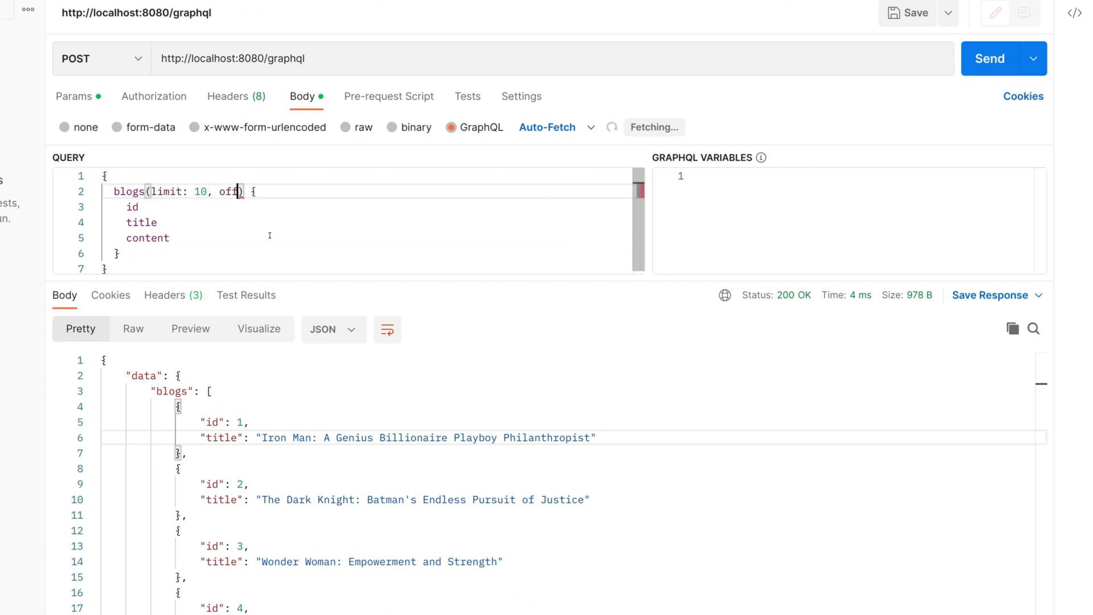
type("set: 1")
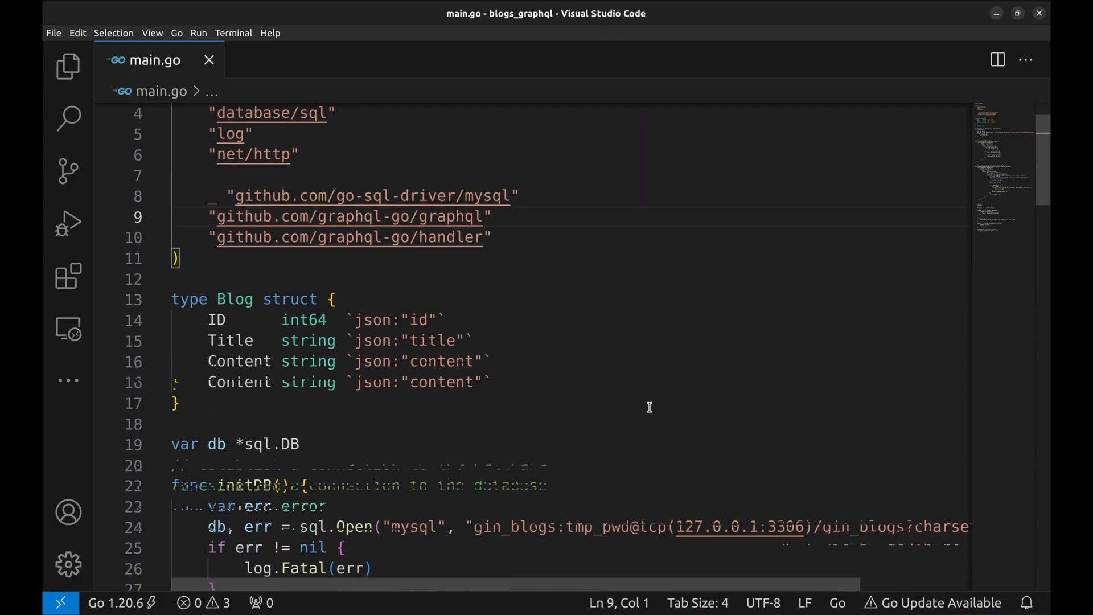
Scroll to the blogs Resolve function and select its query-and-scan body.
scroll("down", 3)
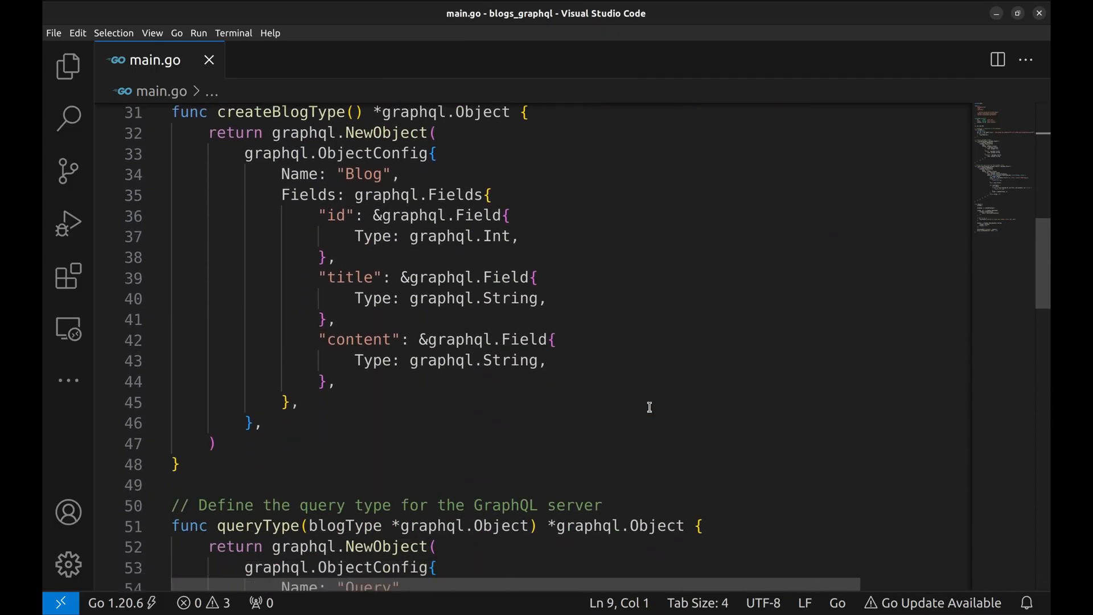
scroll("down", 3)
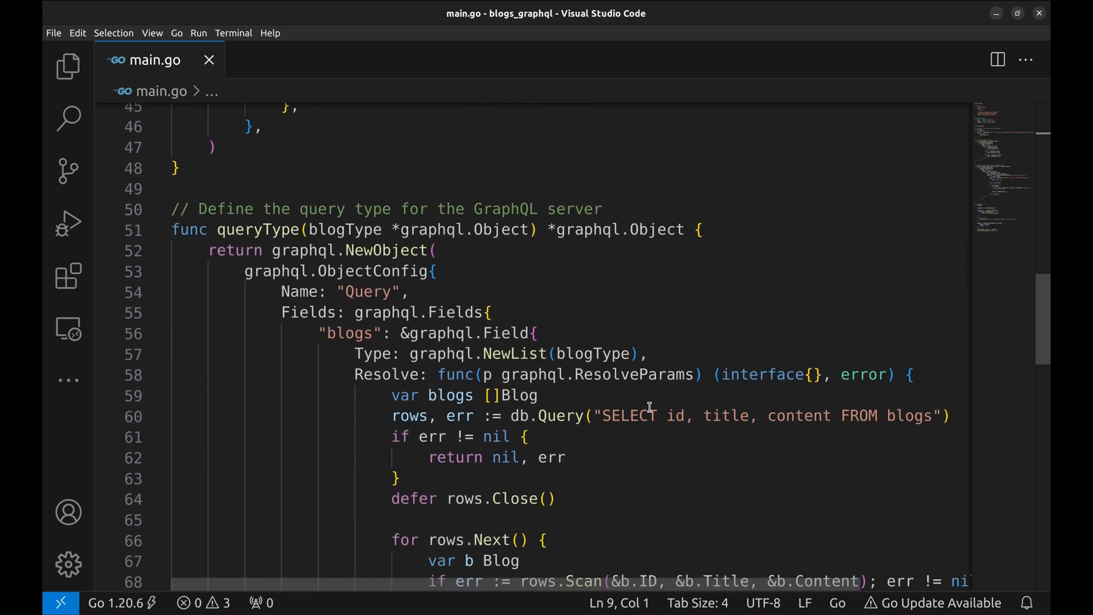
scroll("down", 3)
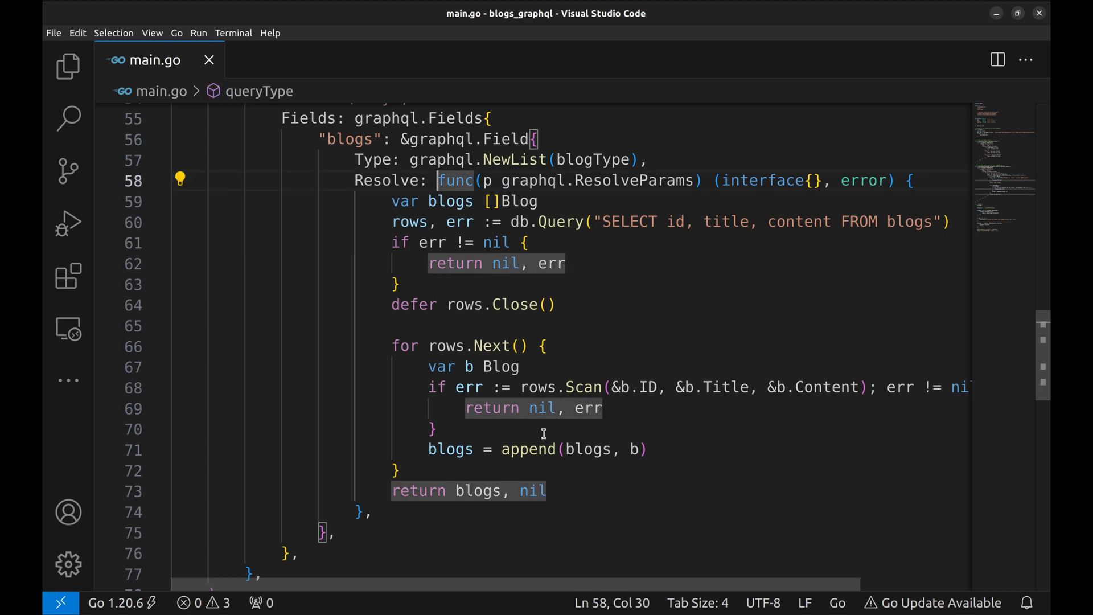
scroll("down", 3)
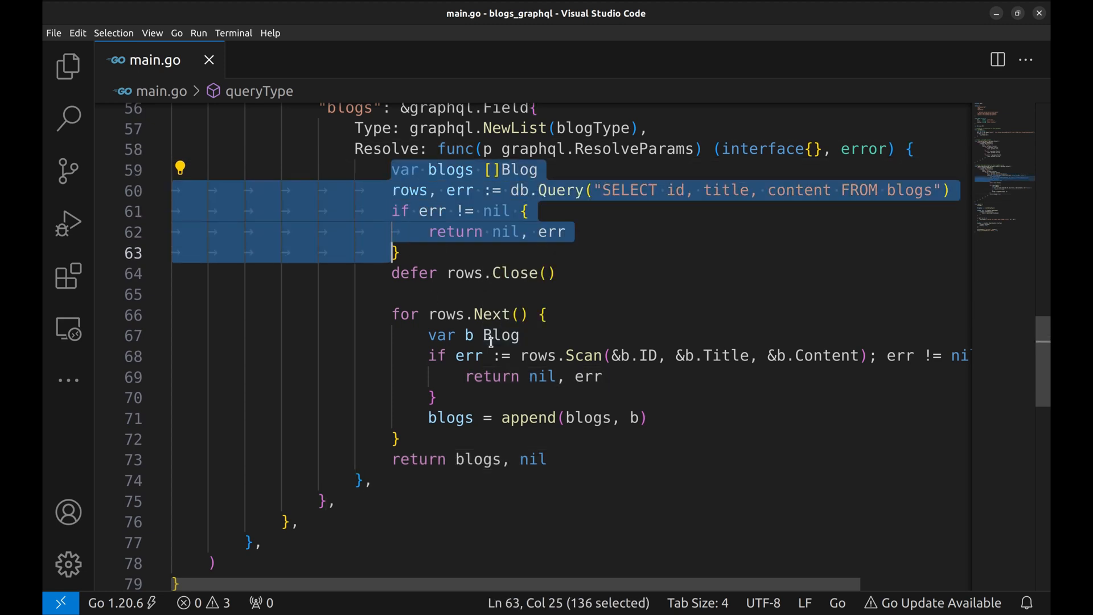
left_click_drag(393, 253, 393, 459)
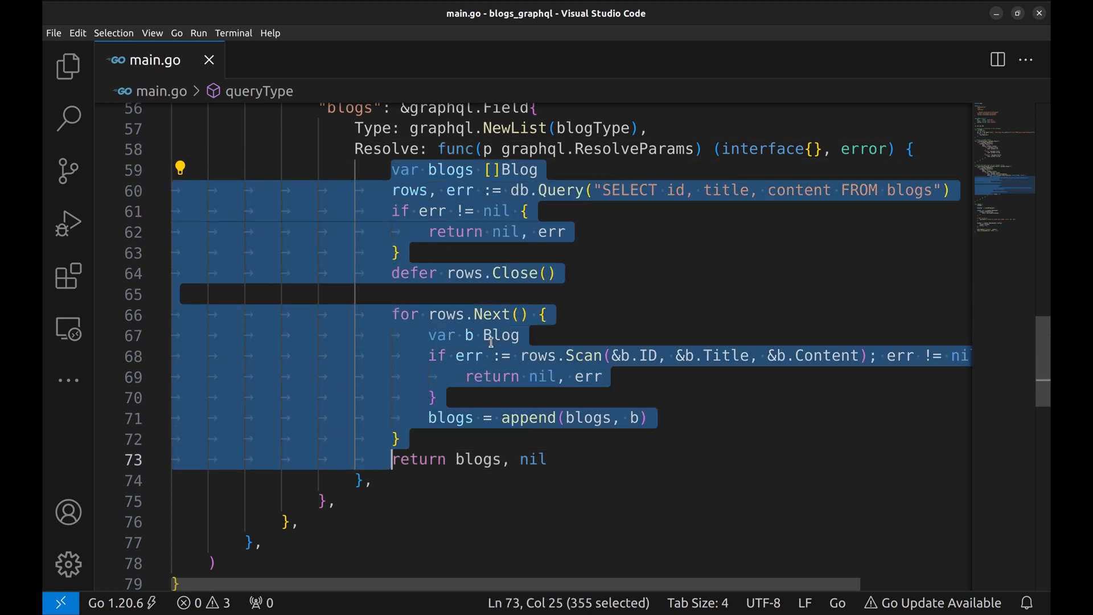
Cut the resolver body into a new func getBlogs() ([]Blog, error) and save.
key("Delete")
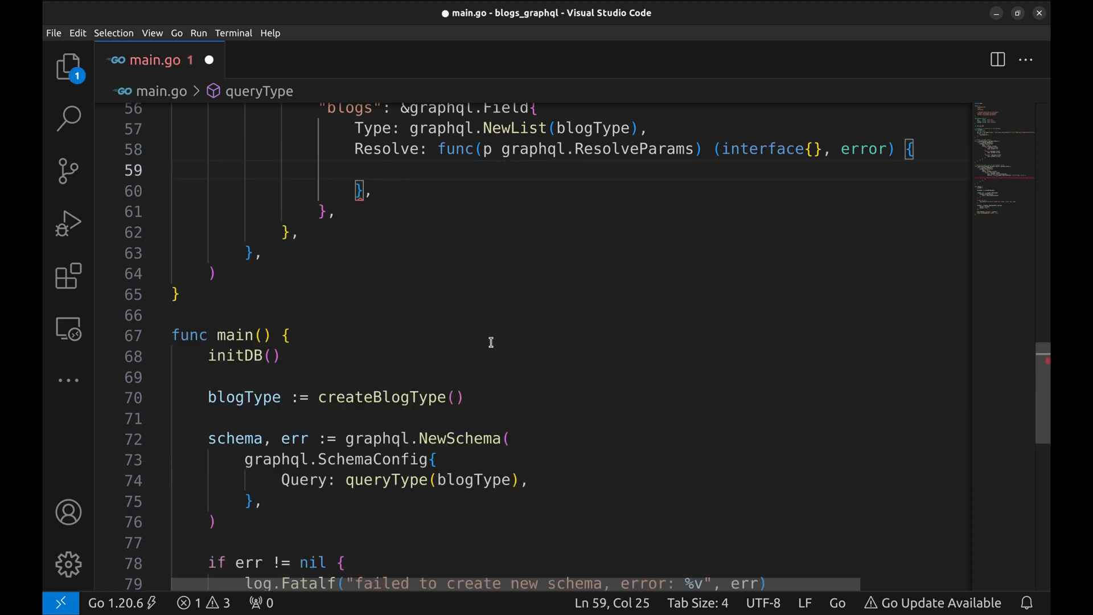
key("Enter")
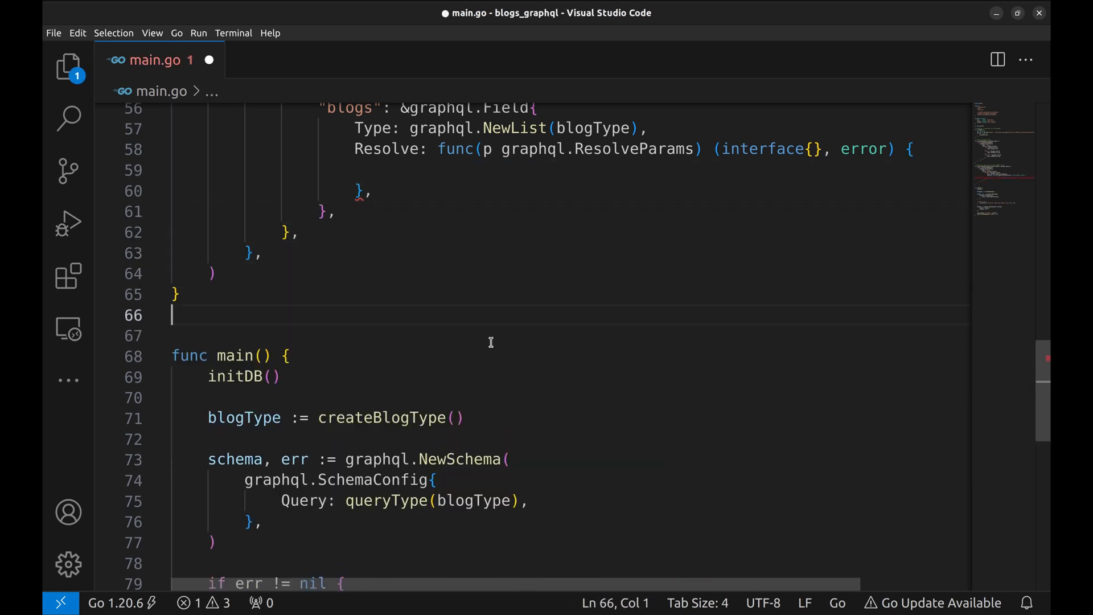
type("func get")
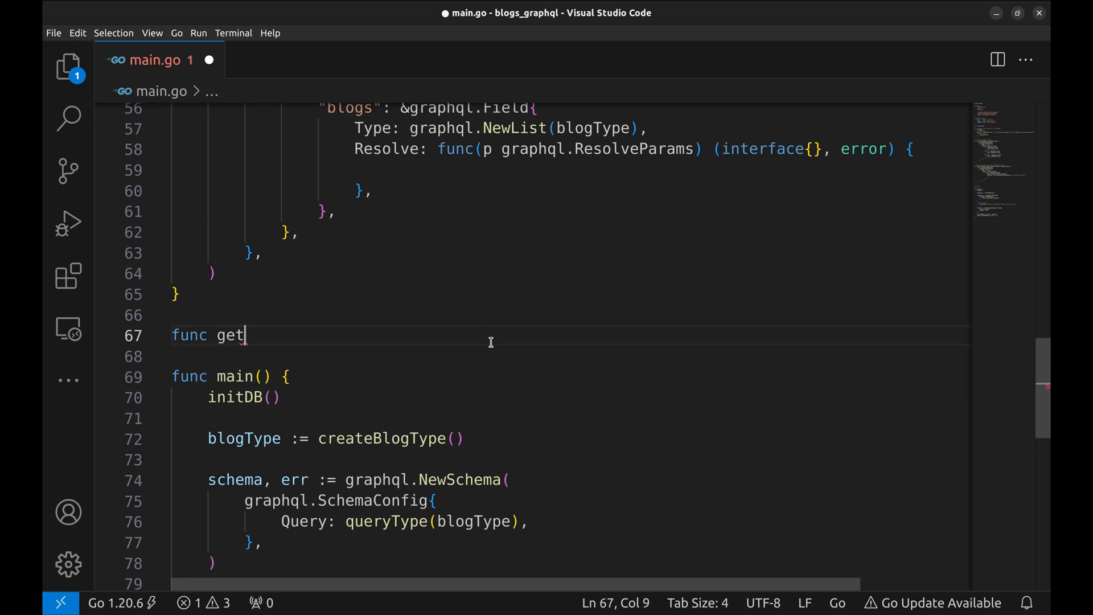
type("Blogs()")
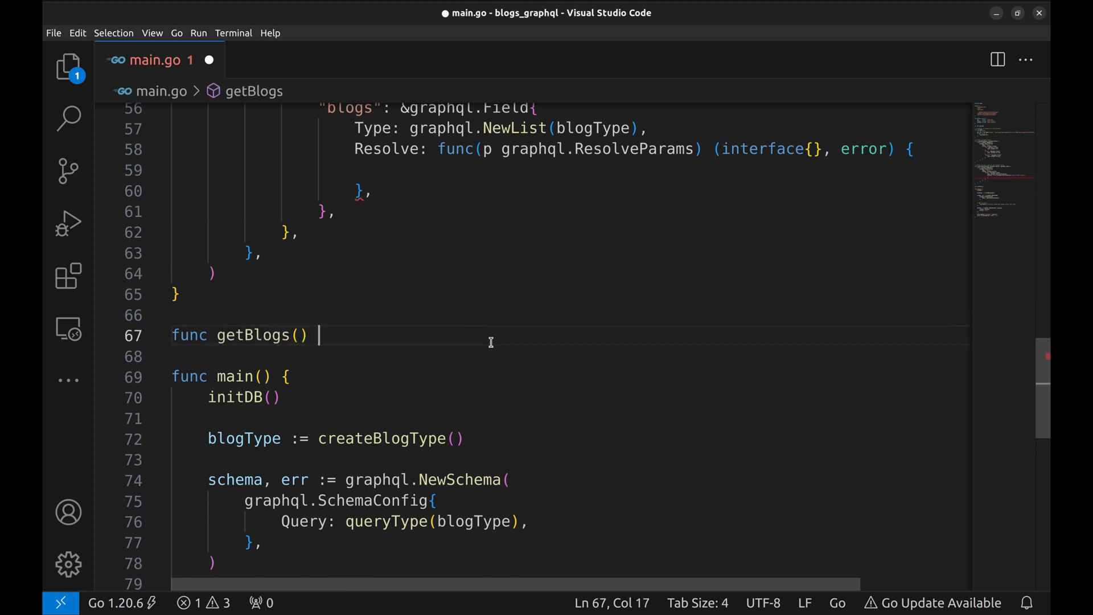
type("()")
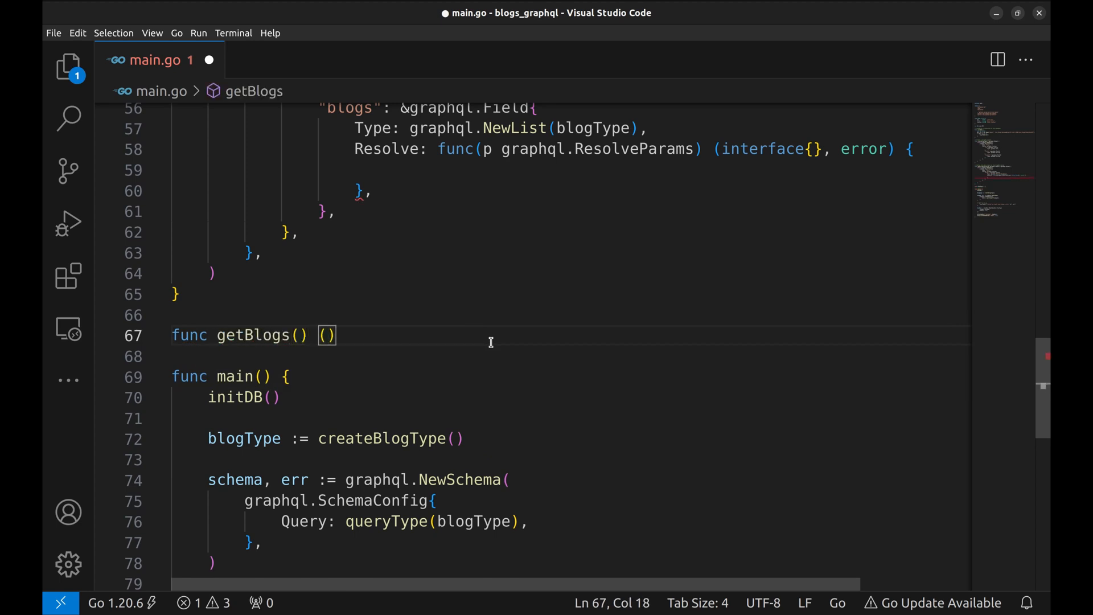
type("[]")
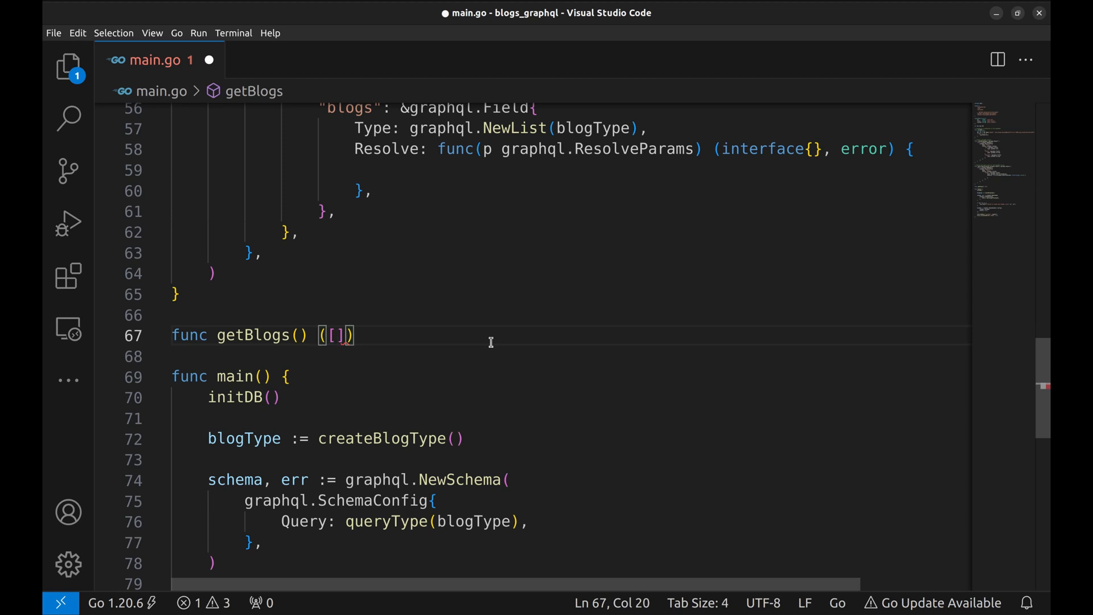
type("Blog")
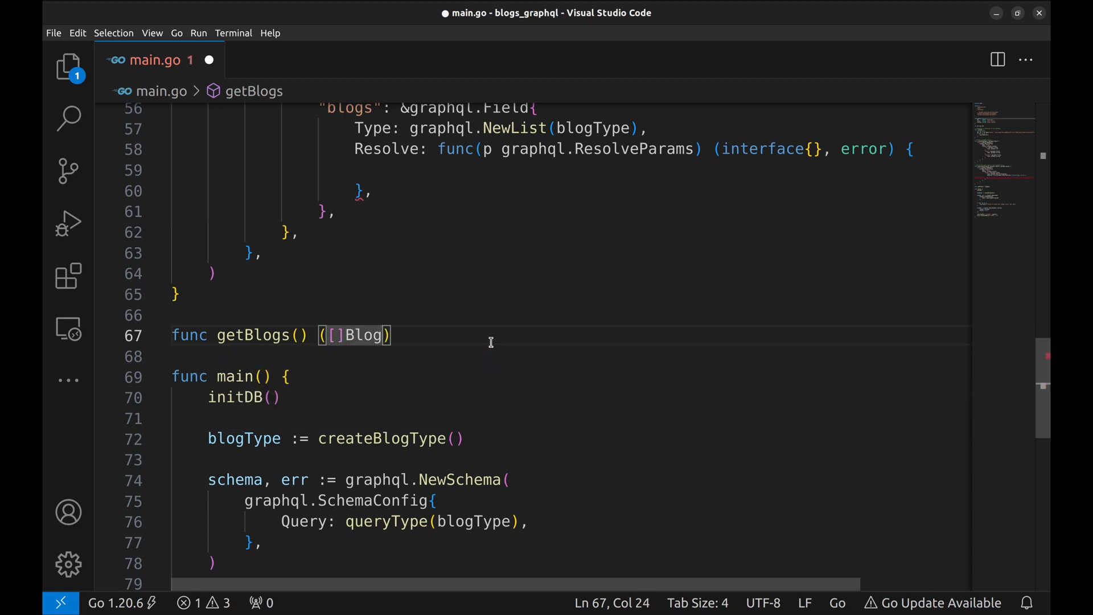
type(", error")
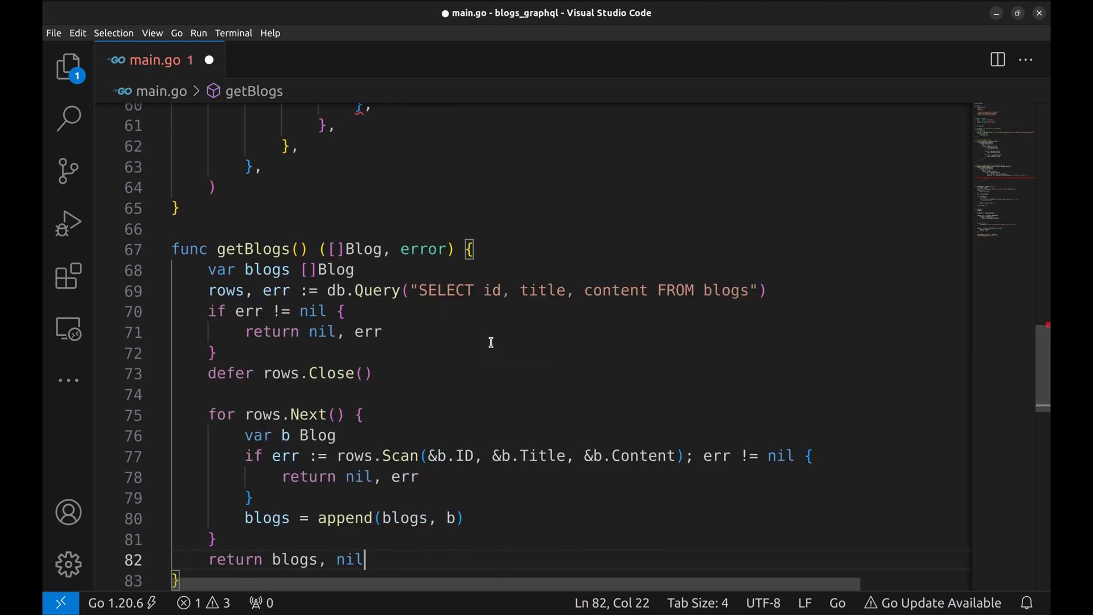
key("ctrl+s")
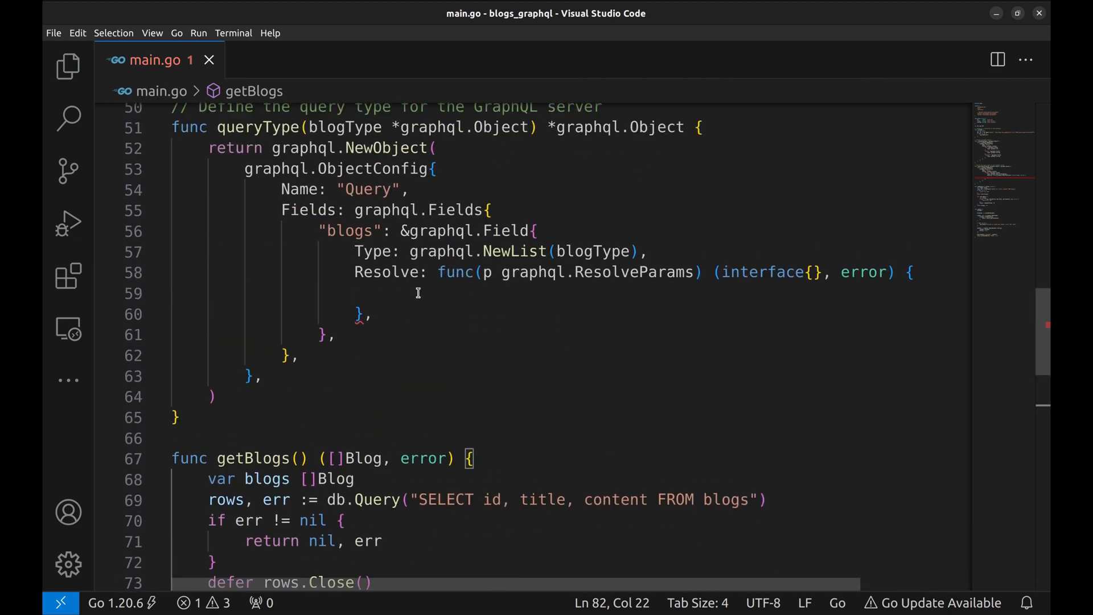
Make Resolve return getBlogs() and begin an Args field on the blogs field.
type("getBlogs(")
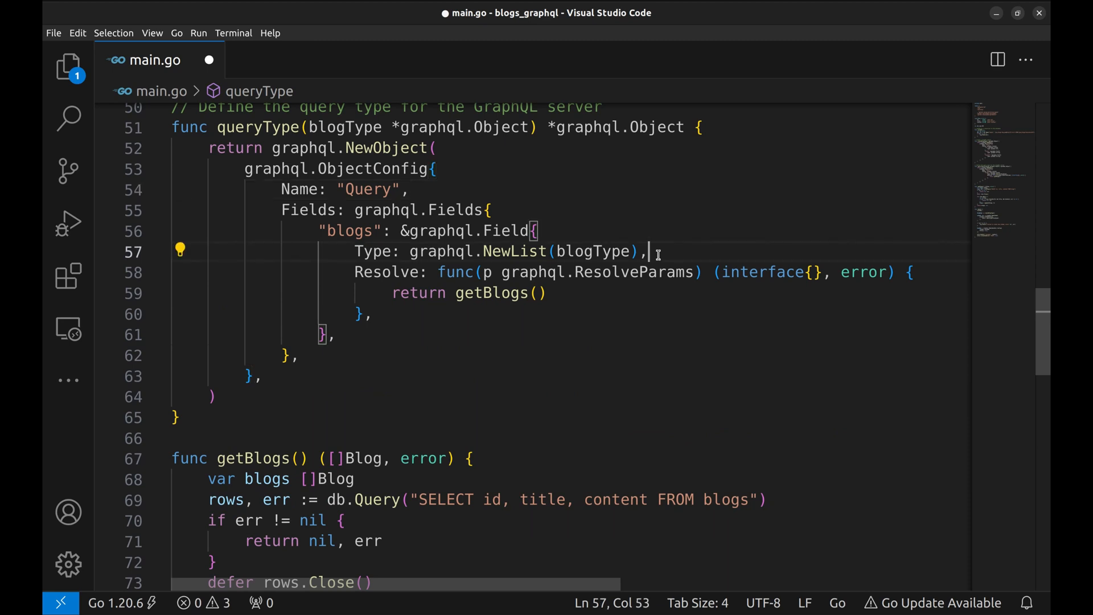
type("Arg")
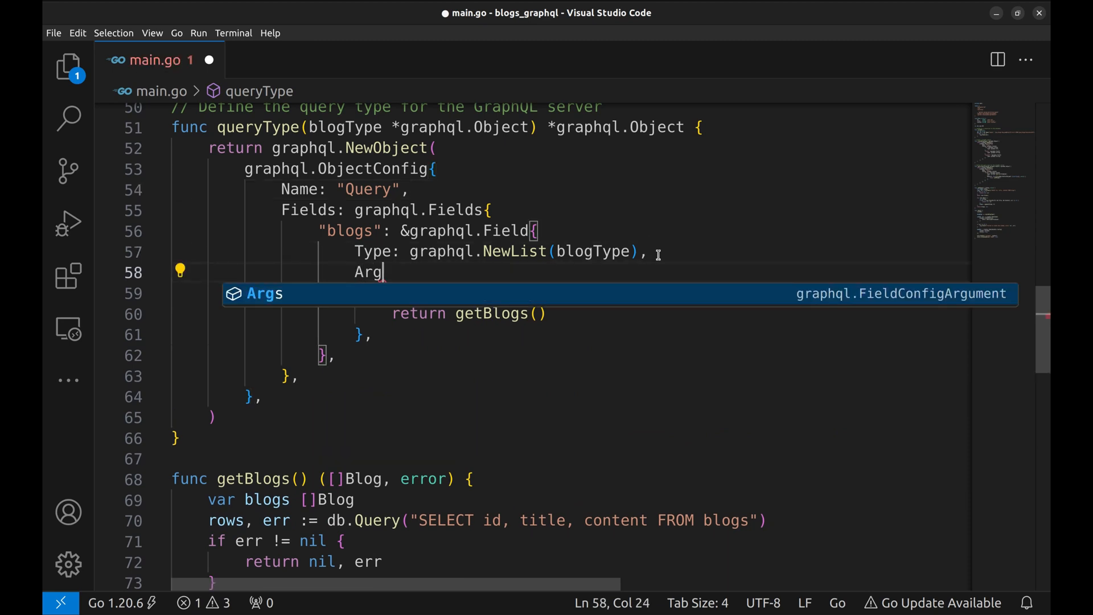
Declare Args: graphql.FieldConfigArgument with "limit" and "offset" of type graphql.Int, then save.
type("s: graphql.FieldConfigArgument{")
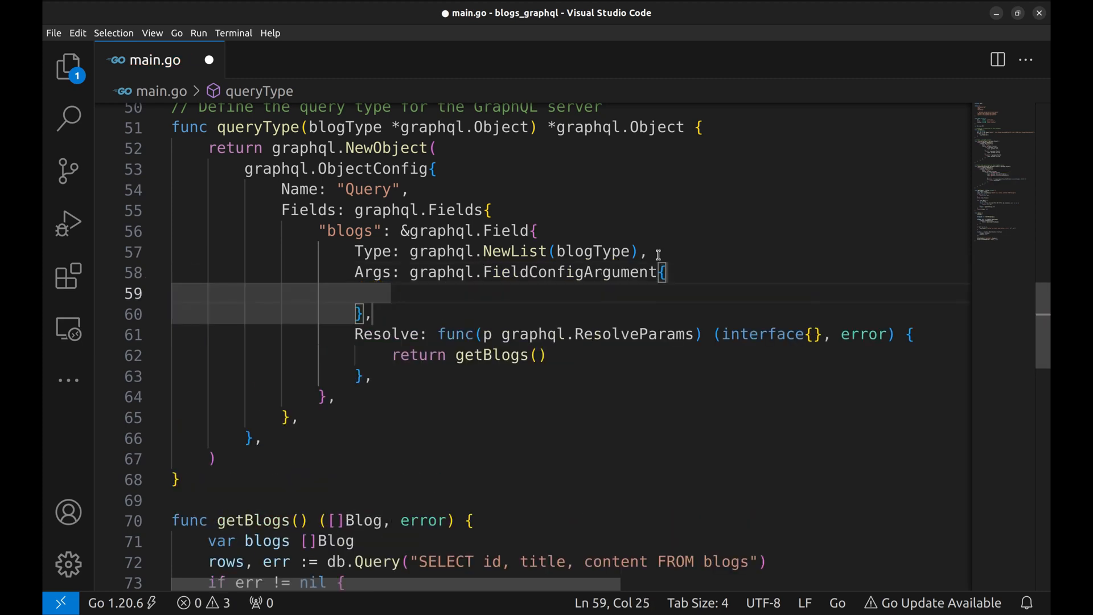
type("\"\"")
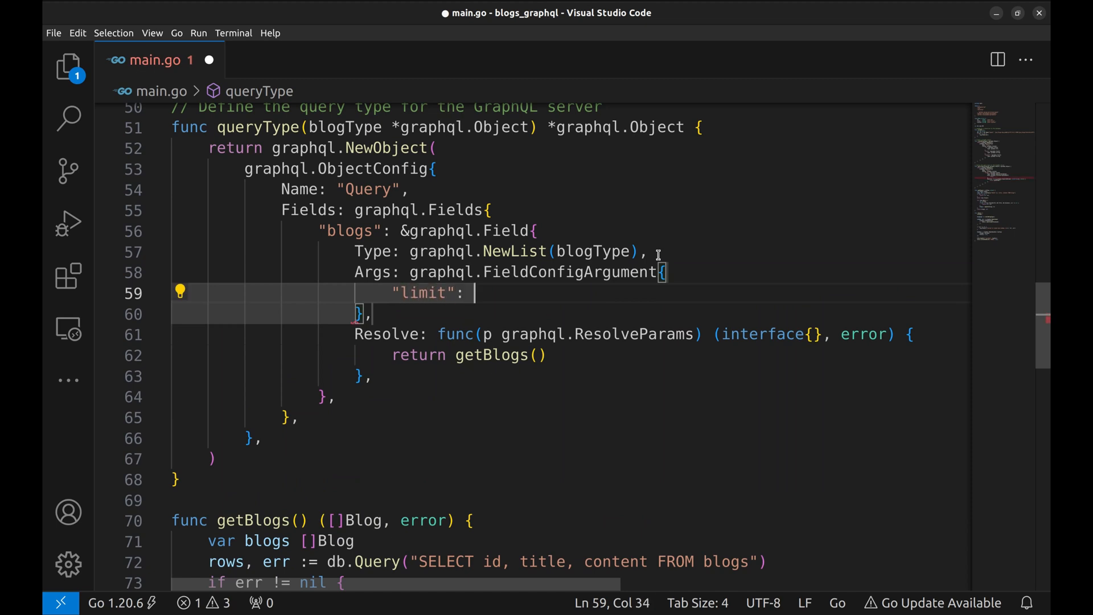
type("&graphql.ArgumentConfig{")
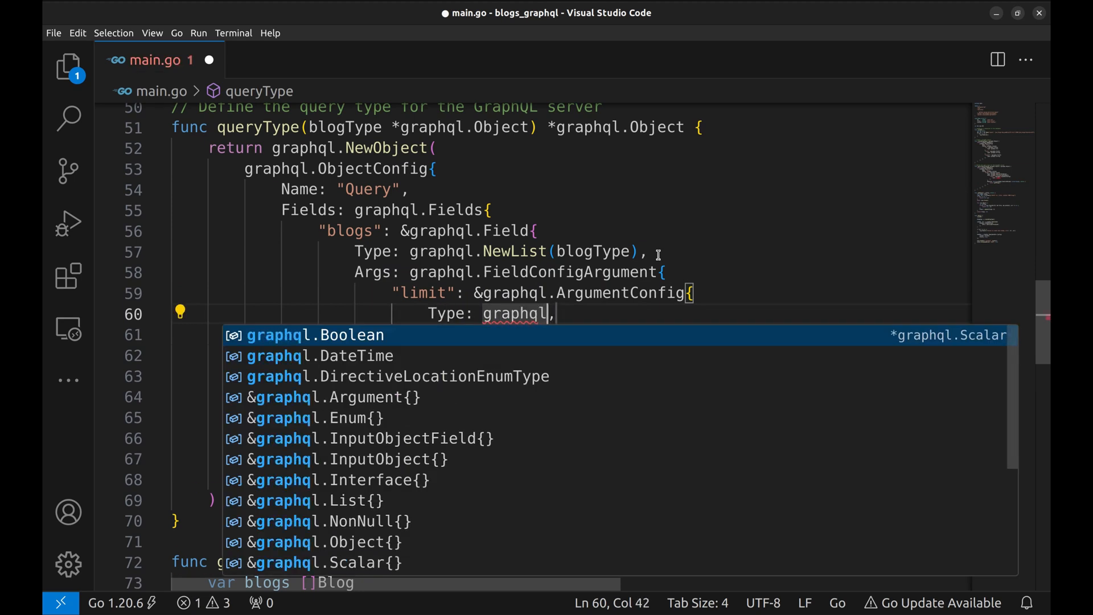
type("Int")
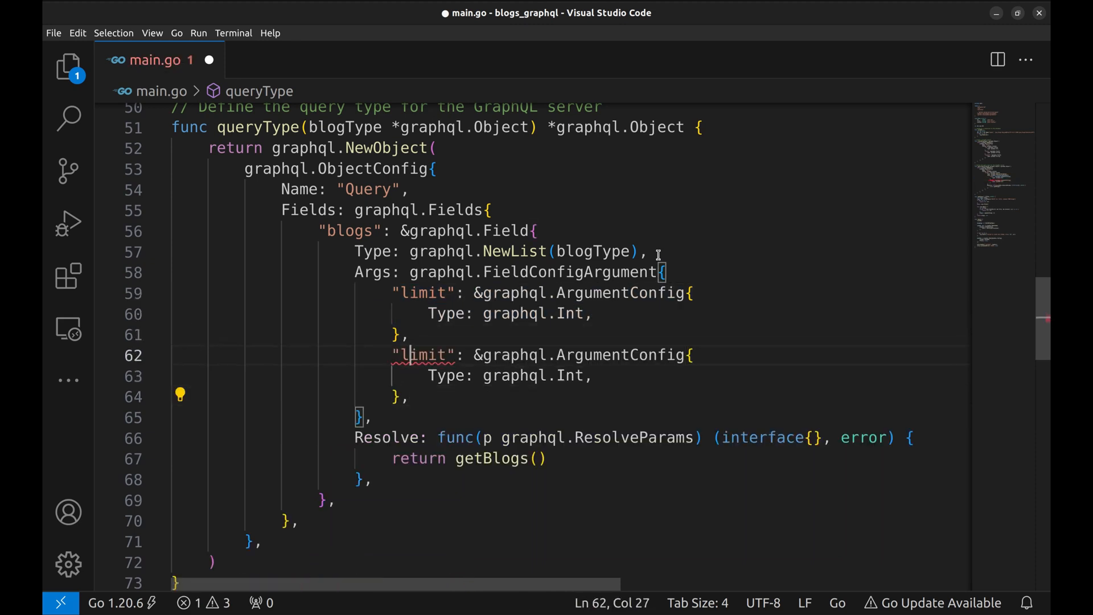
type("offset")
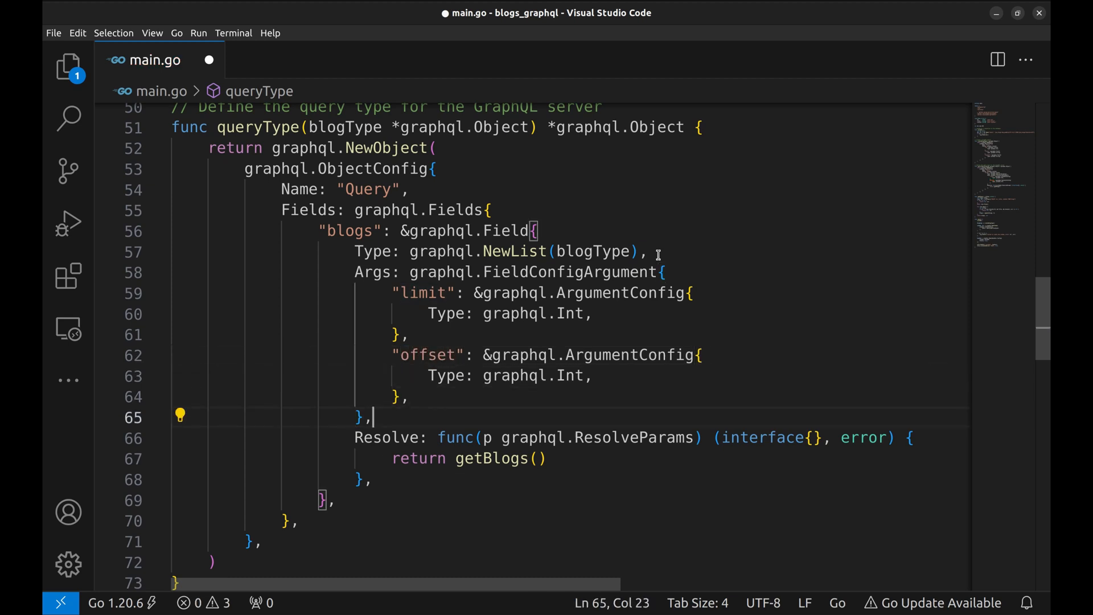
key("ctrl+s")
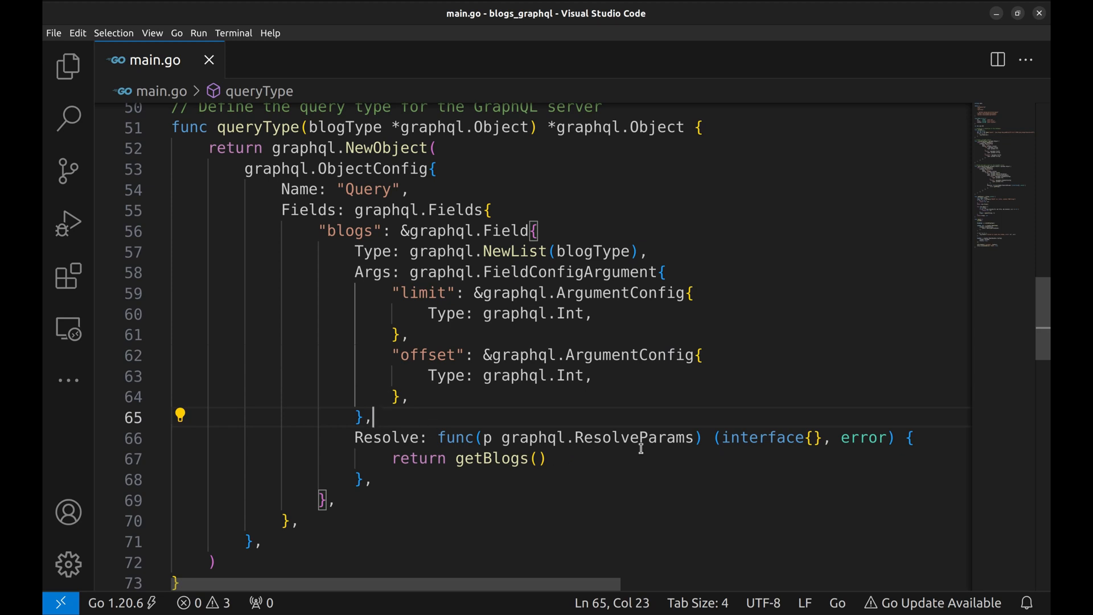
Read p.Args["limit"] as int and reset limit to 10 when outside 1–20.
key("Enter")
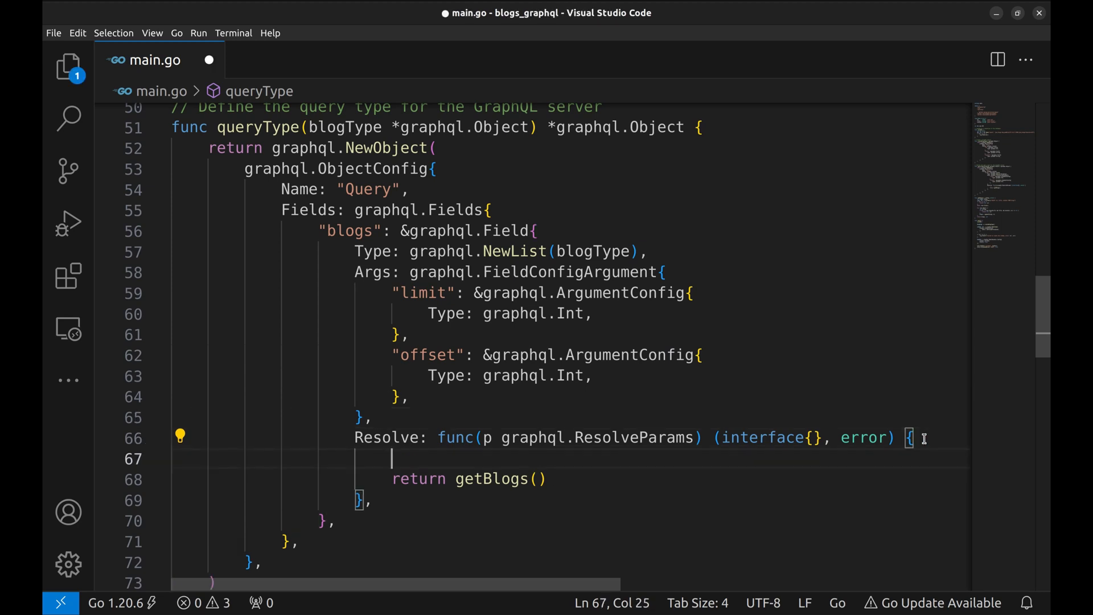
type("//")
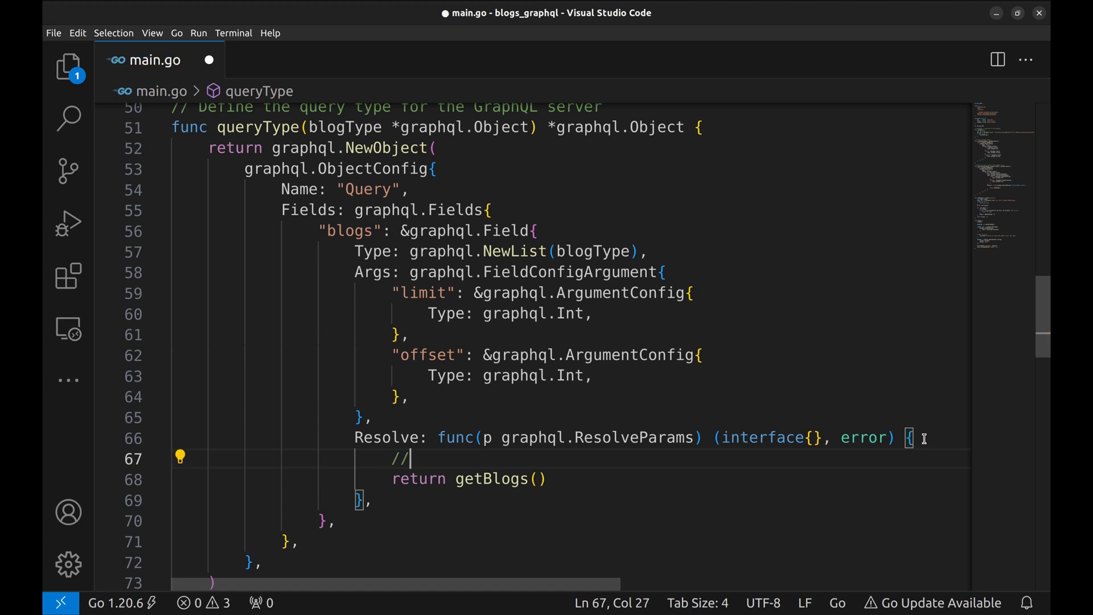
type("Read limit")
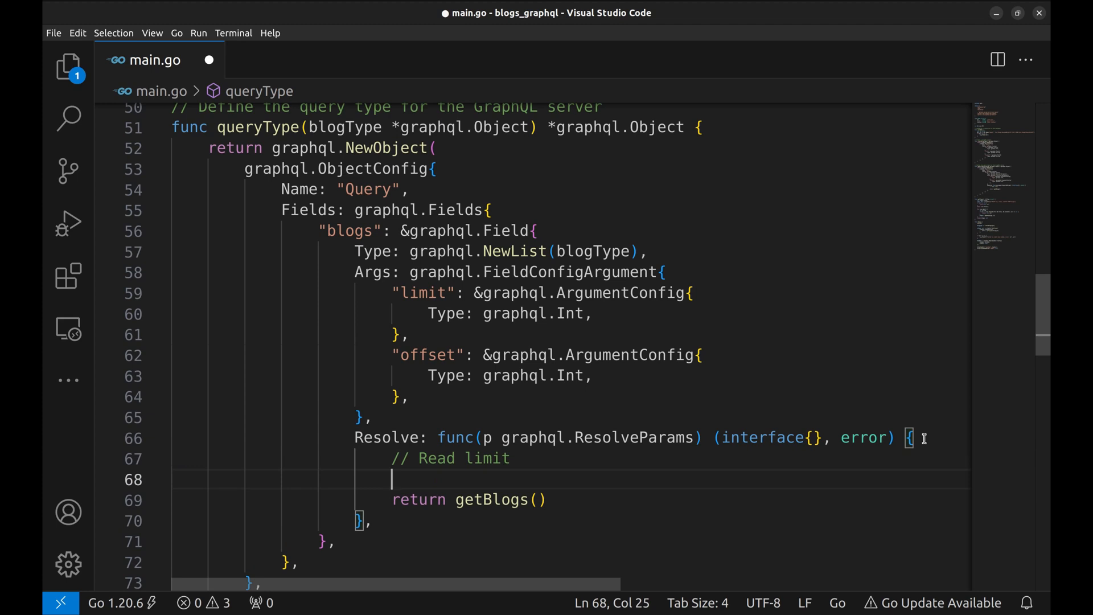
scroll("down", 3)
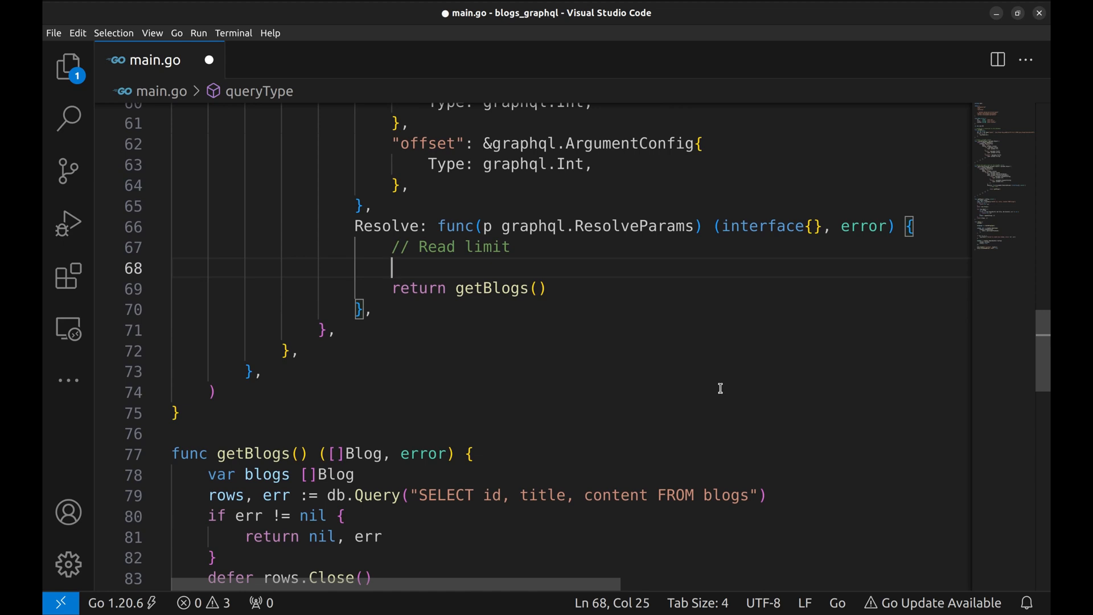
type("p.Args[\"lim")
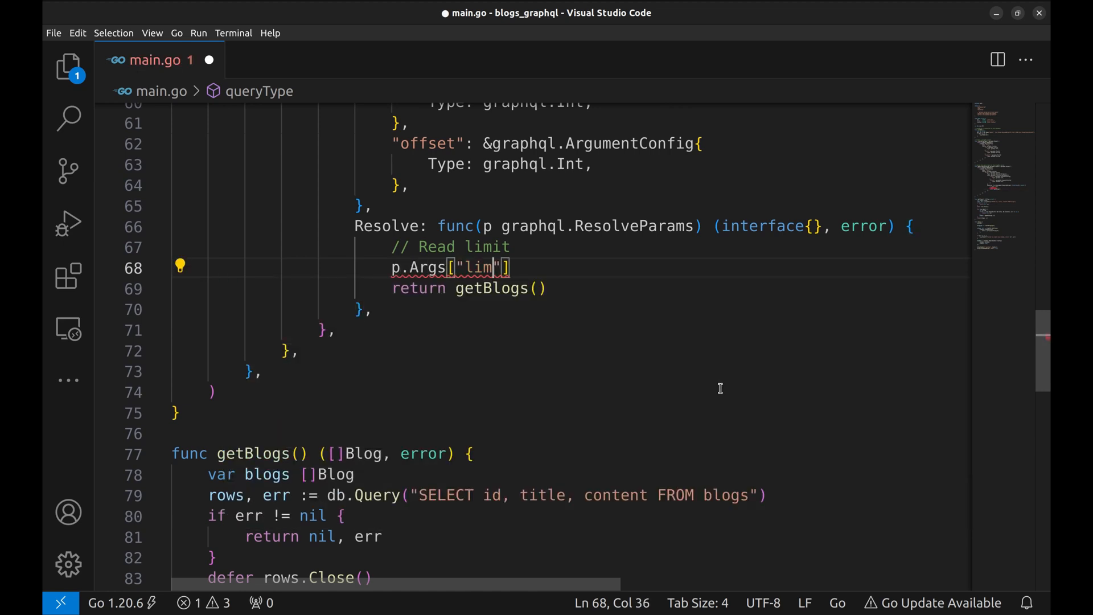
type(".(int")
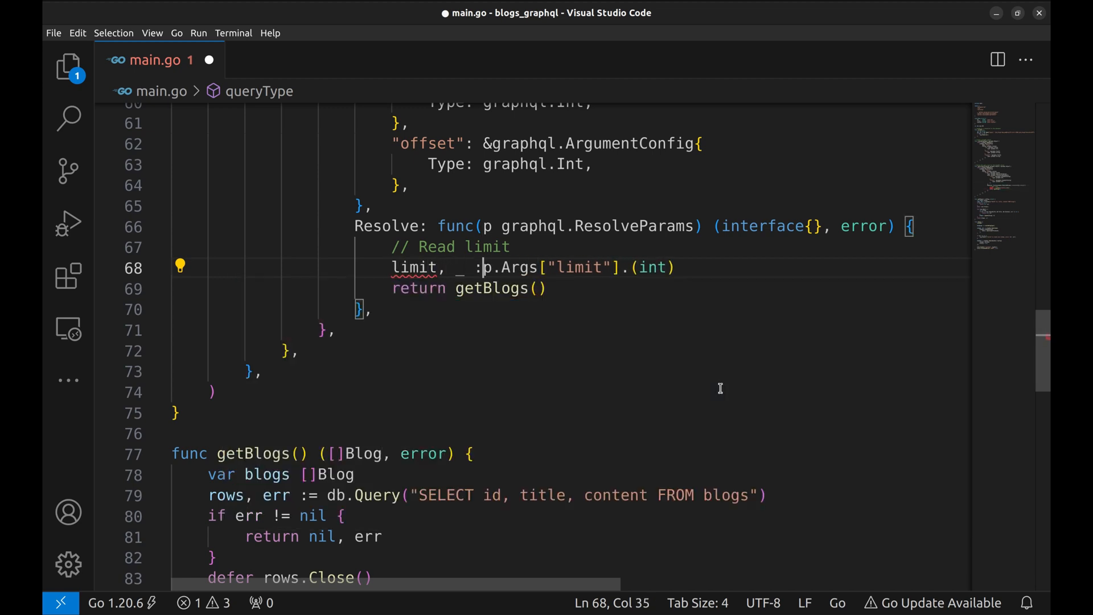
type("i")
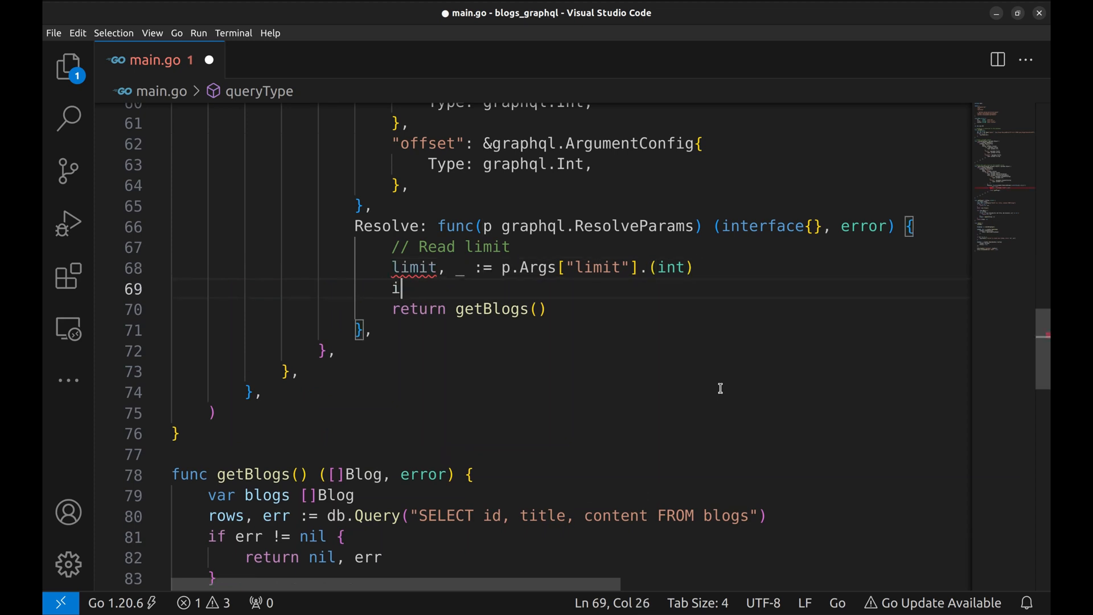
type("f limit")
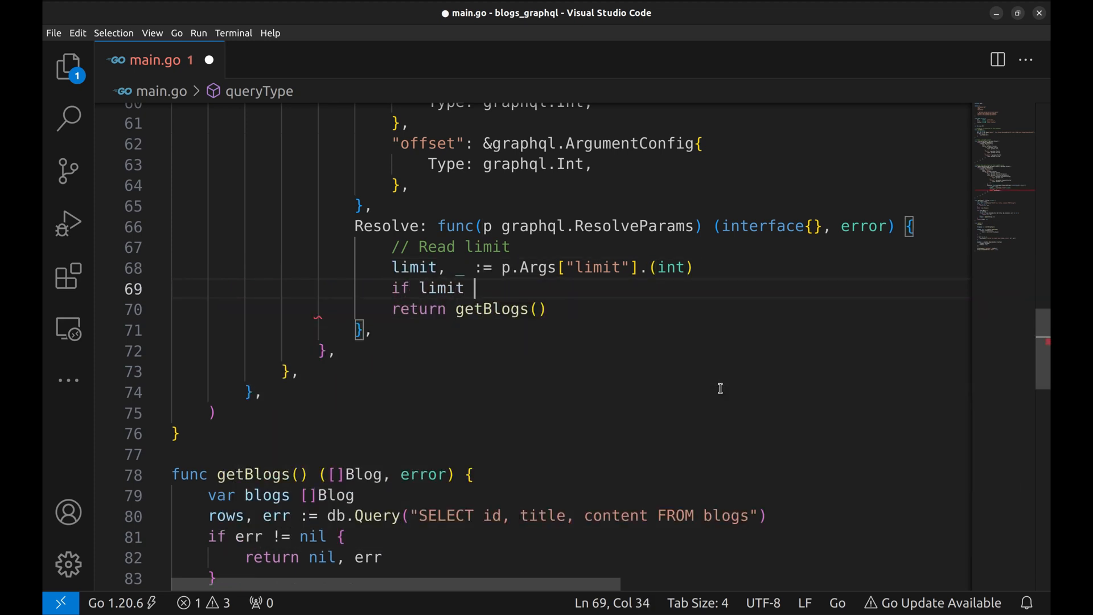
type("<=0")
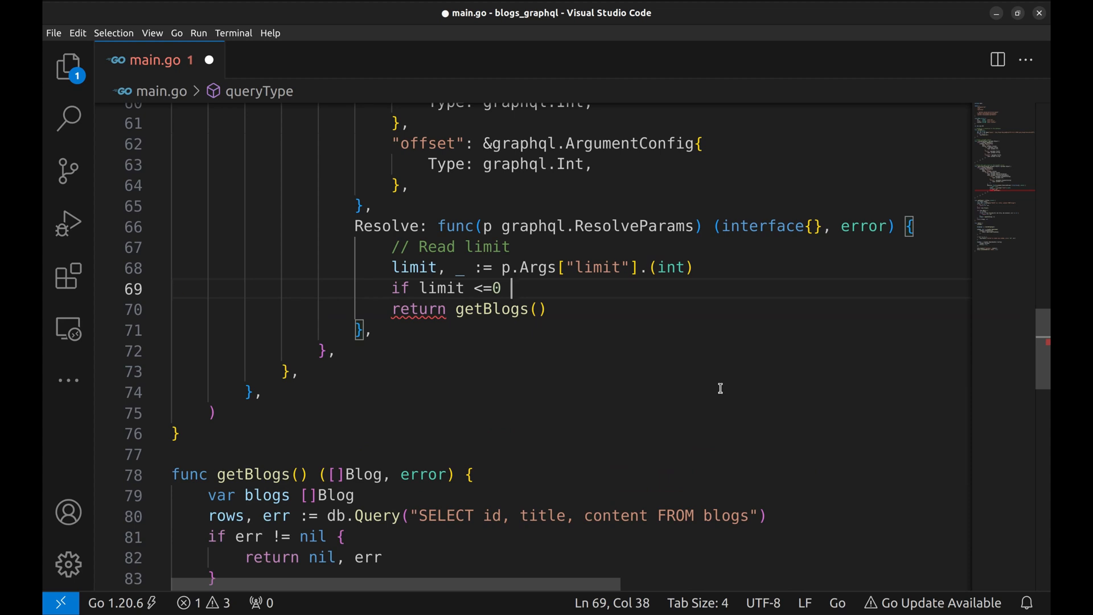
type("||")
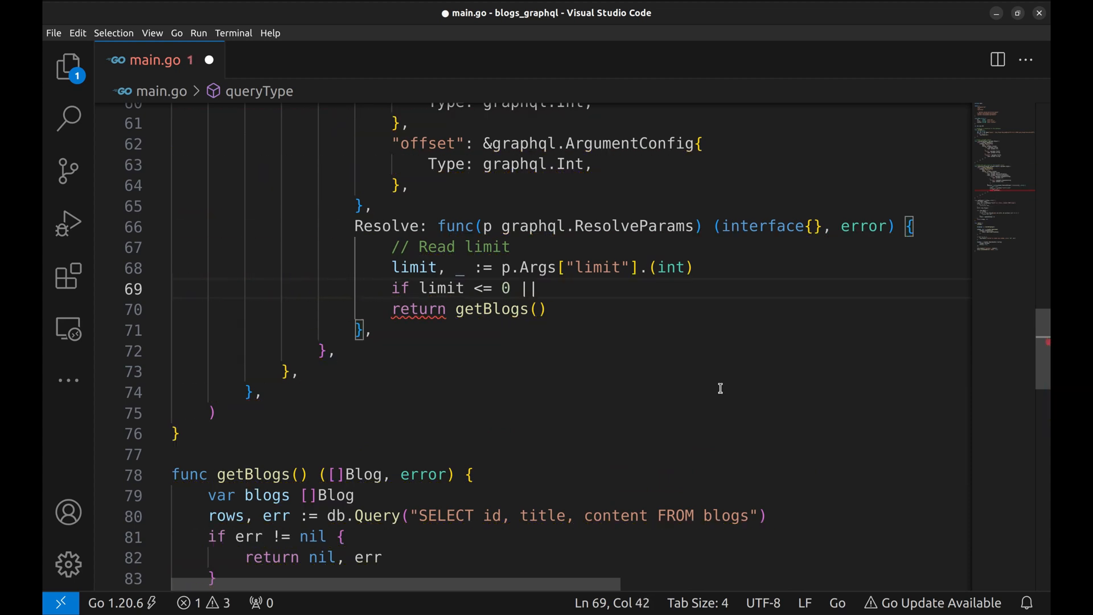
type("limit >")
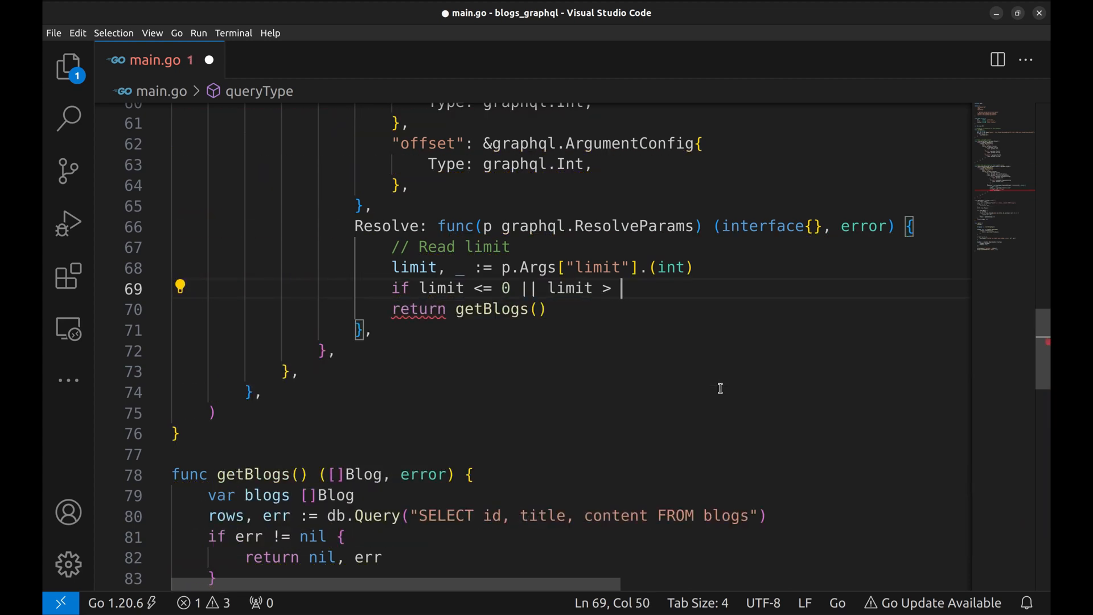
type("20 {")
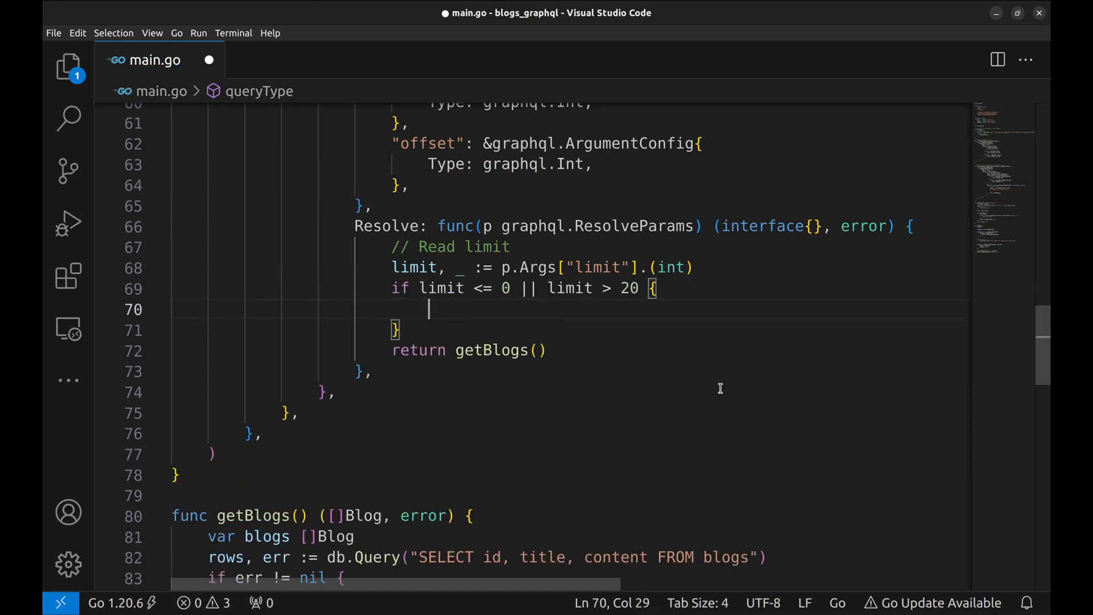
type("limit = 10")
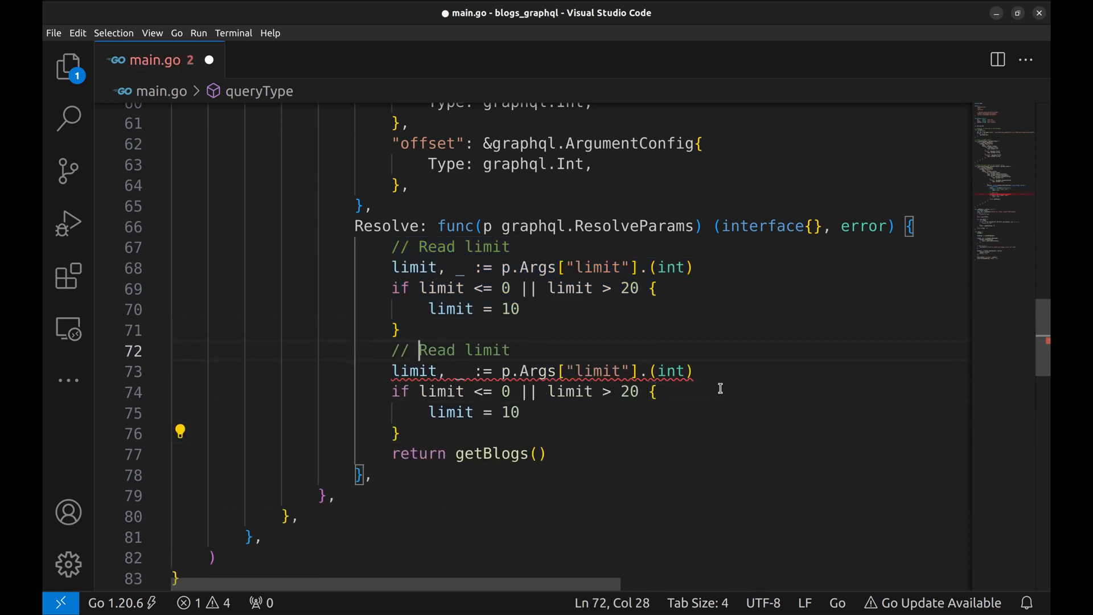
Read offset (clamped to 0) and pass limit into the getBlogs call.
type("offset")
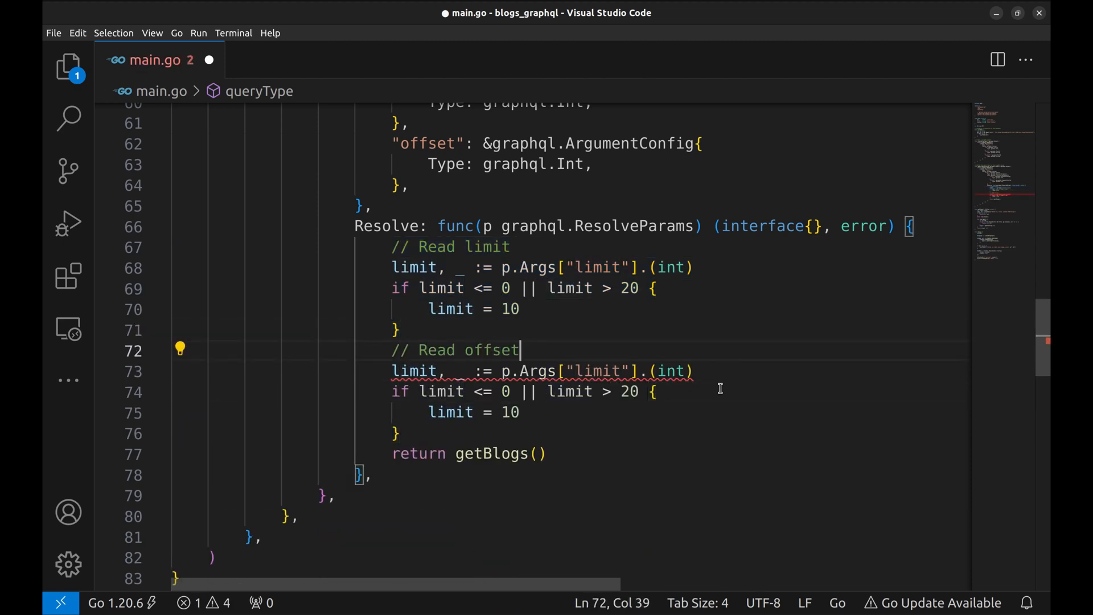
type("offset")
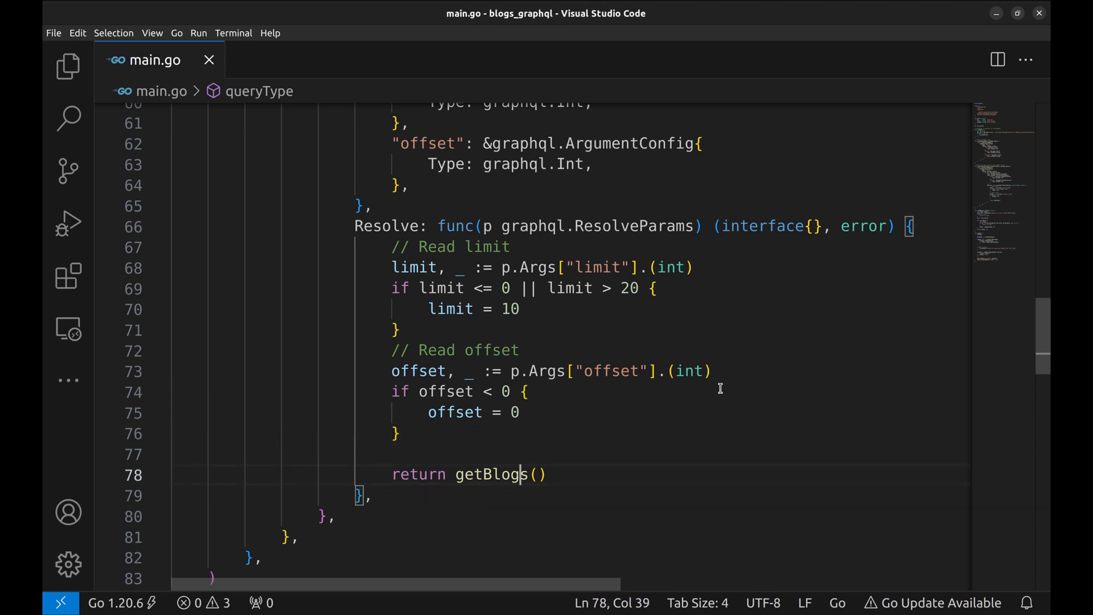
type("limit,")
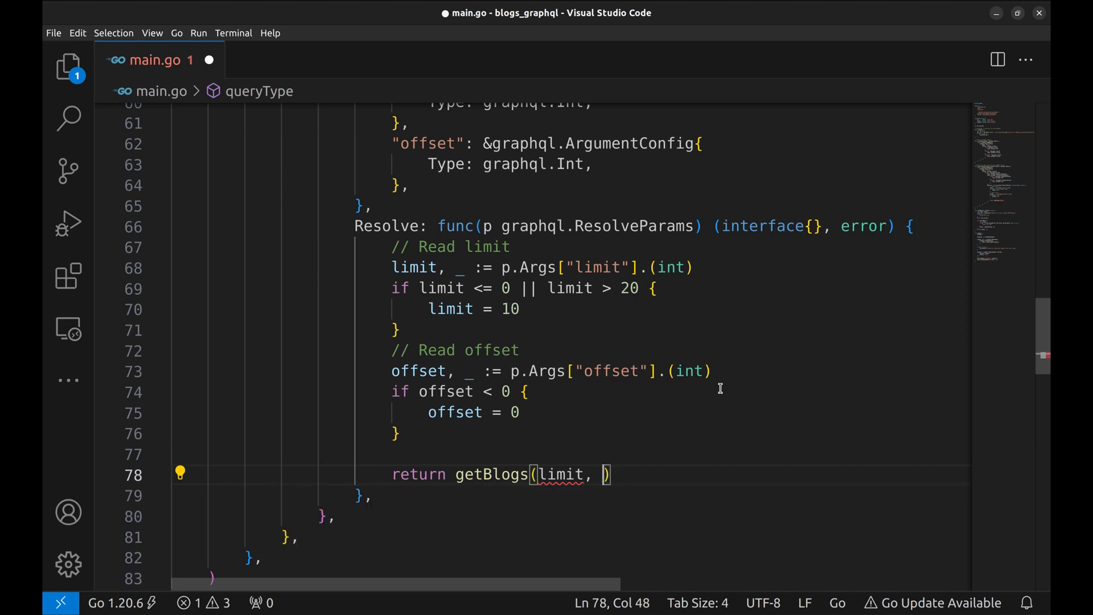
Pass offset to getBlogs and give it limit int, offset int parameters.
type("offset")
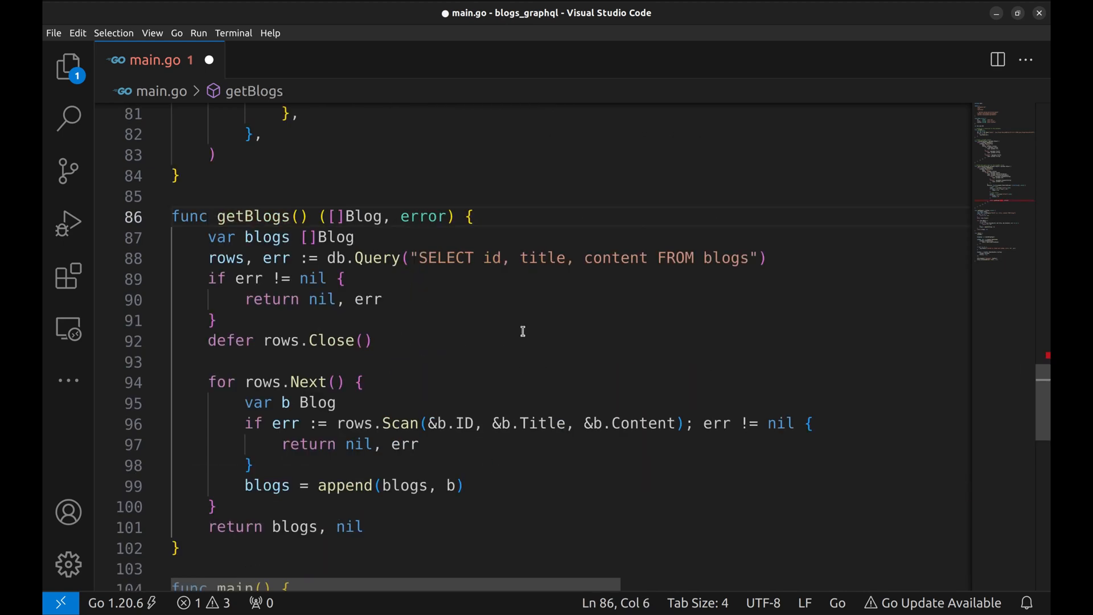
left_click(300, 217)
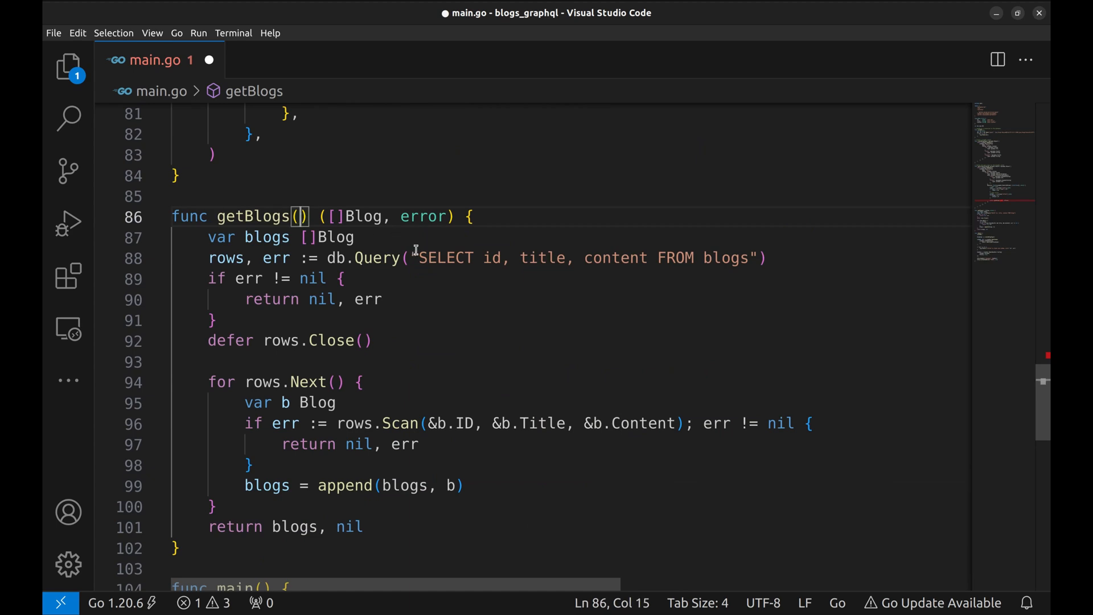
type("limi")
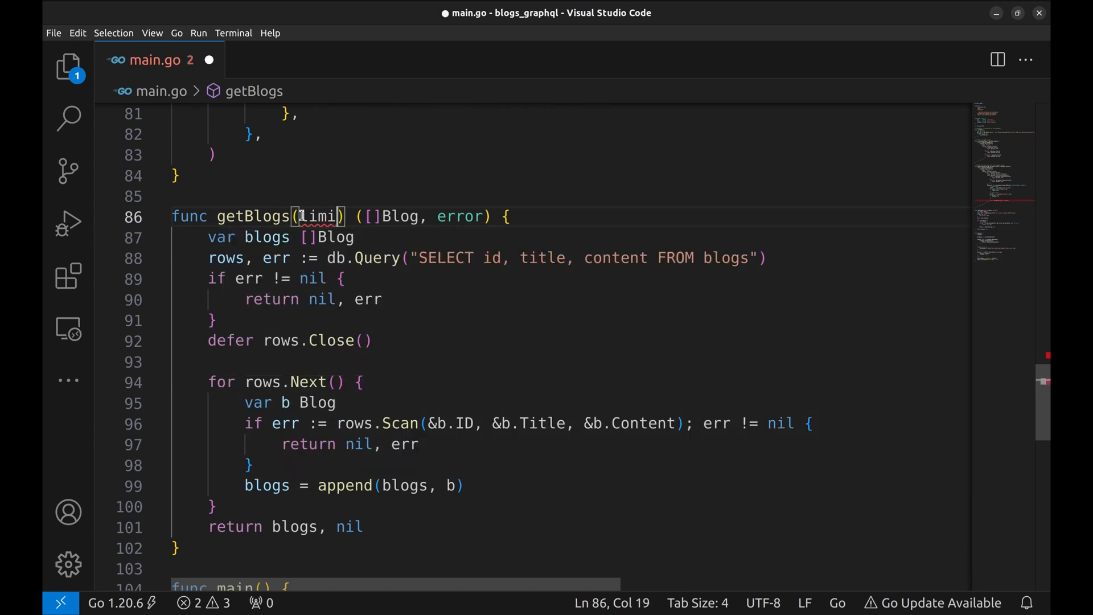
type("int,")
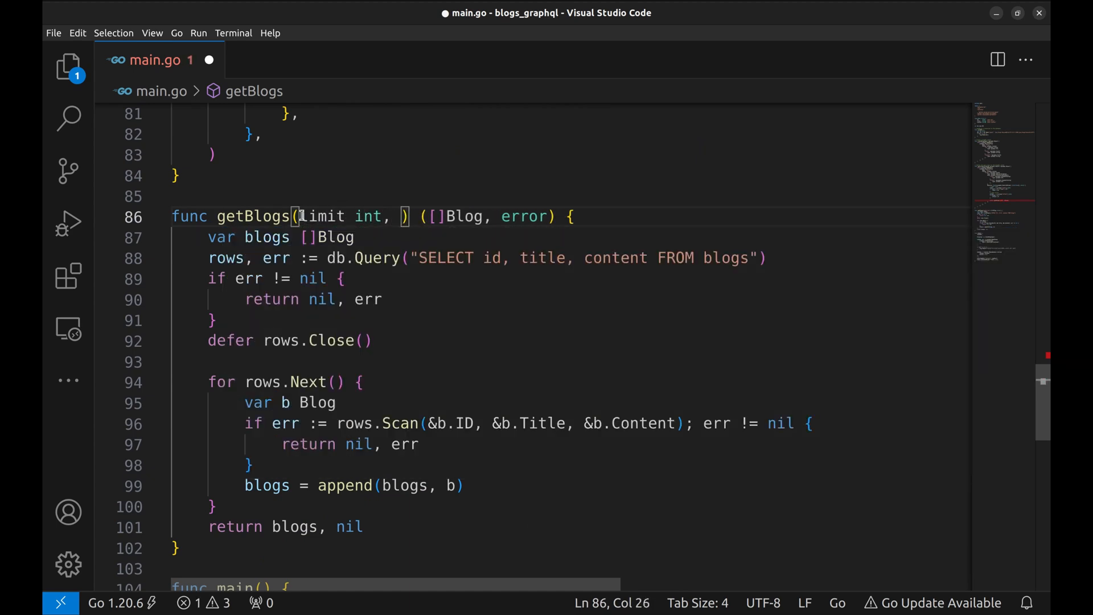
type("offset int")
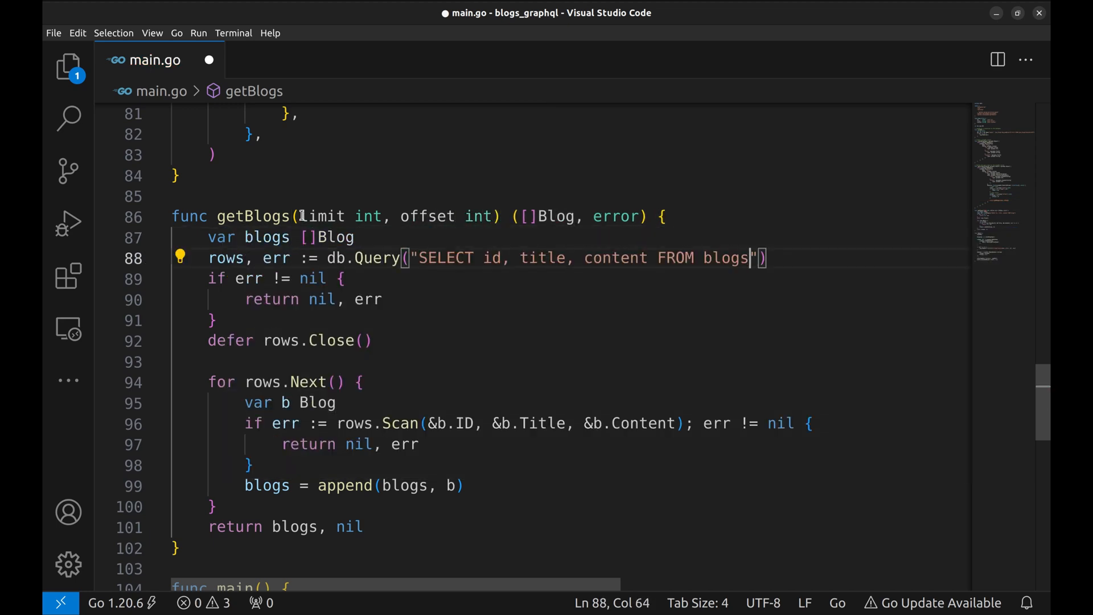
Append " limit " + strconv.Itoa(limit) + " offset " to the db.Query SQL and save.
type("limit")
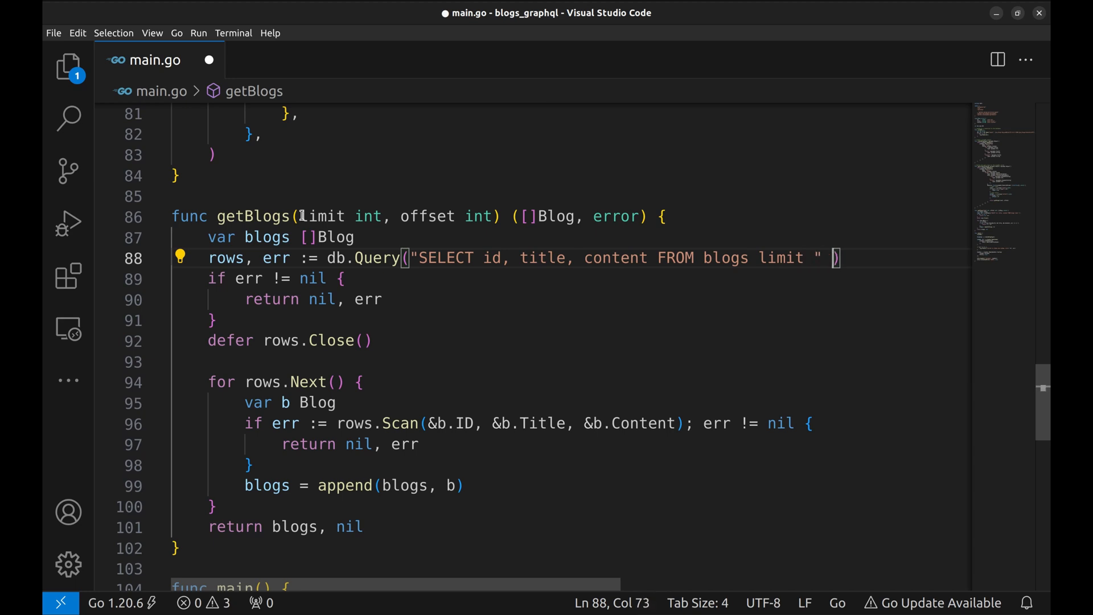
type("+ limit")
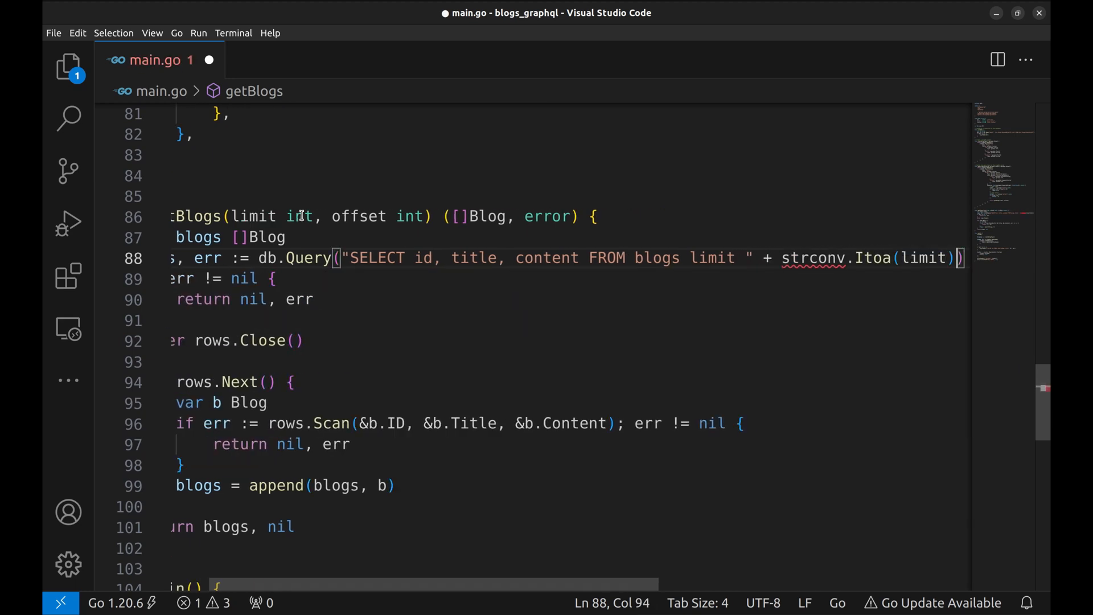
key("ctrl+s")
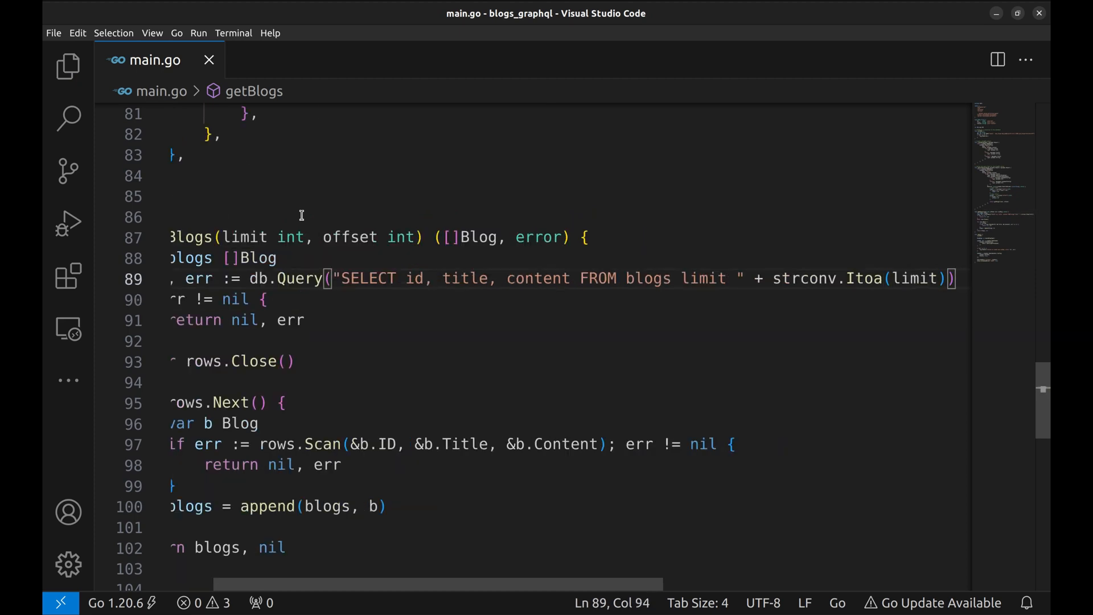
type("+ \" offset \" +")
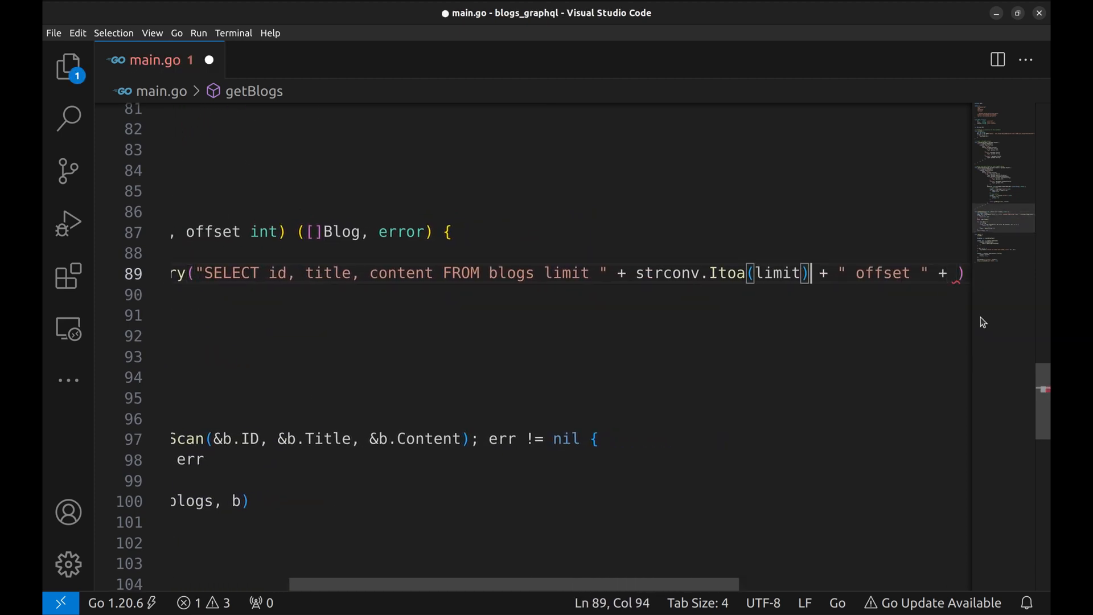
type("strconv.Itoa(limit)")
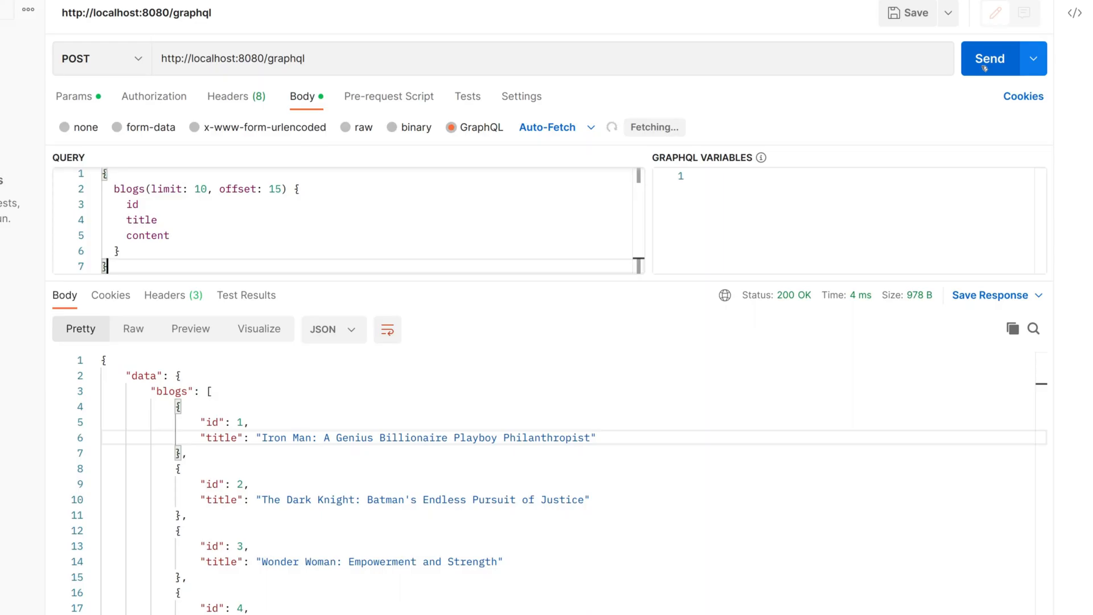
Send blogs(limit: 10, offset: 15) and confirm the response spans ids 16 to 25.
left_click(988, 58)
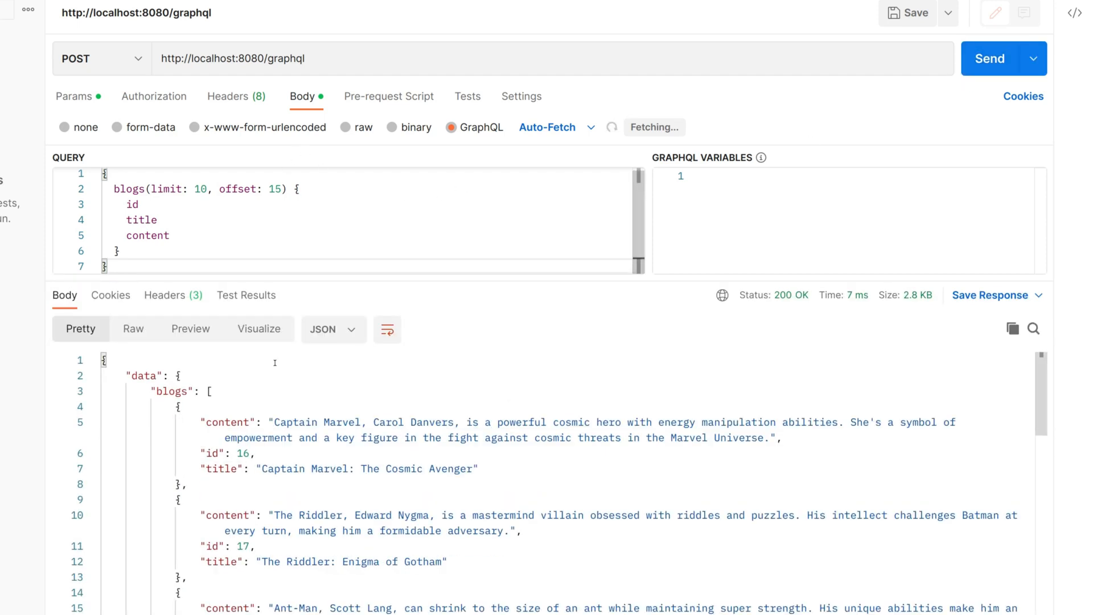
double_click(244, 454)
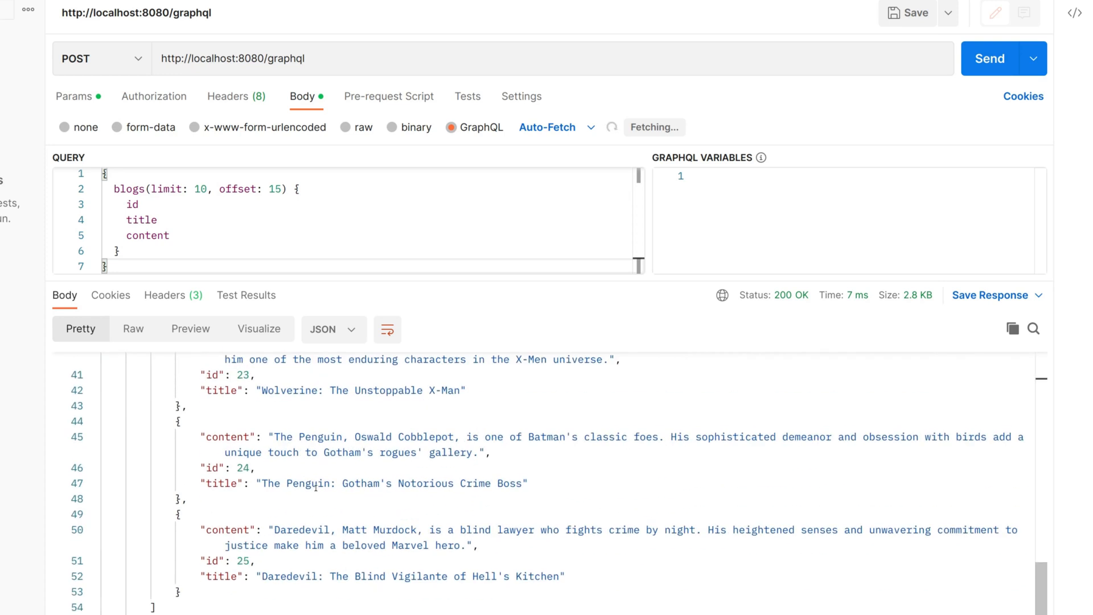
double_click(242, 561)
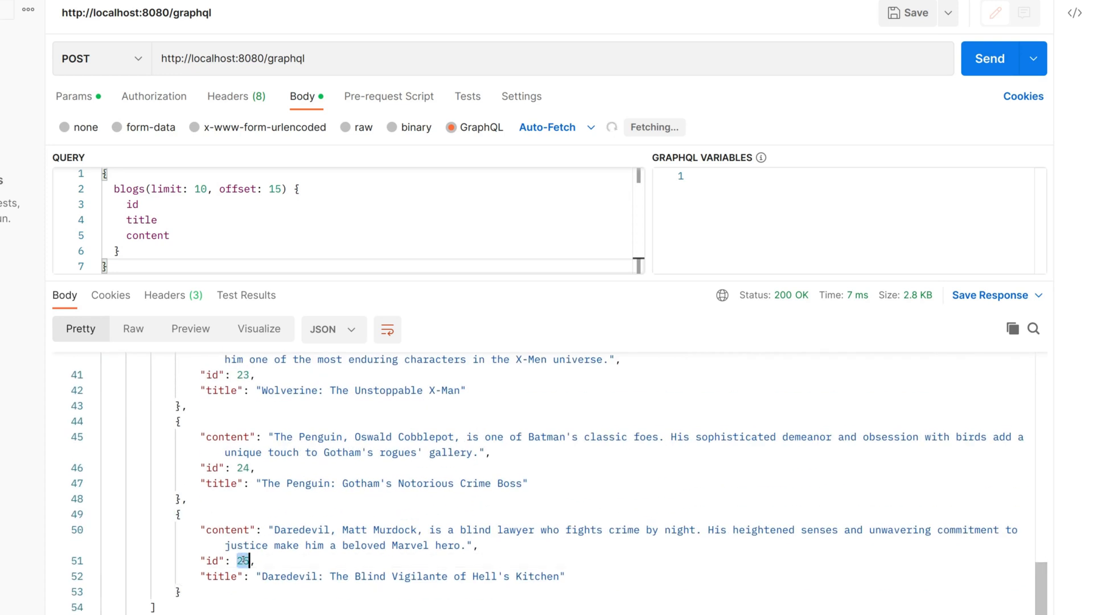
scroll("up", 3)
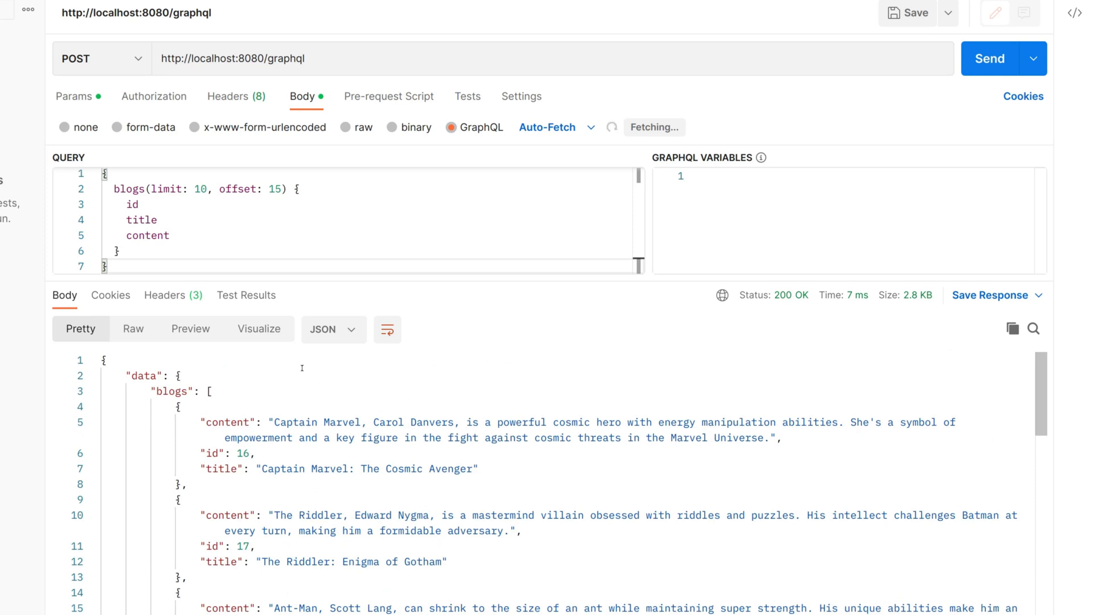